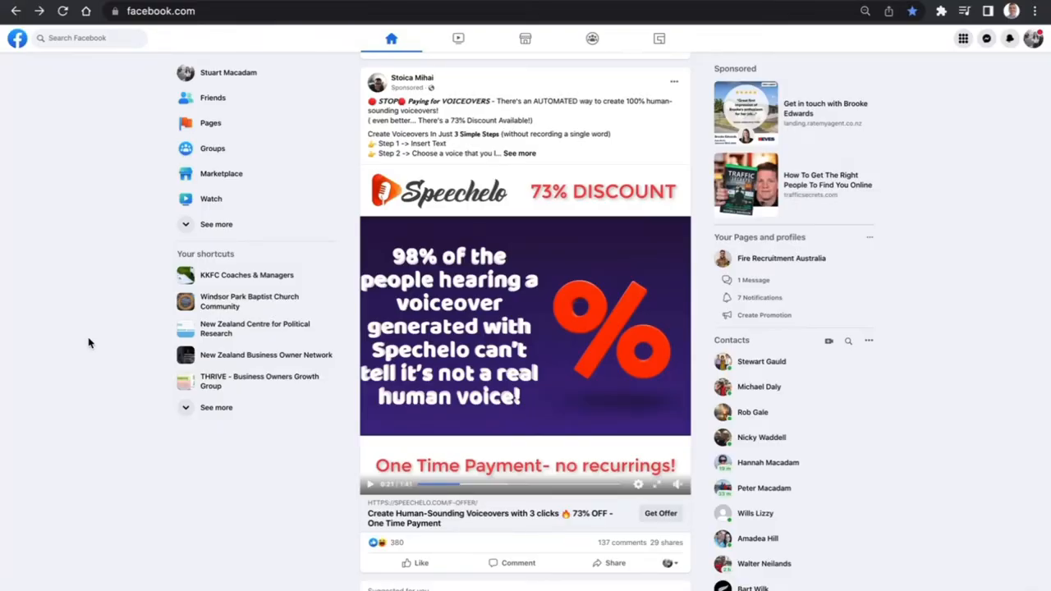
mouse_move(78, 129)
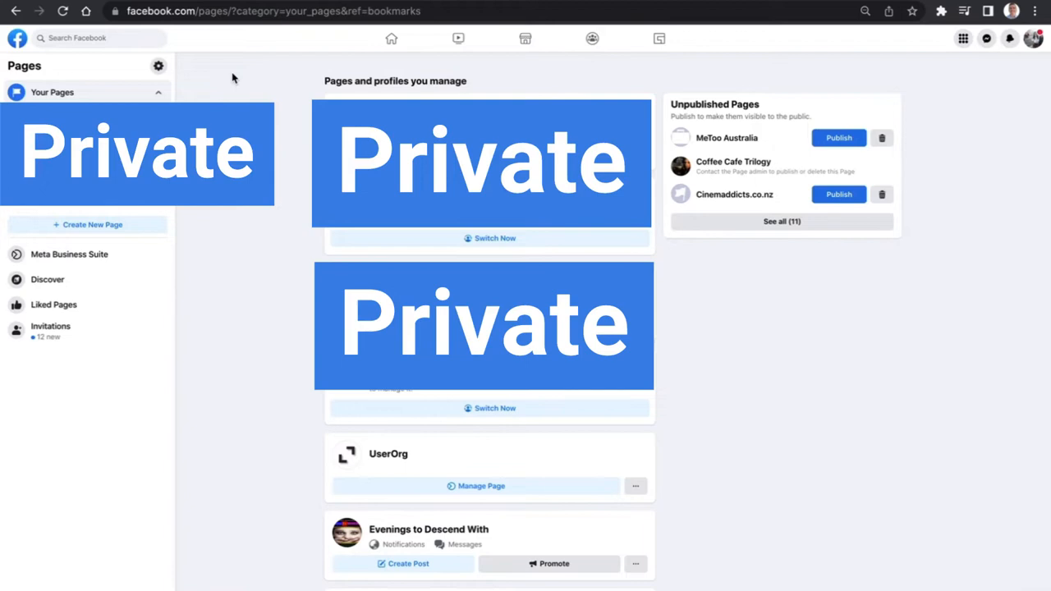
mouse_move(164, 209)
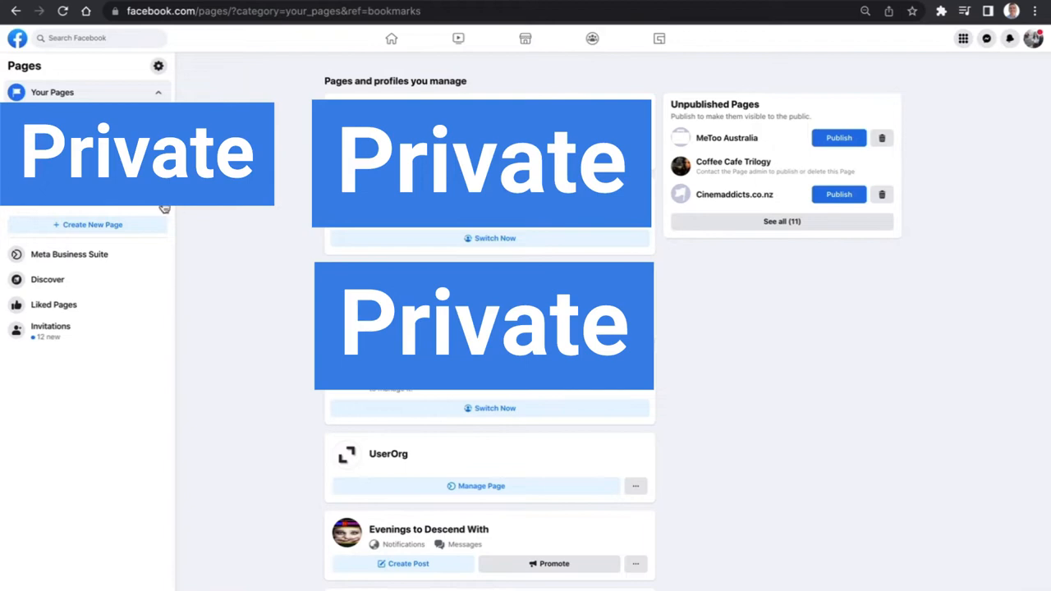
Start a new page and enter the name 'Macadam Marketing Test'
left_click(92, 224)
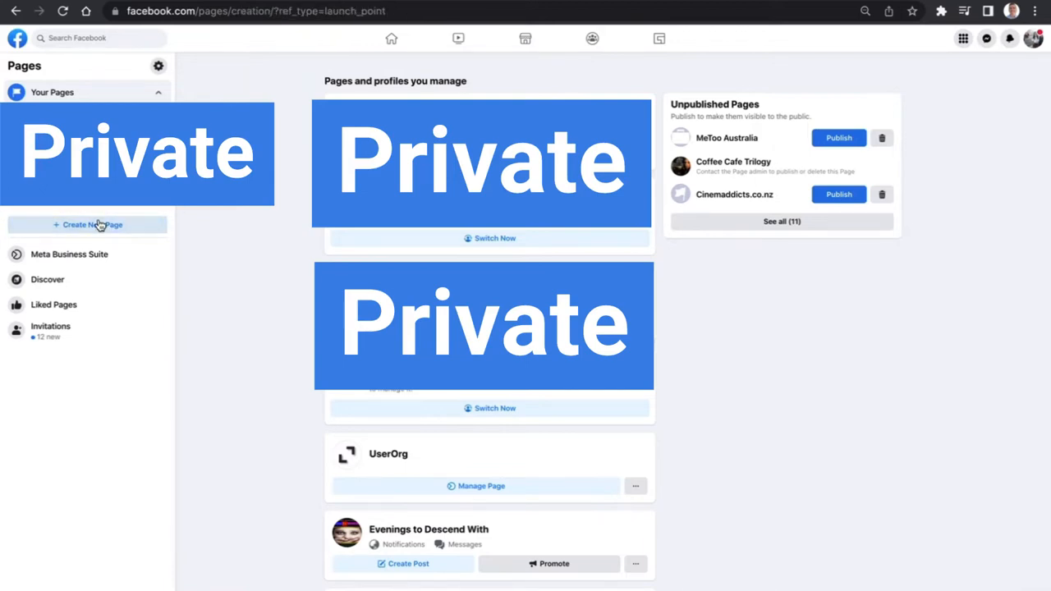
left_click(91, 224)
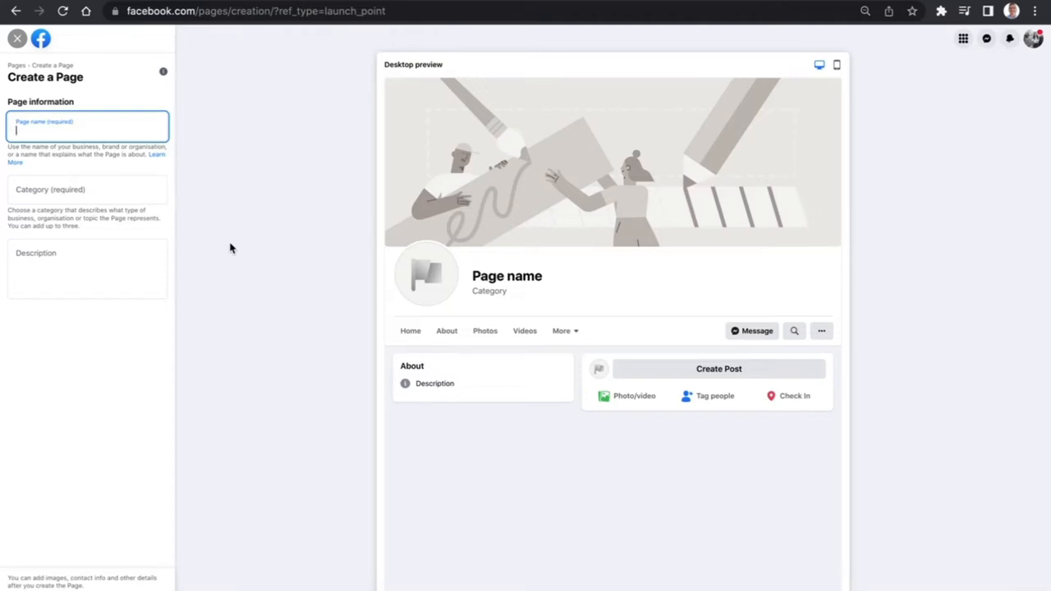
type("Macadam MA")
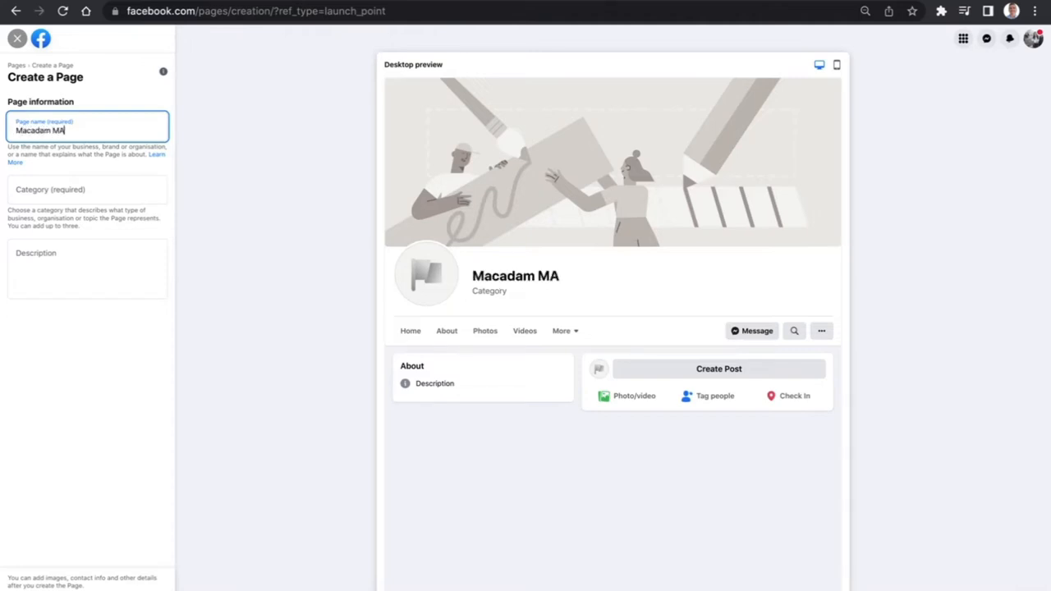
type("rketing Test")
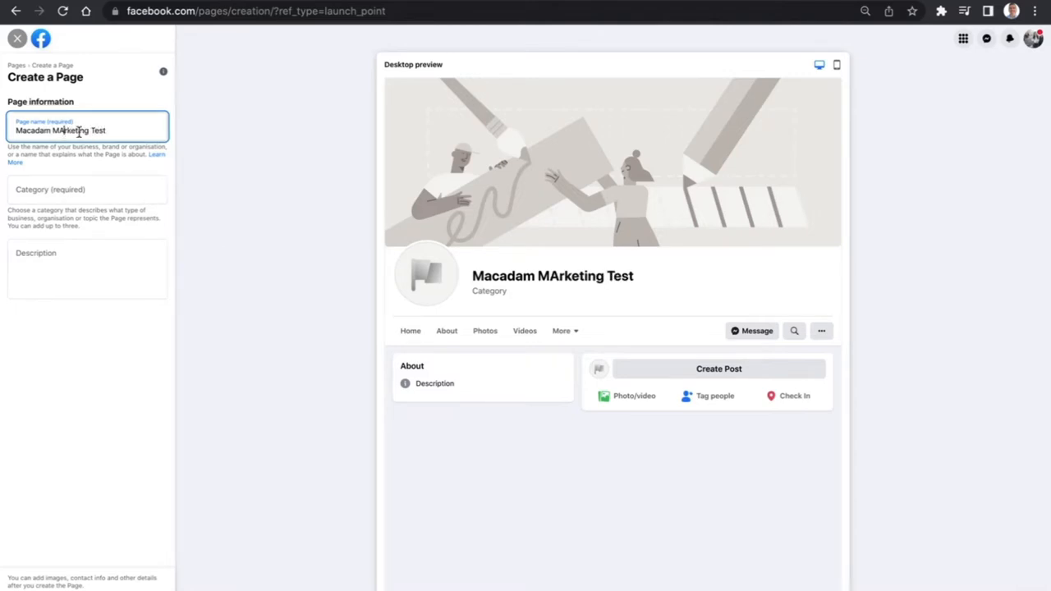
Set the category to Marketing agency and the description to 'We are a marketing agency.'
left_click(86, 189)
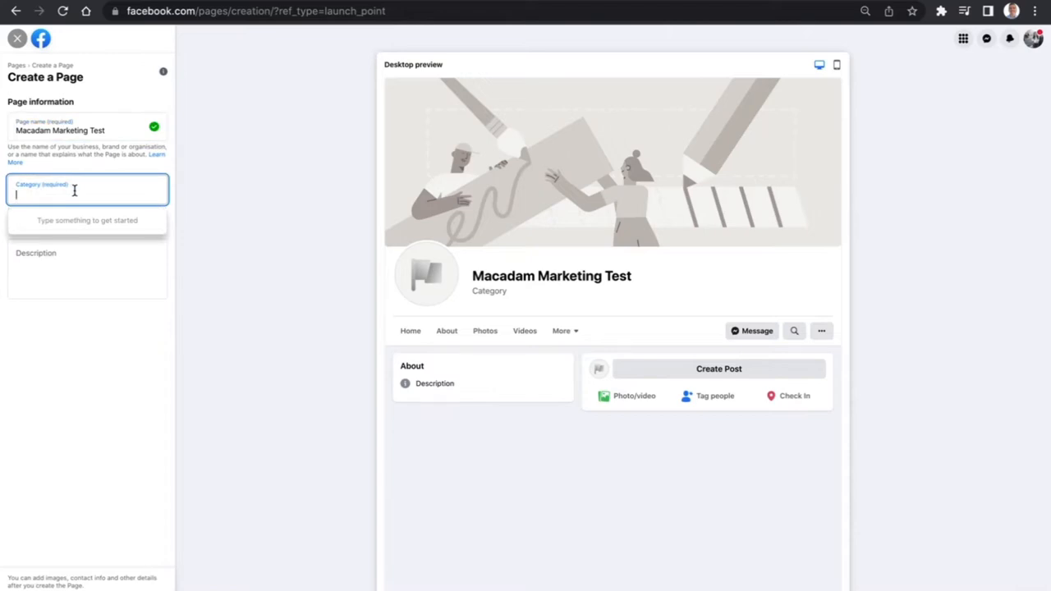
type("mark")
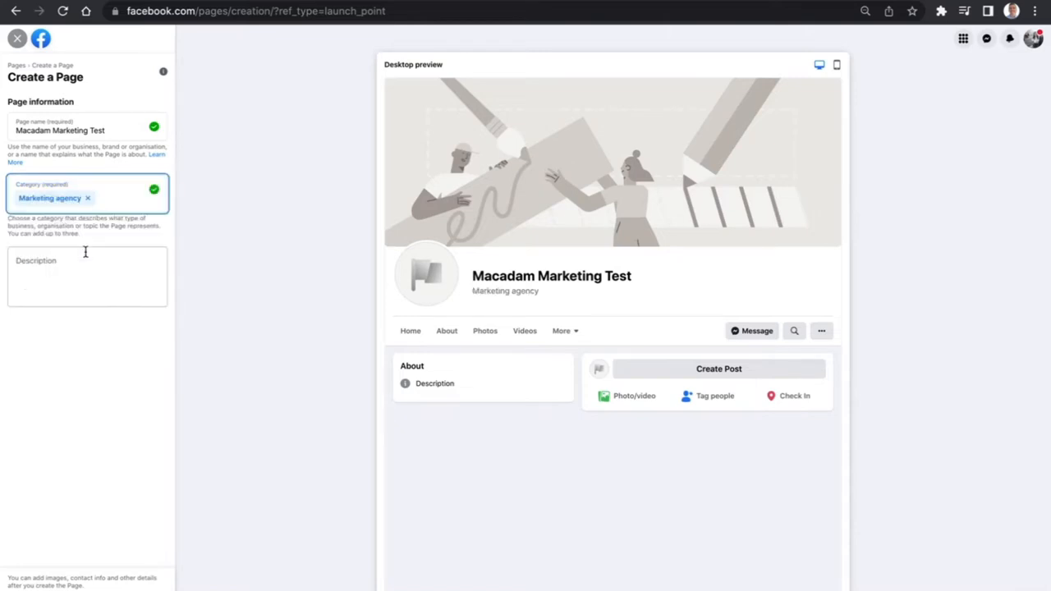
left_click(87, 276)
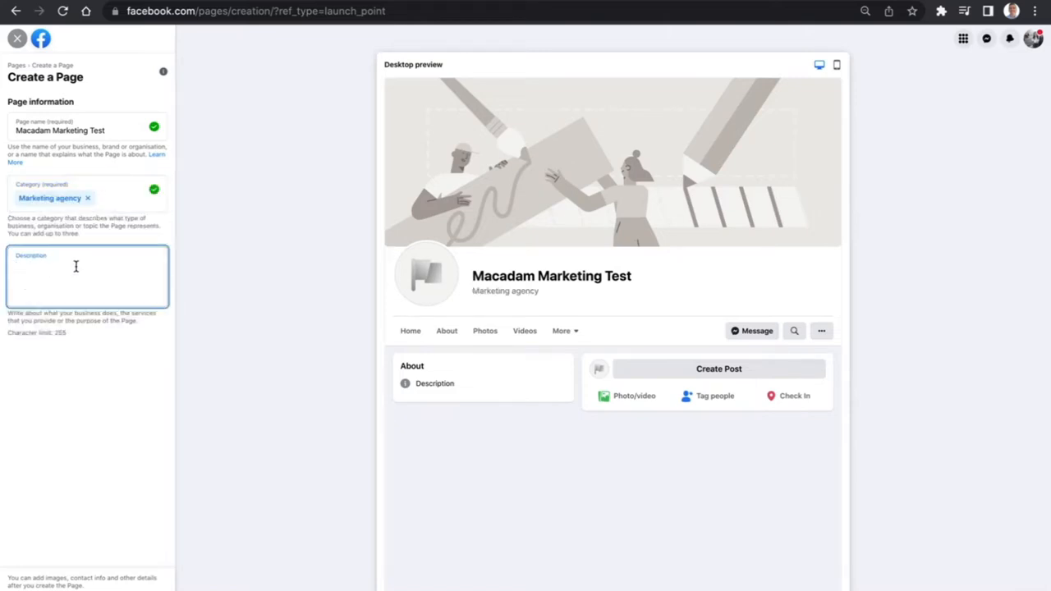
type("W")
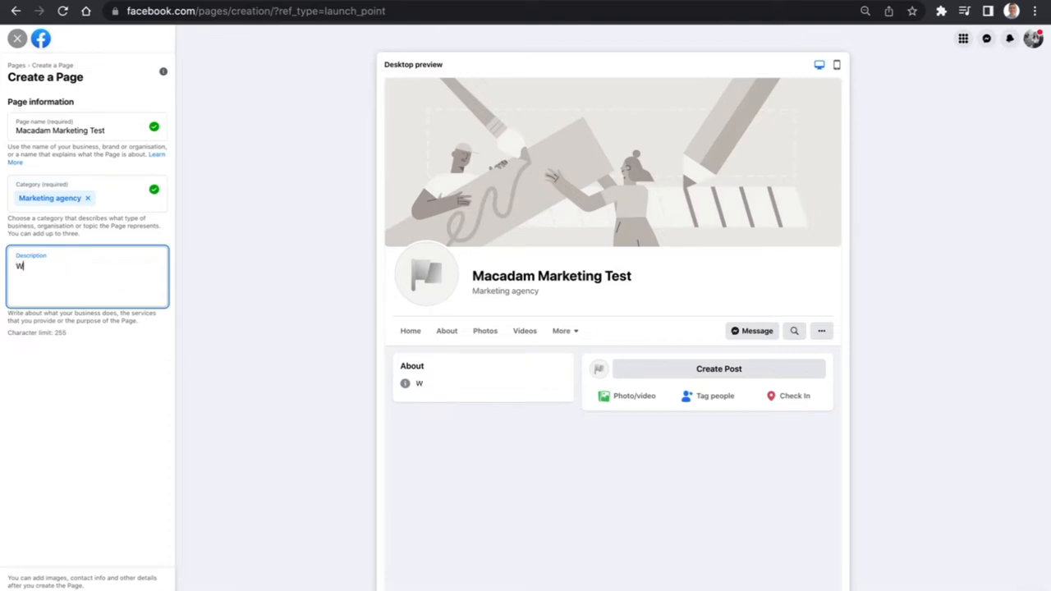
type("e are a marketing agen")
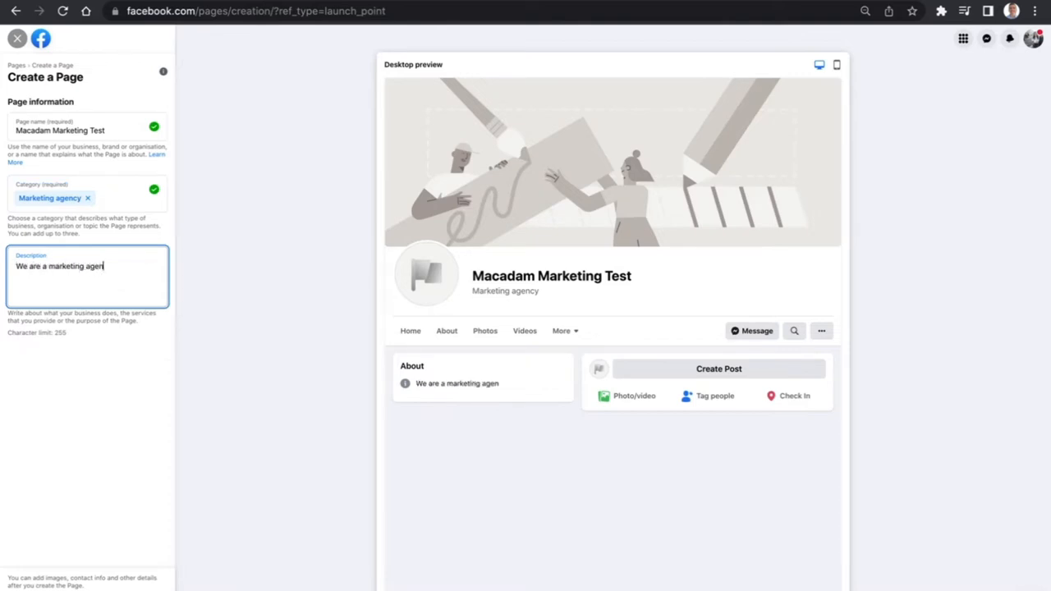
type("cy.")
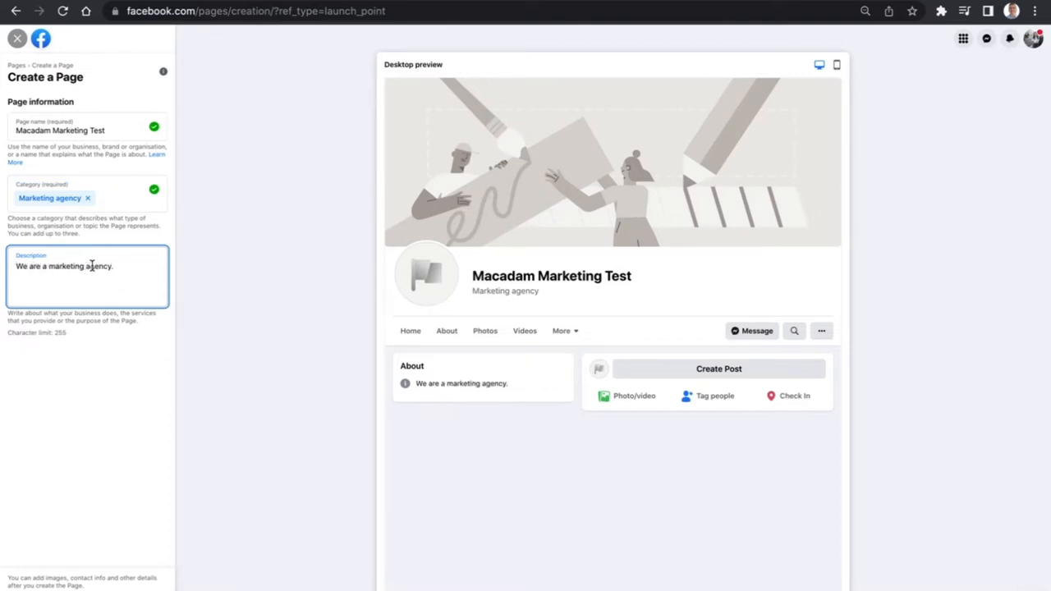
mouse_move(68, 480)
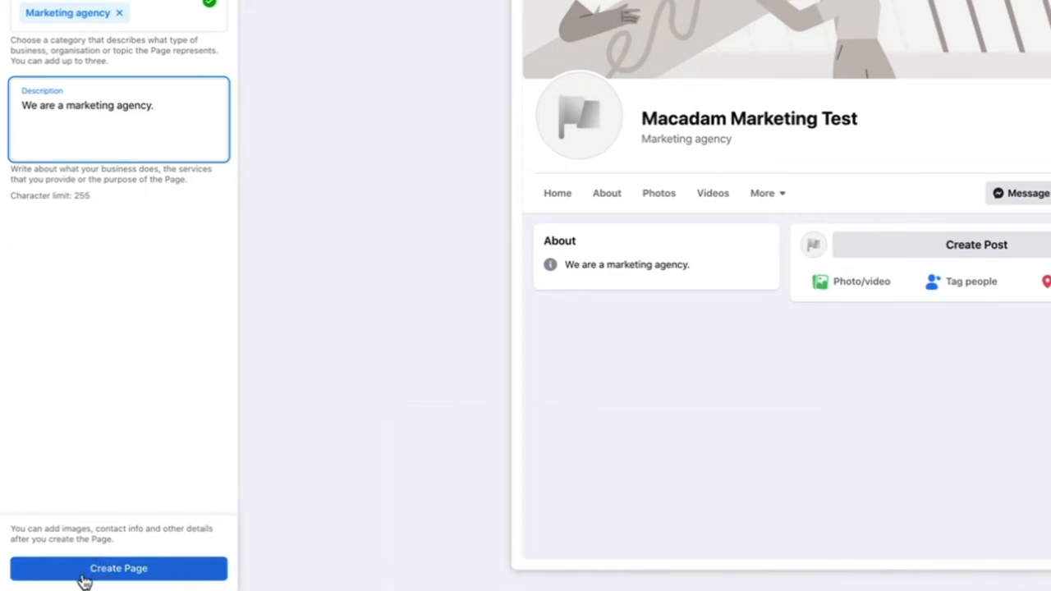
mouse_move(100, 583)
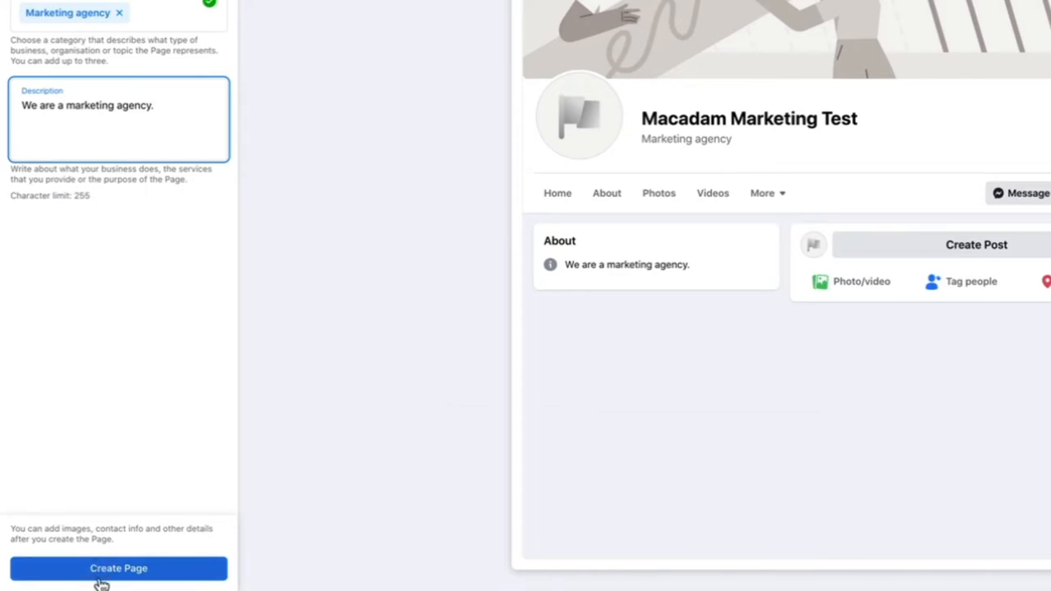
Submit the Macadam Marketing Test page to reach the profile and cover photo setup
left_click(118, 568)
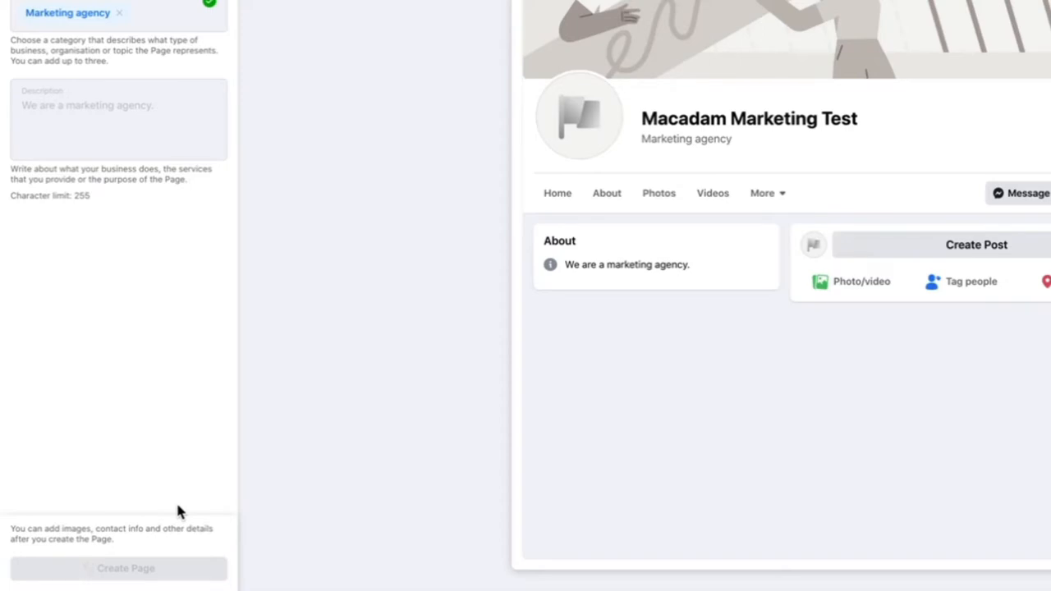
left_click(126, 568)
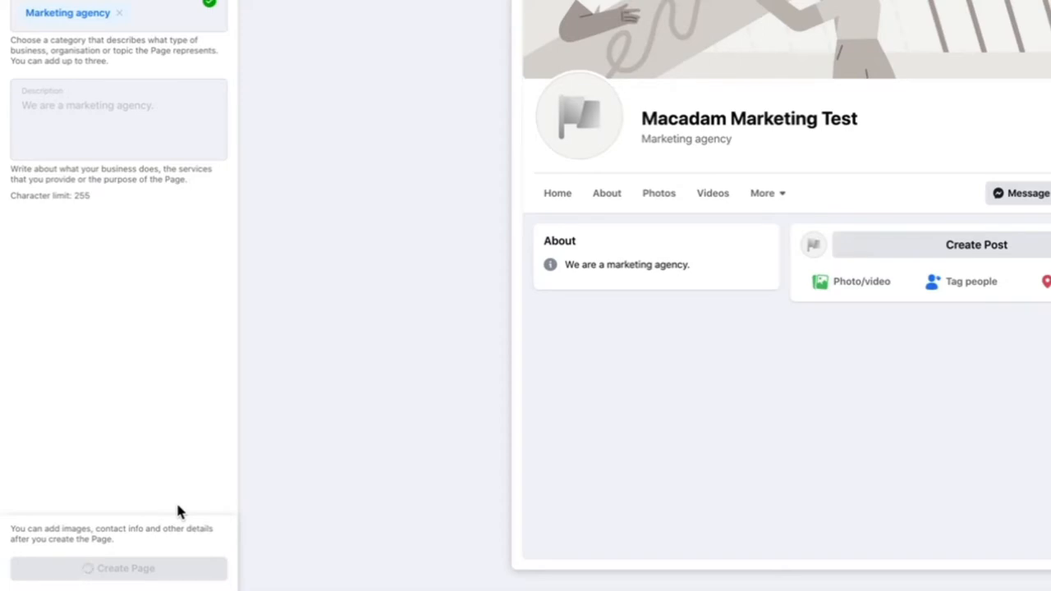
left_click(119, 569)
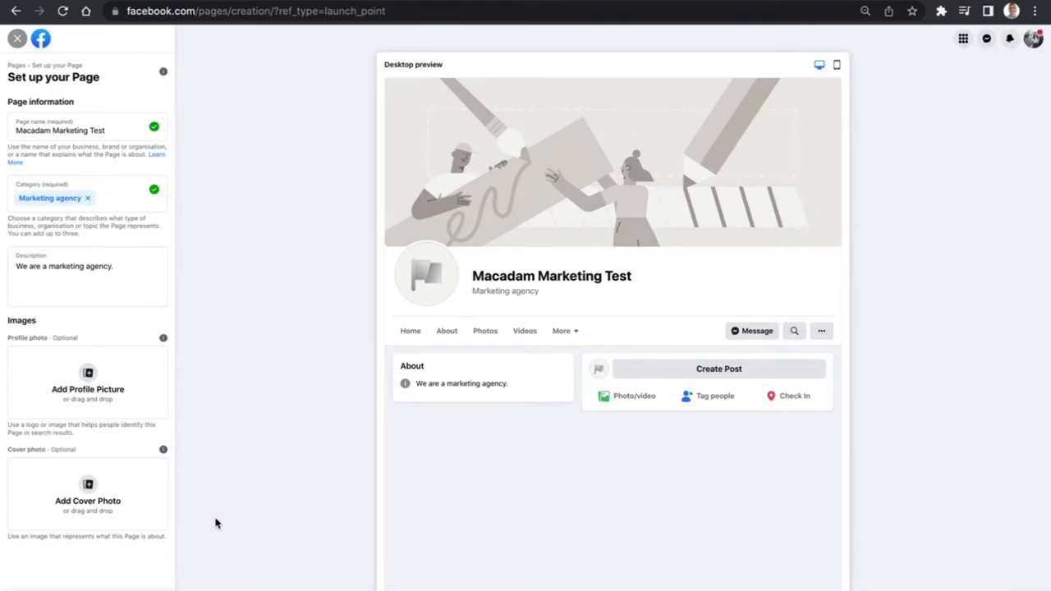
mouse_move(88, 342)
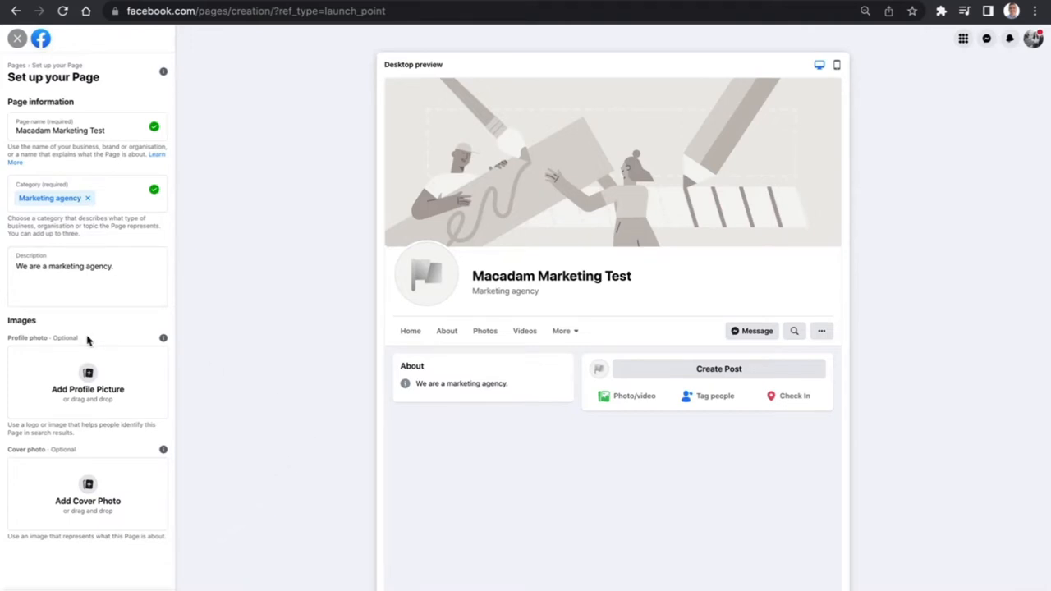
mouse_move(218, 367)
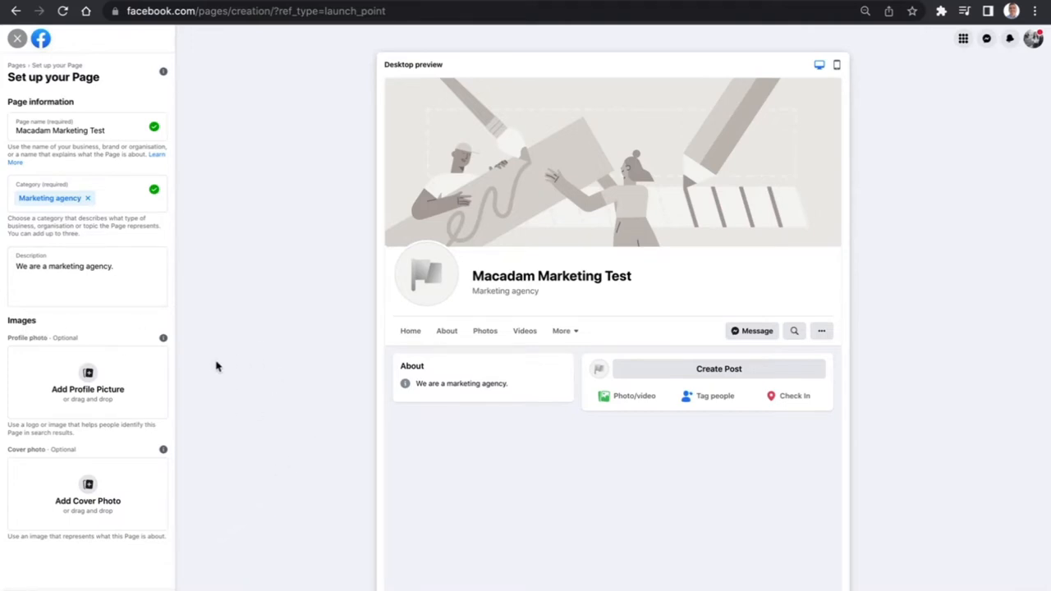
mouse_move(437, 319)
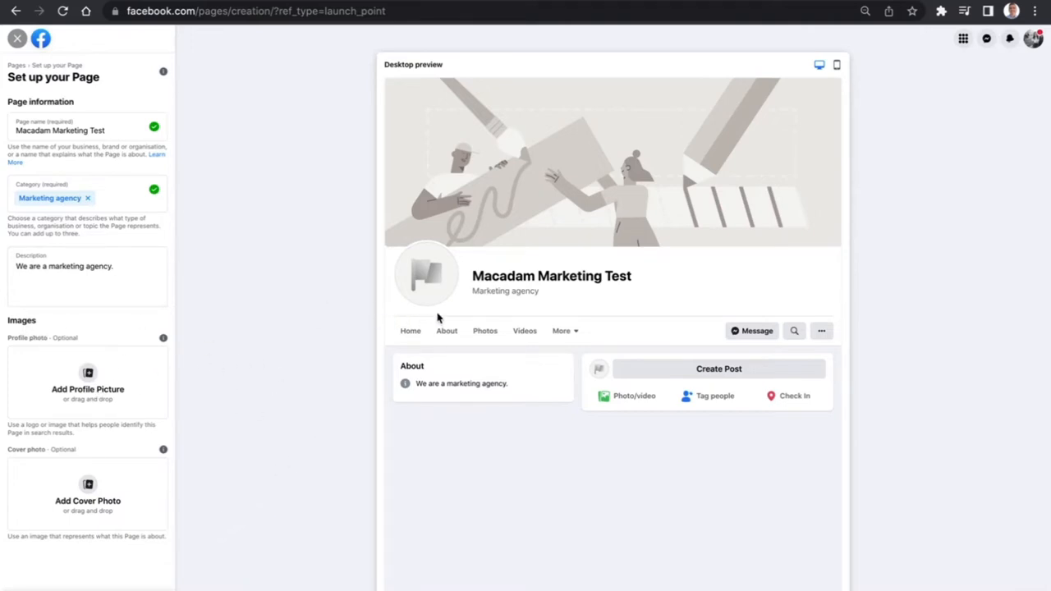
mouse_move(398, 285)
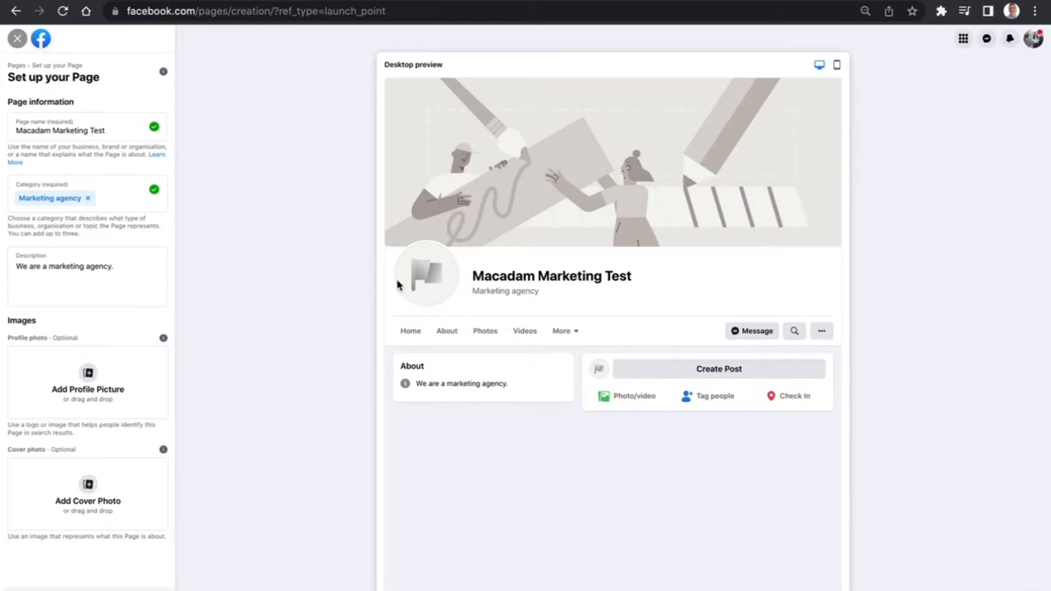
mouse_move(441, 277)
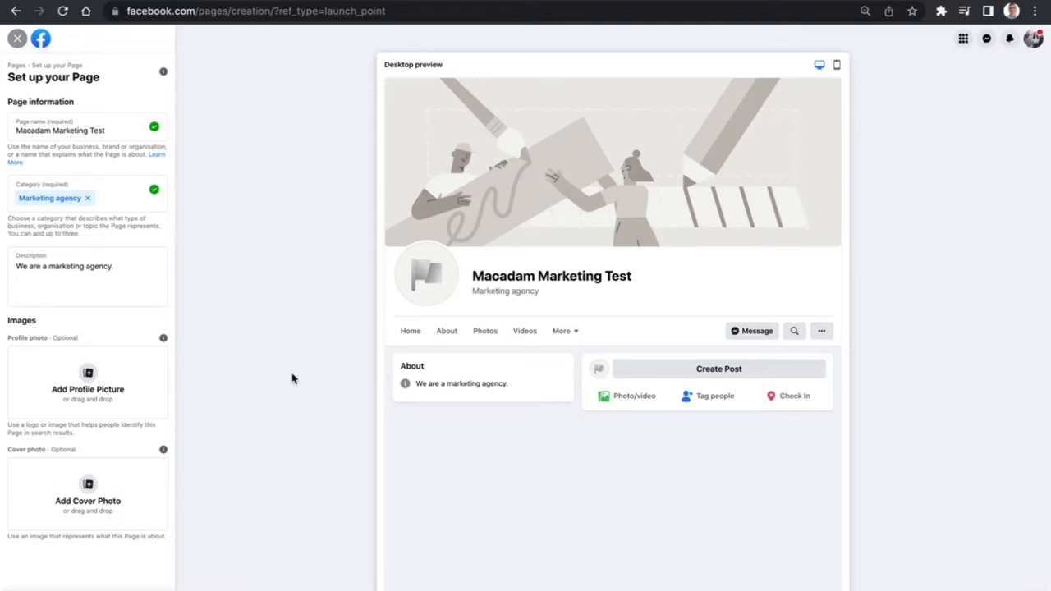
mouse_move(590, 247)
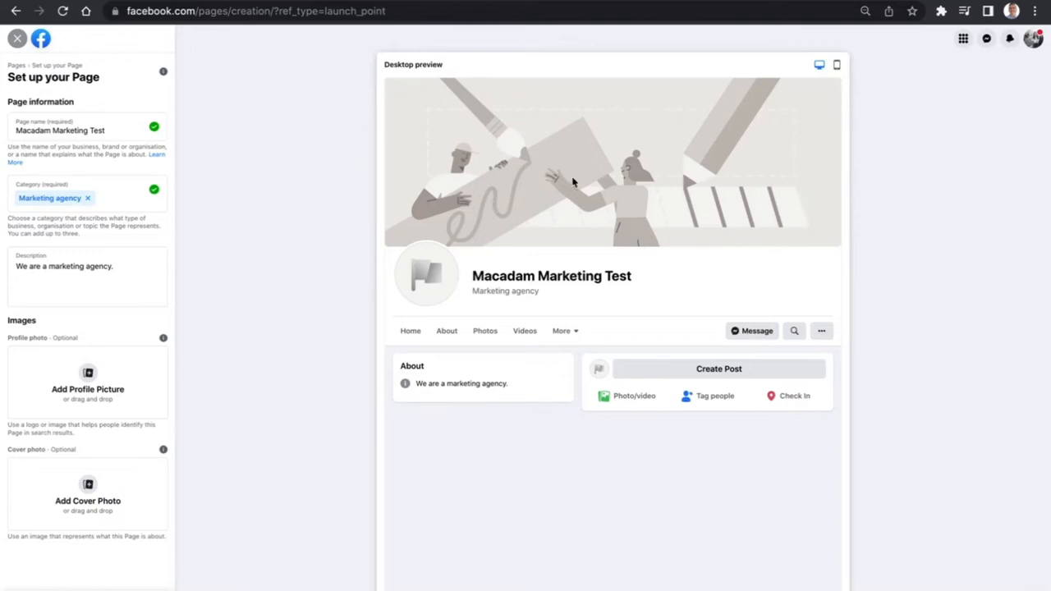
mouse_move(423, 39)
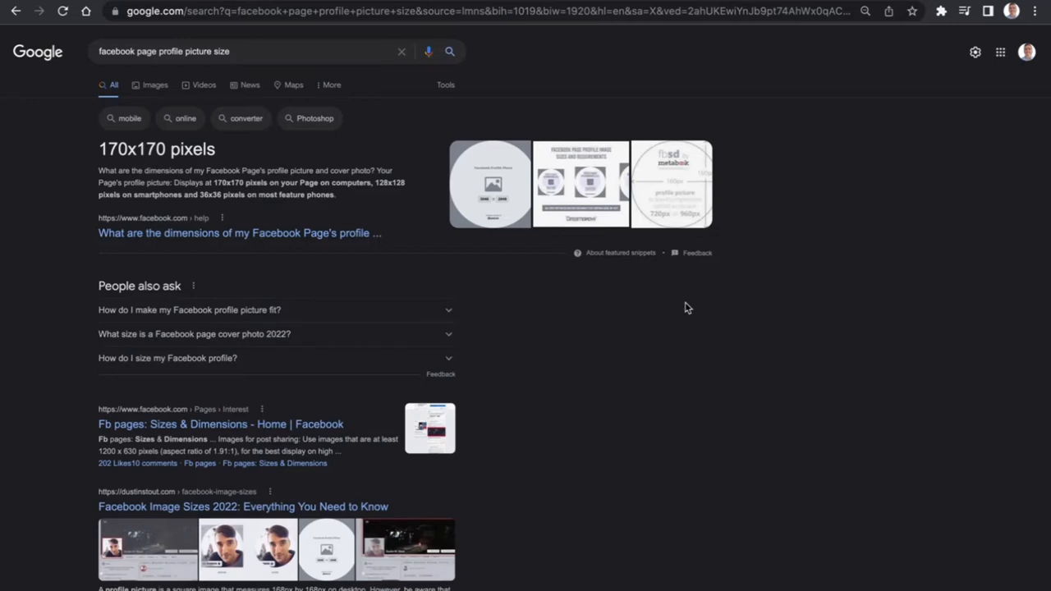
mouse_move(98, 157)
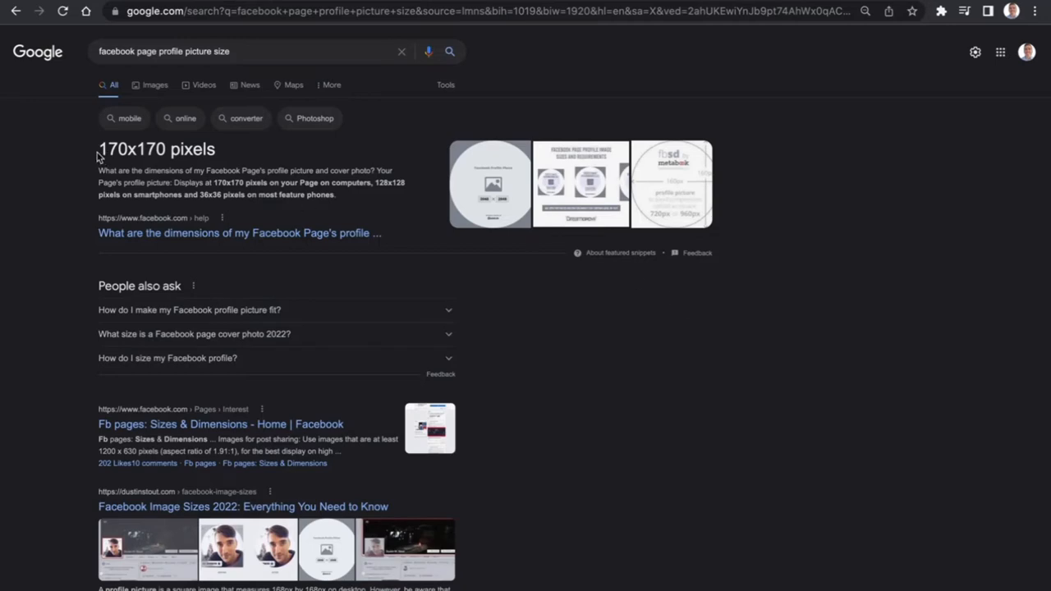
mouse_move(127, 156)
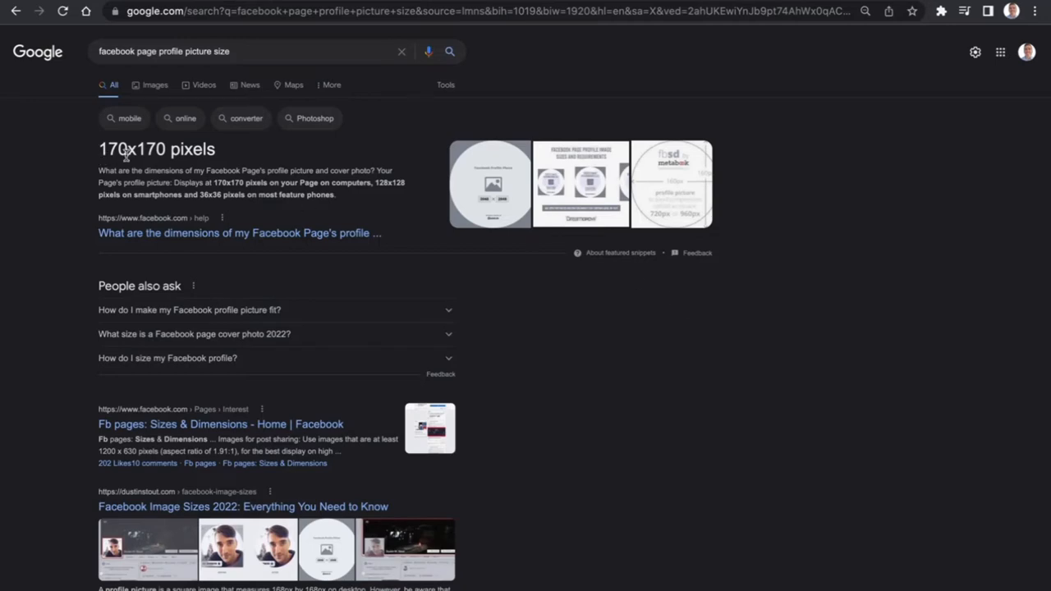
mouse_move(423, 152)
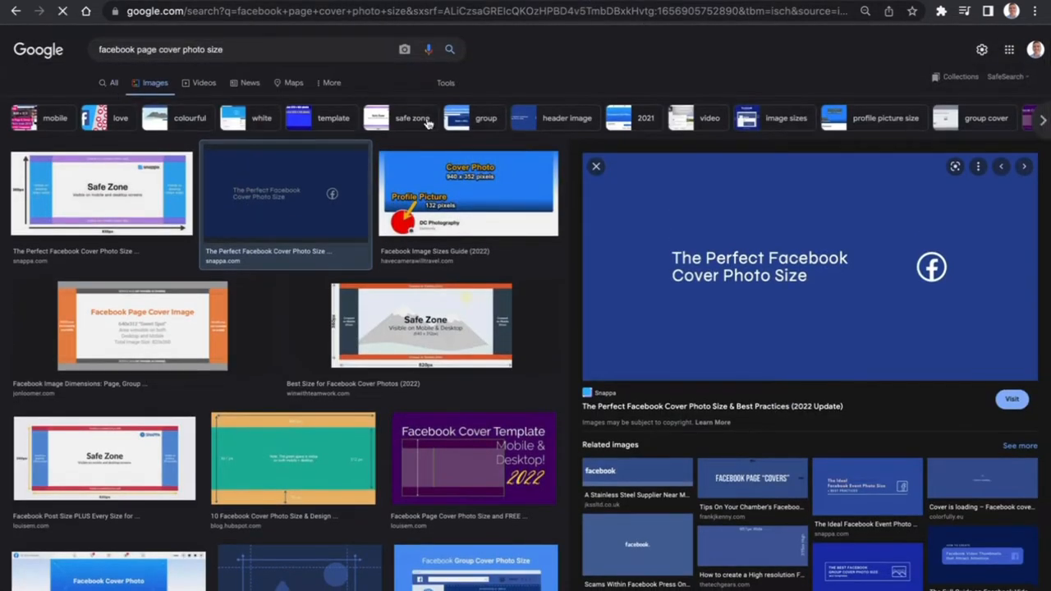
Look up the recommended Facebook cover photo size on Google: 820 x 312 pixels
left_click(113, 85)
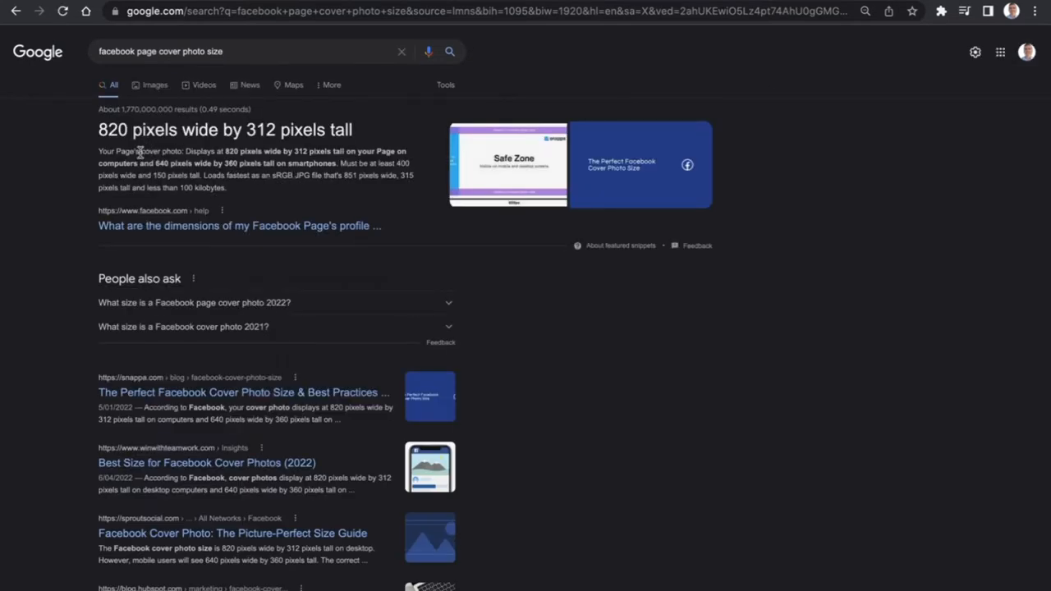
mouse_move(349, 150)
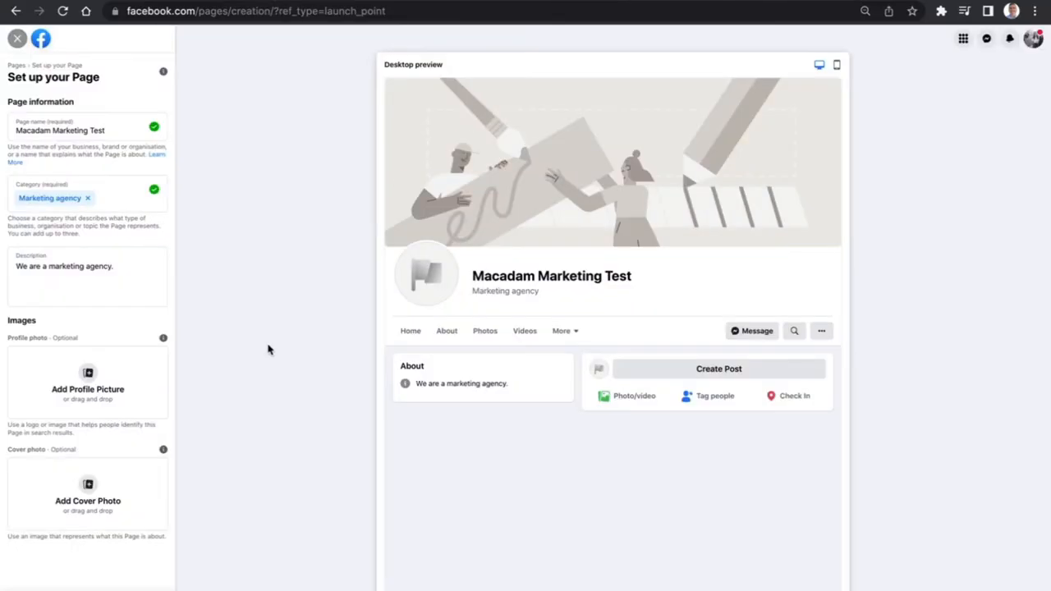
mouse_move(93, 388)
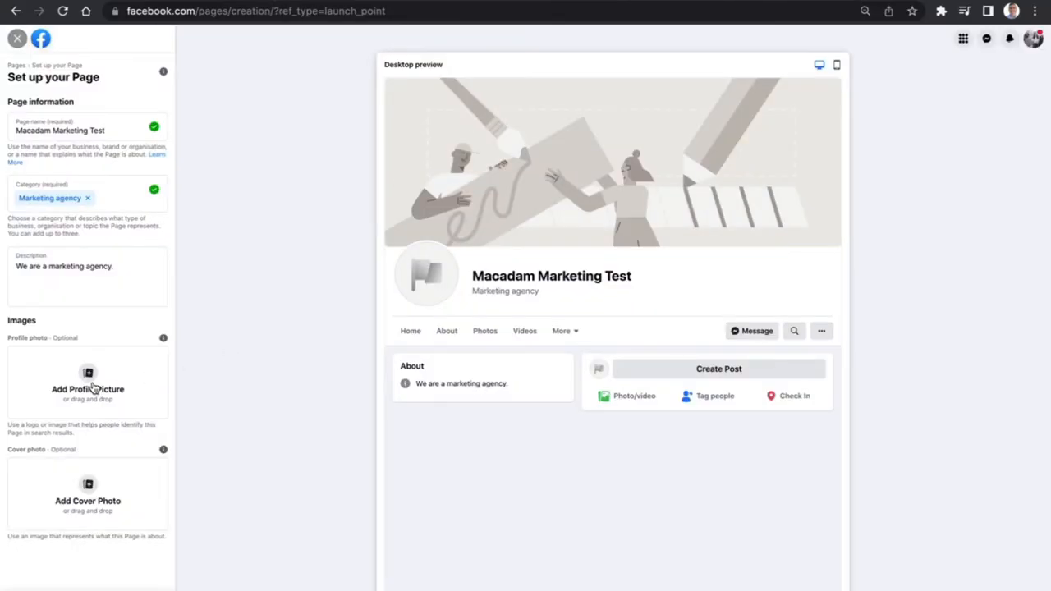
Upload the high-resolution headshot JPEG as the page's profile picture
left_click(88, 389)
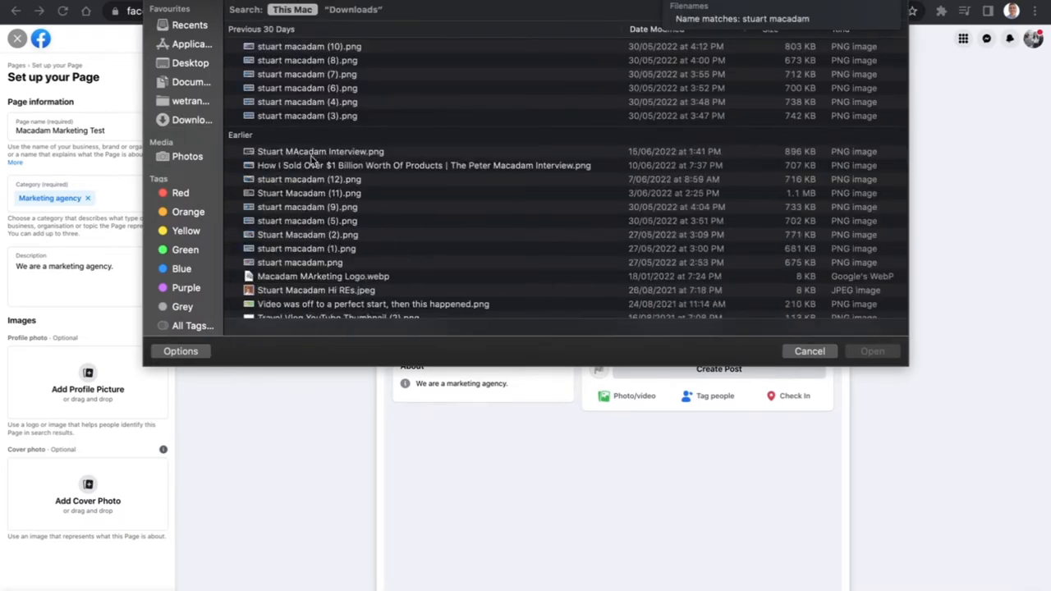
mouse_move(284, 296)
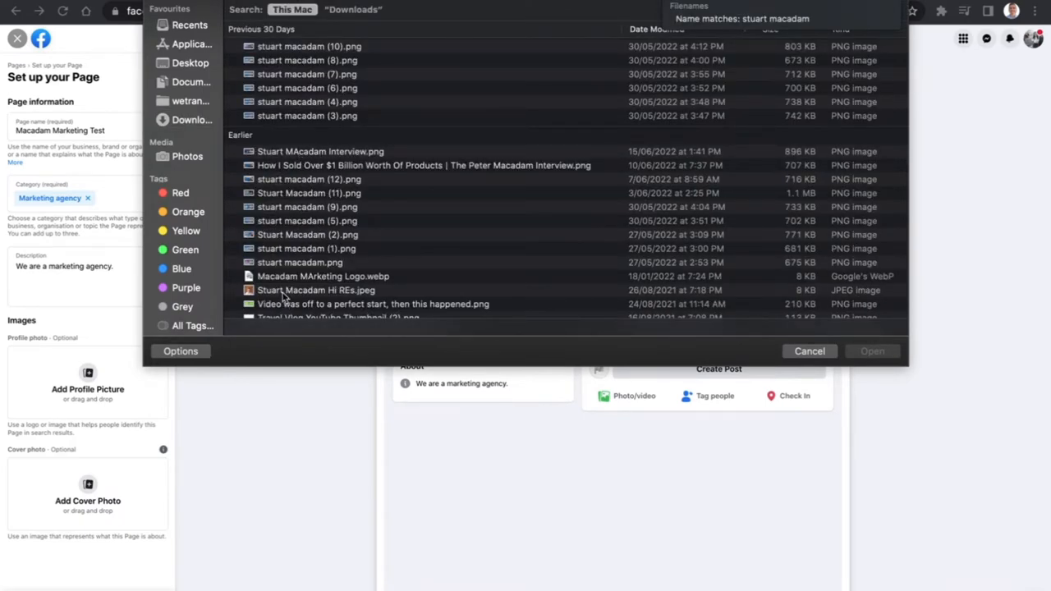
left_click(809, 350)
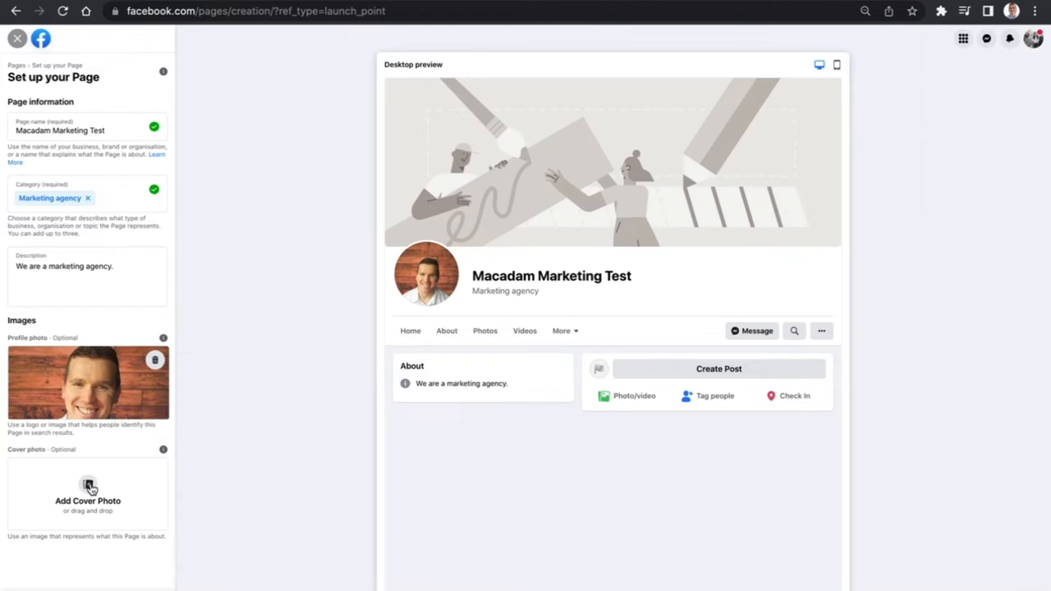
Upload facebook-cover-photo-size.webp from Downloads as the page's cover photo
left_click(87, 492)
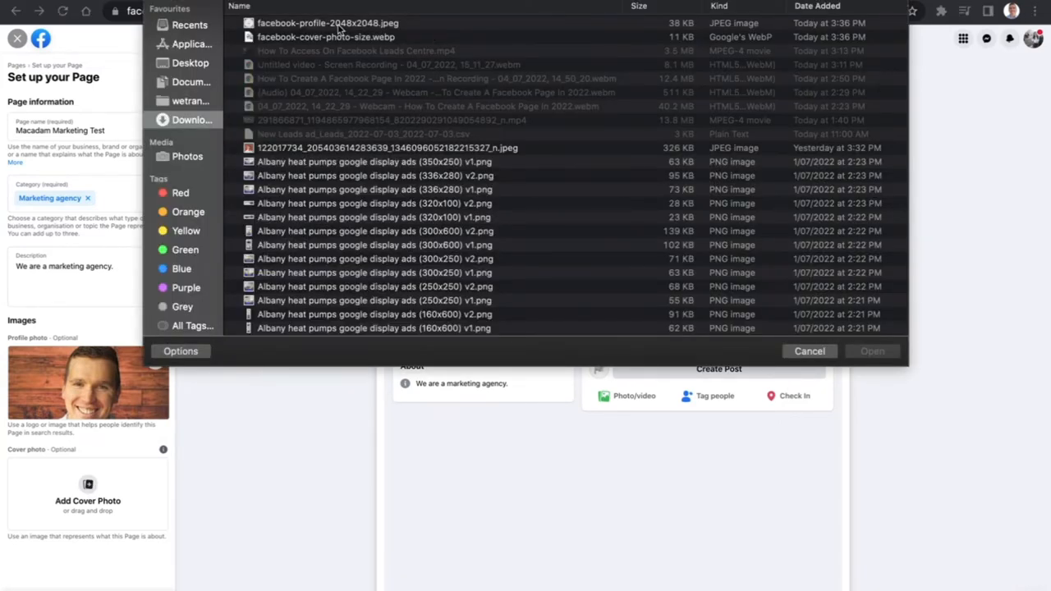
left_click(873, 351)
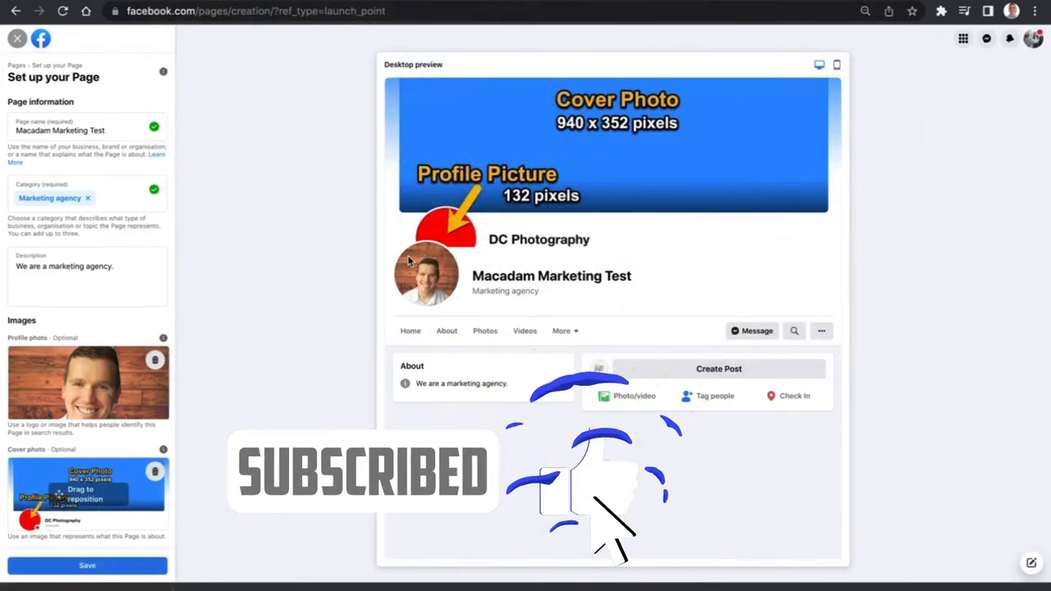
mouse_move(464, 152)
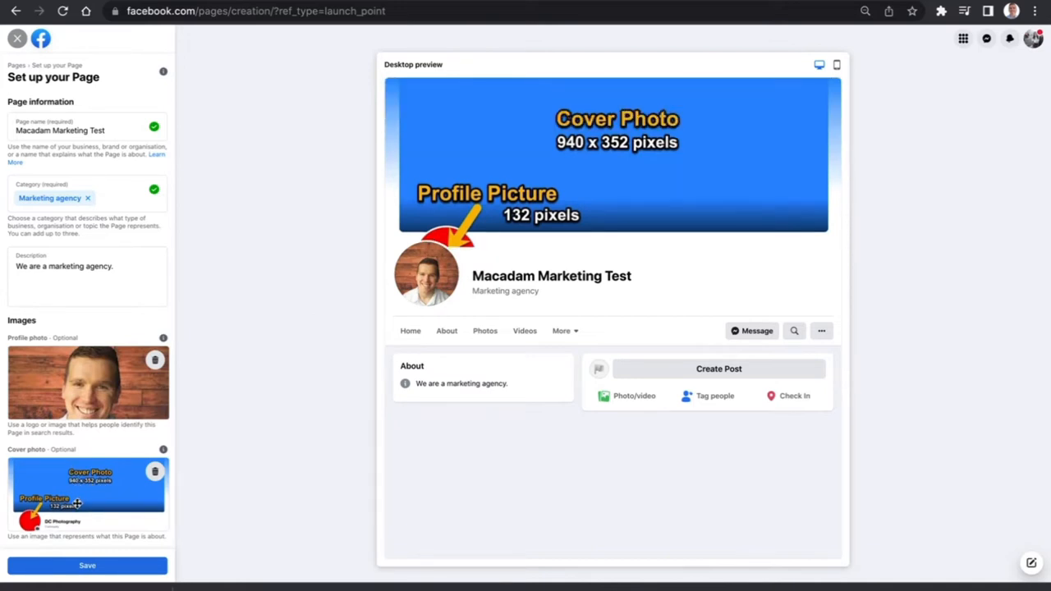
mouse_move(100, 501)
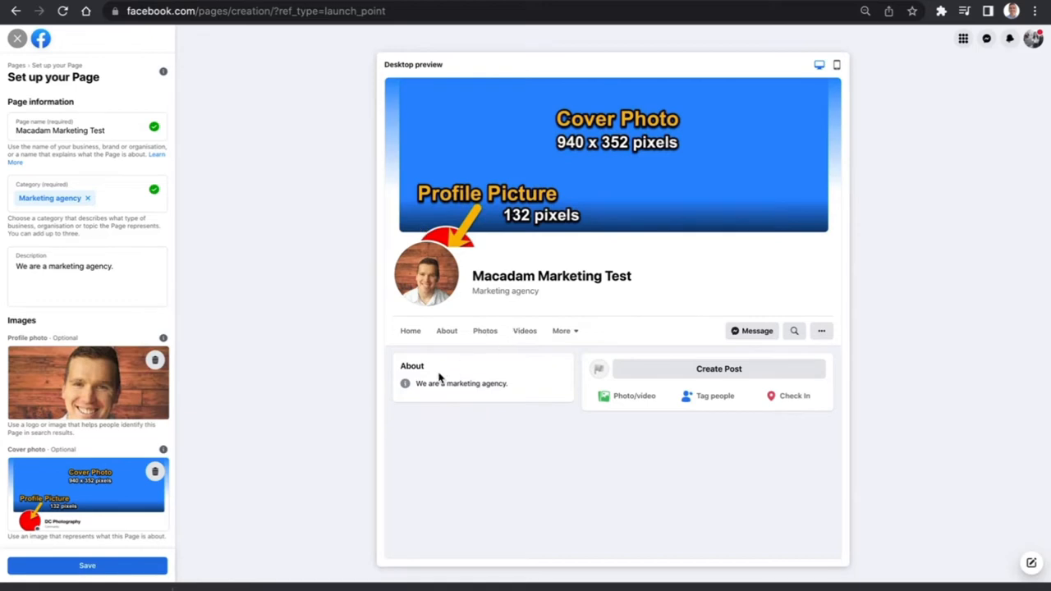
mouse_move(534, 480)
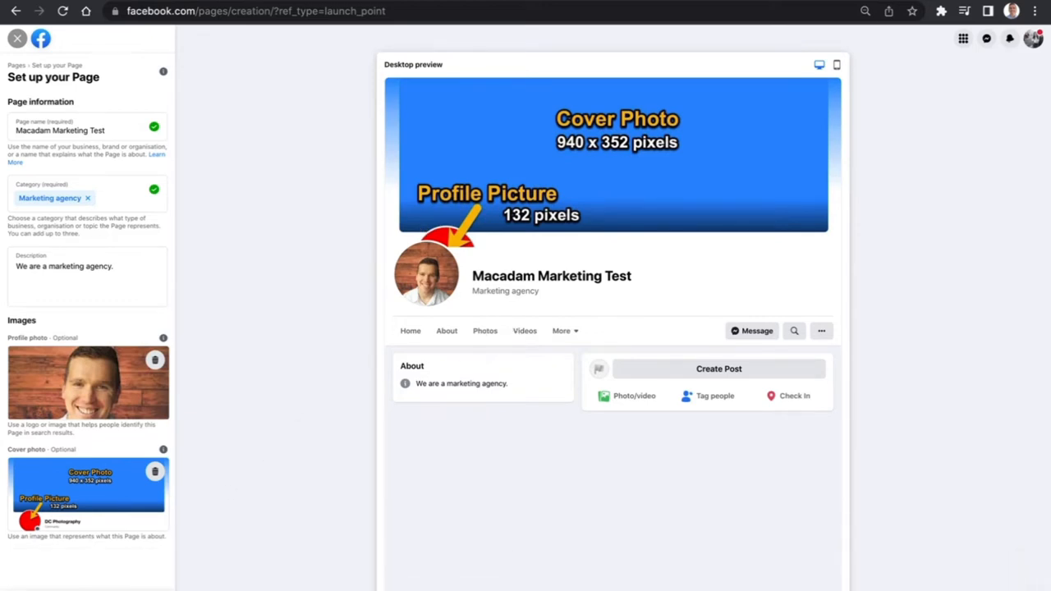
mouse_move(381, 478)
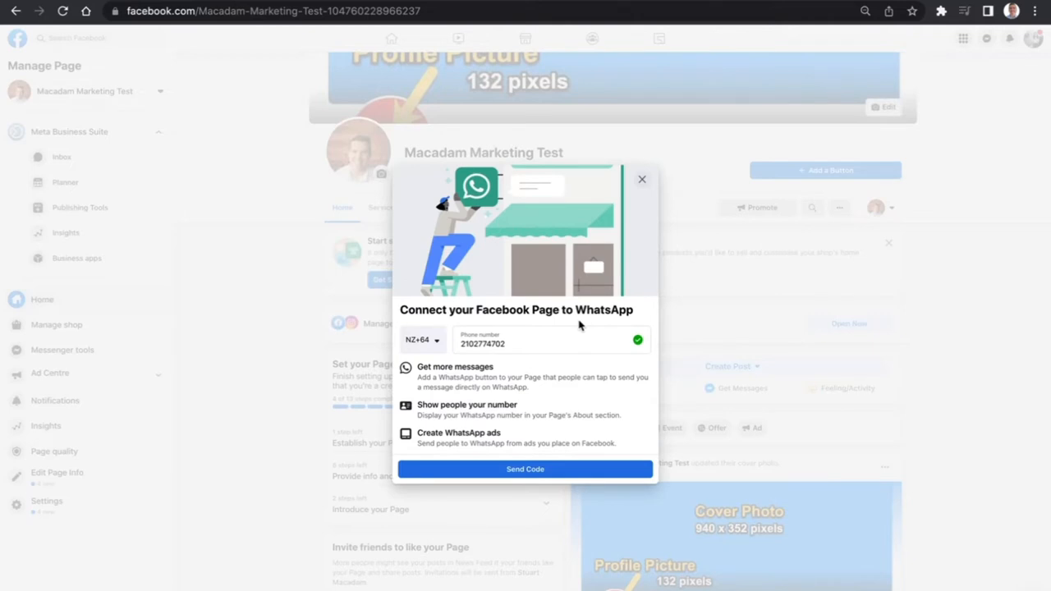
mouse_move(657, 356)
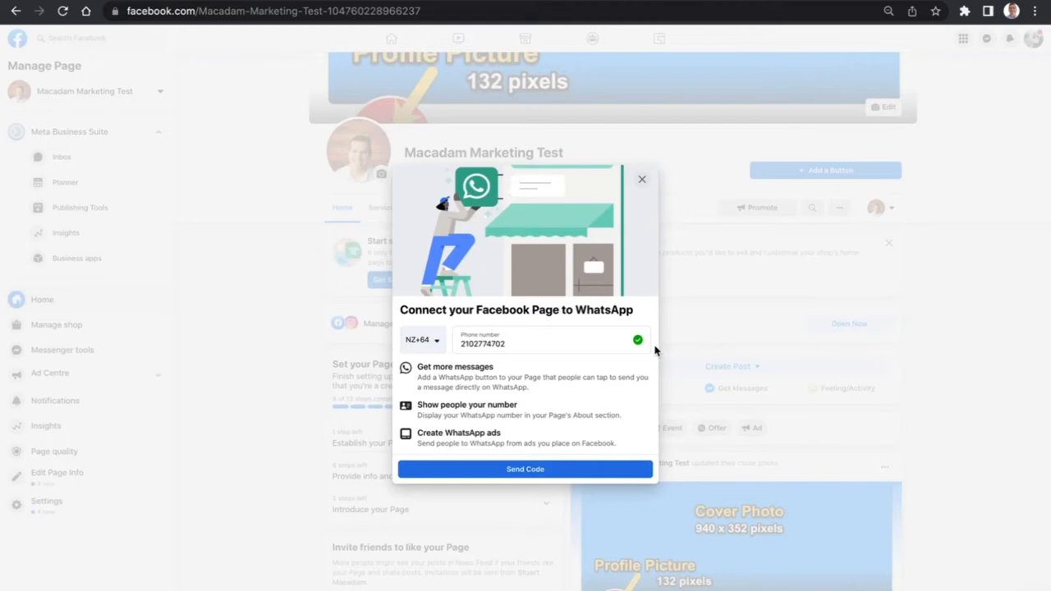
mouse_move(670, 241)
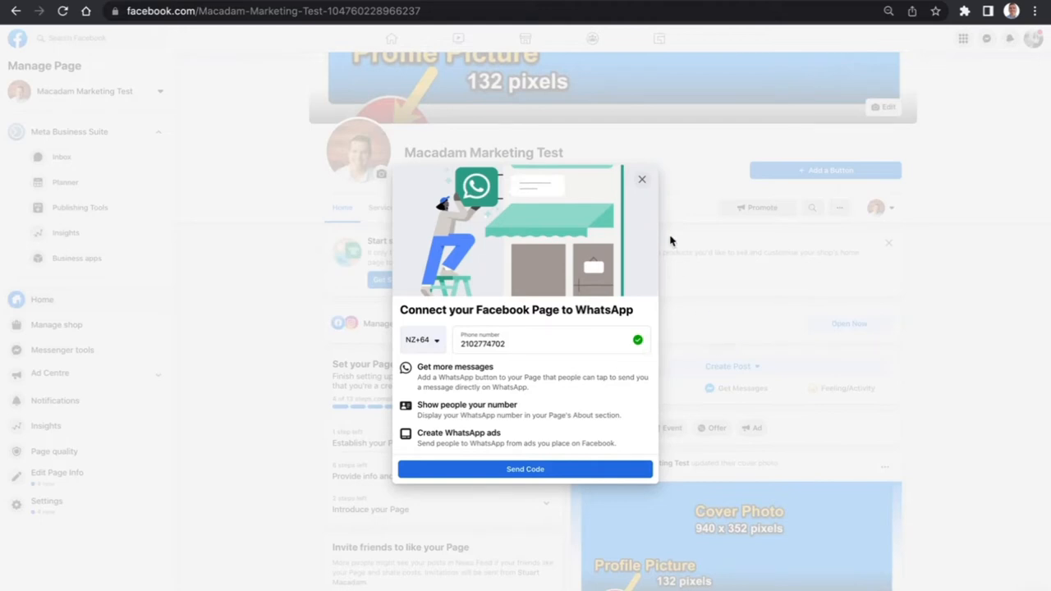
mouse_move(640, 177)
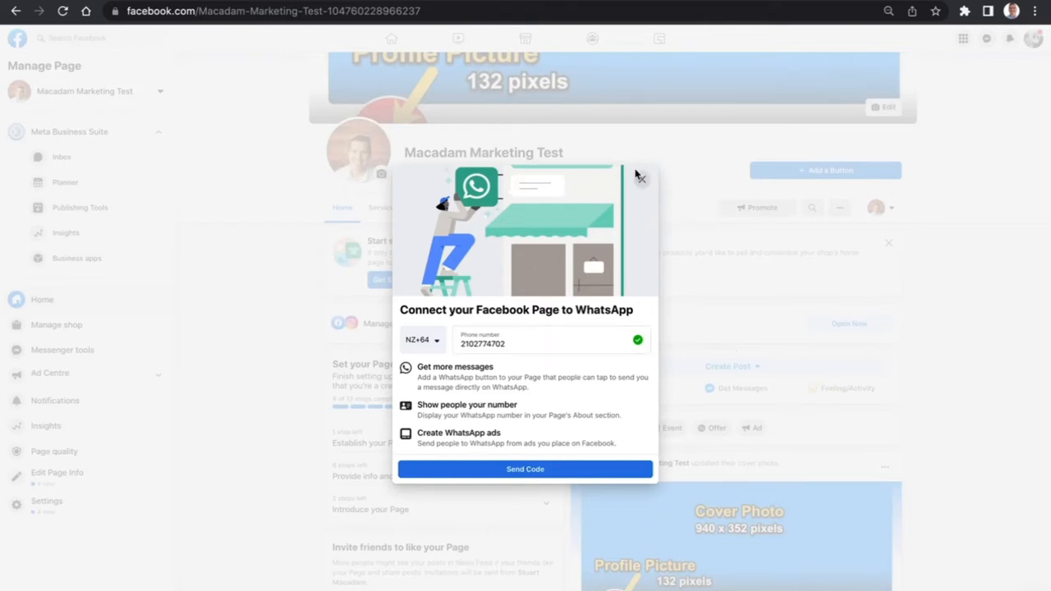
Close the WhatsApp connection prompt and confirm leaving without connecting
left_click(641, 178)
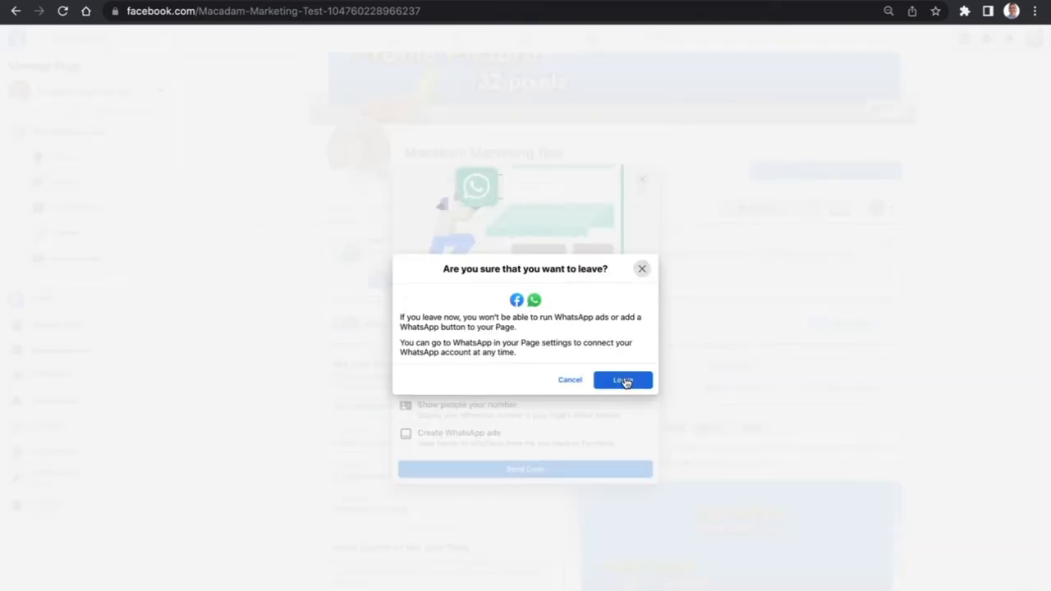
left_click(622, 380)
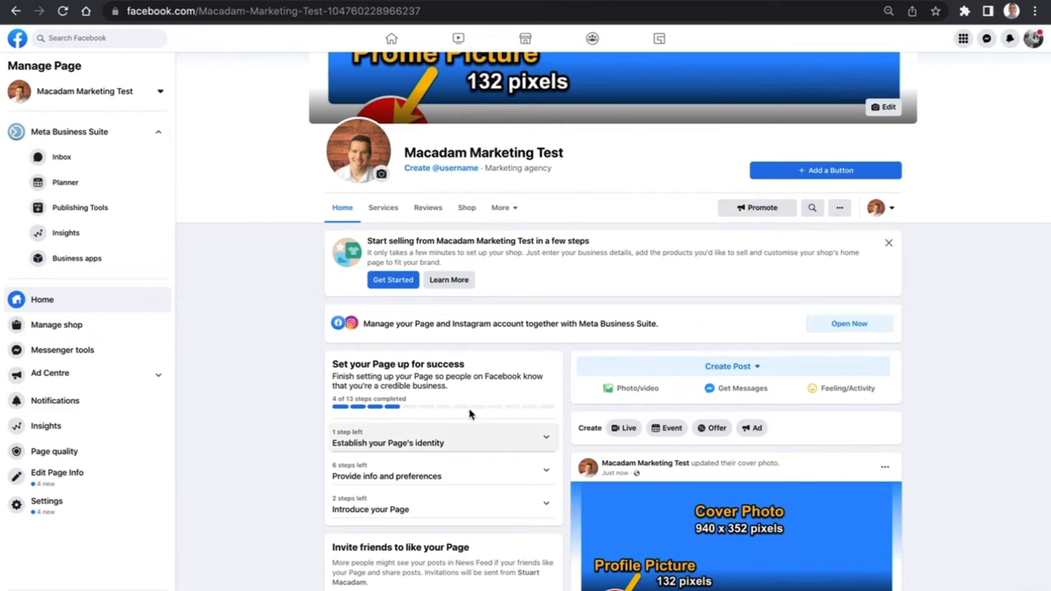
Scroll down to the 'Establish your Page's identity' and 'Provide info and preferences' steps
scroll("down", 3)
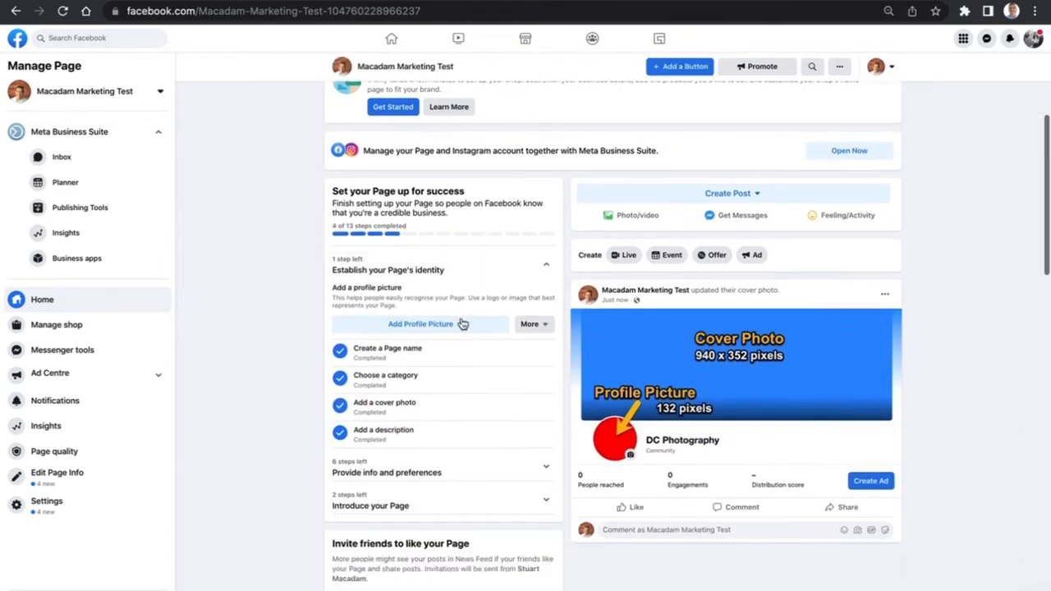
mouse_move(406, 350)
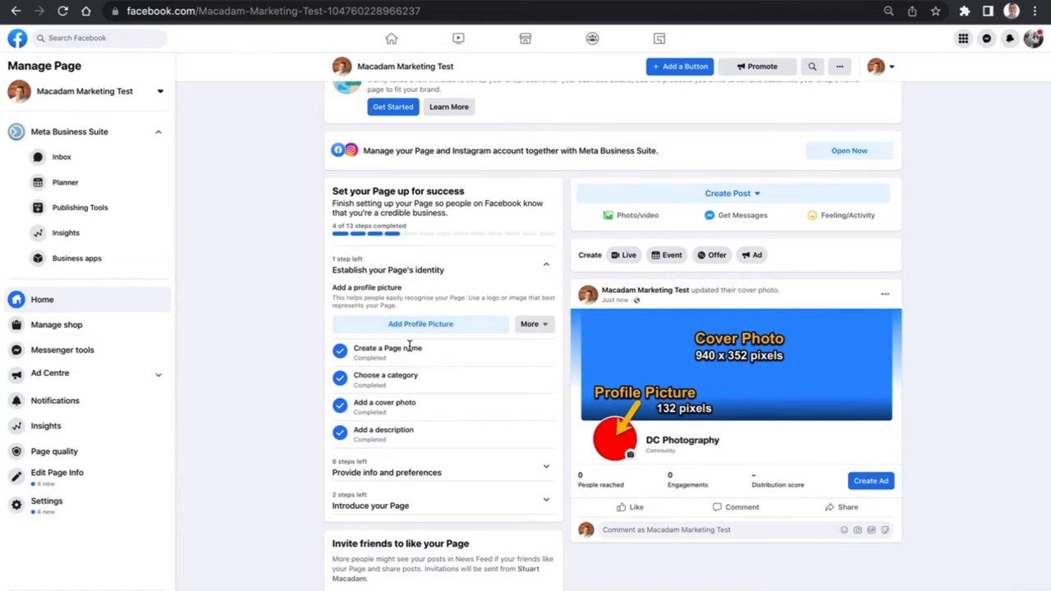
mouse_move(443, 420)
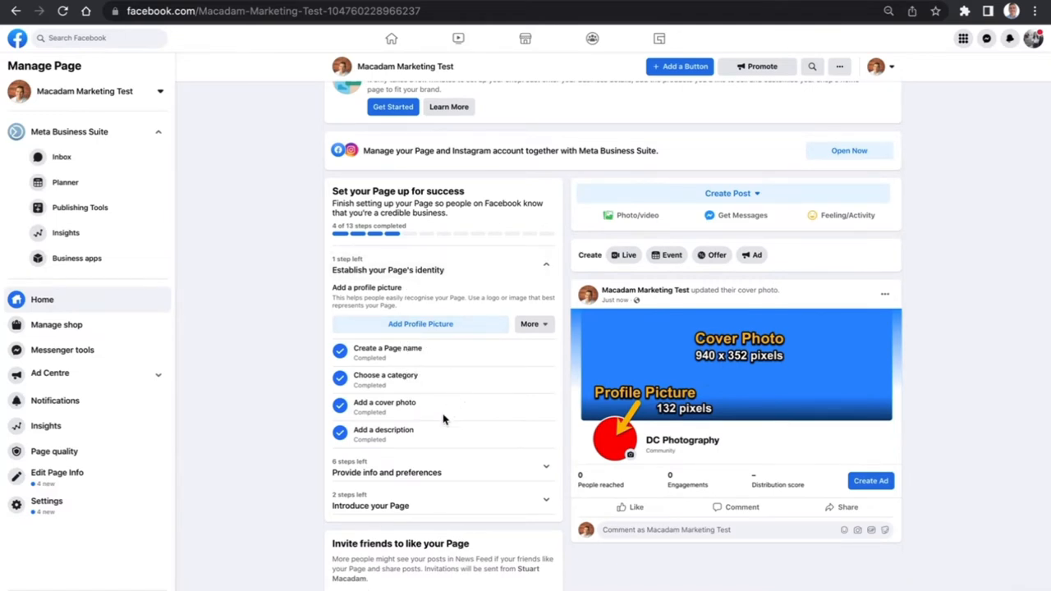
scroll("down", 3)
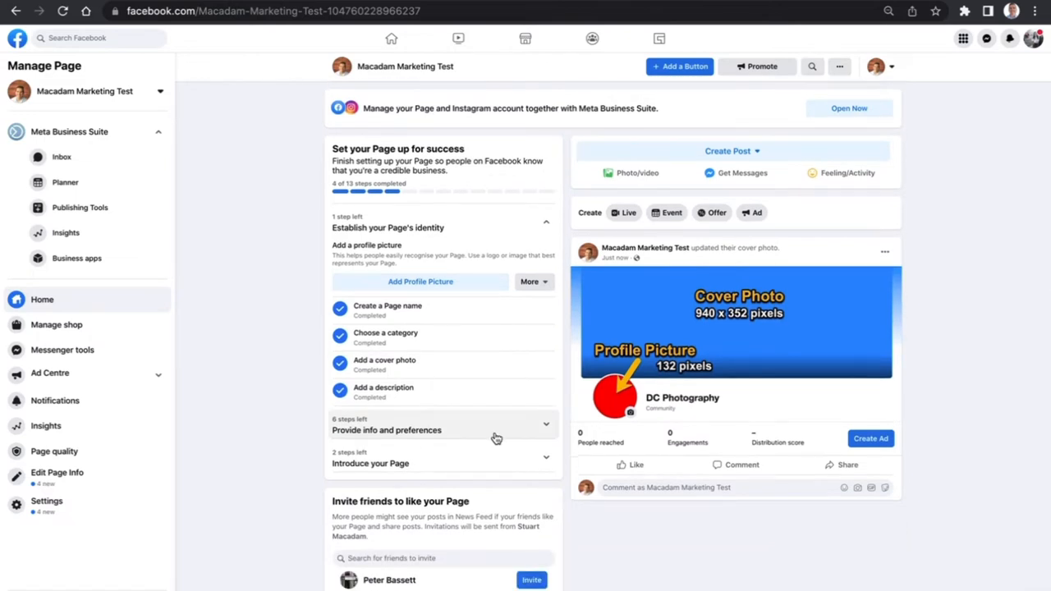
mouse_move(518, 430)
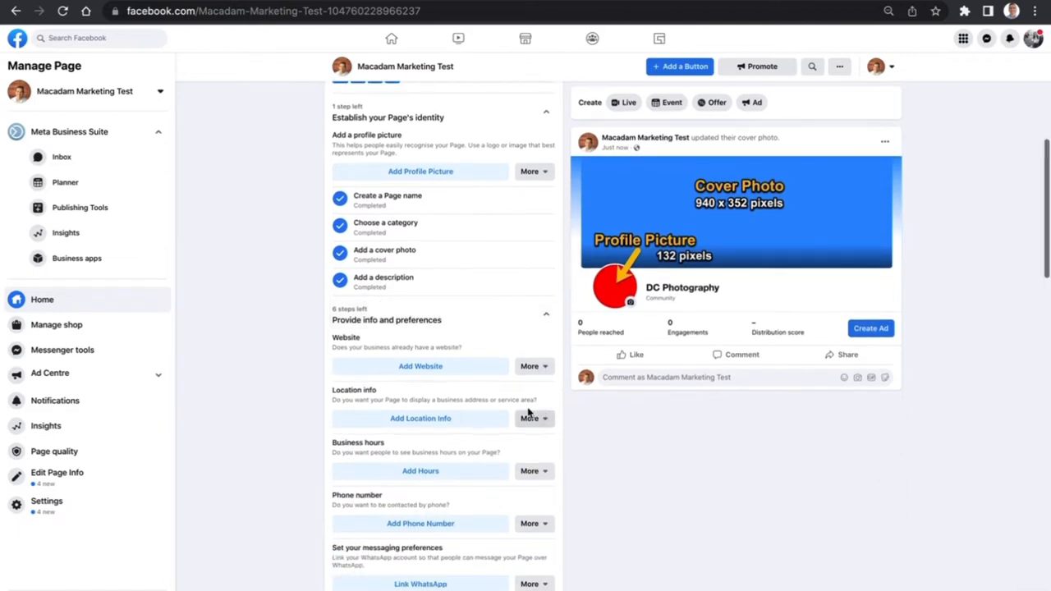
Add the Macadam website address to the page info and save it
left_click(419, 367)
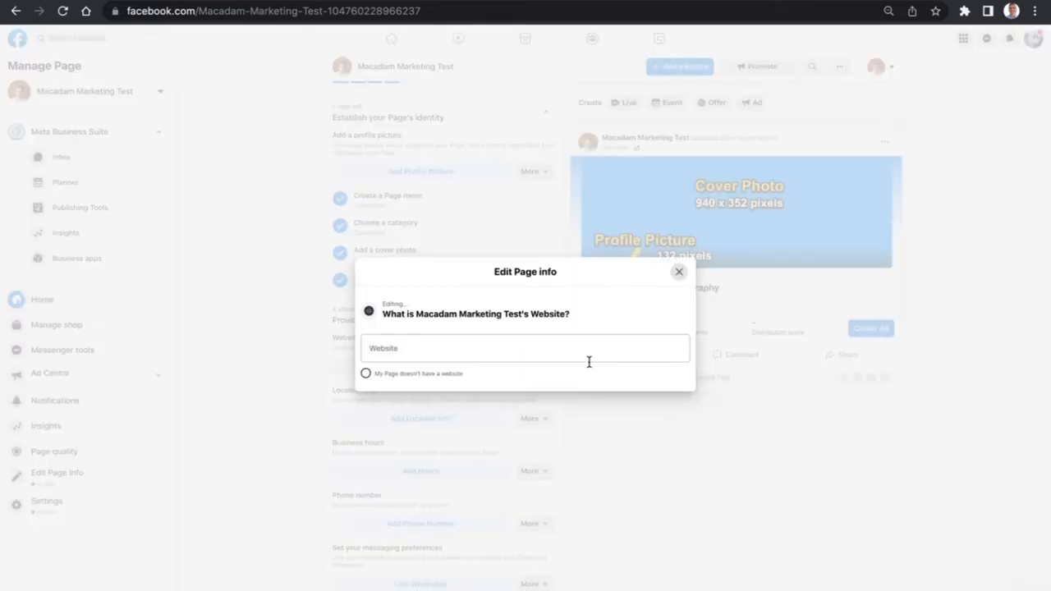
type("www.stuar")
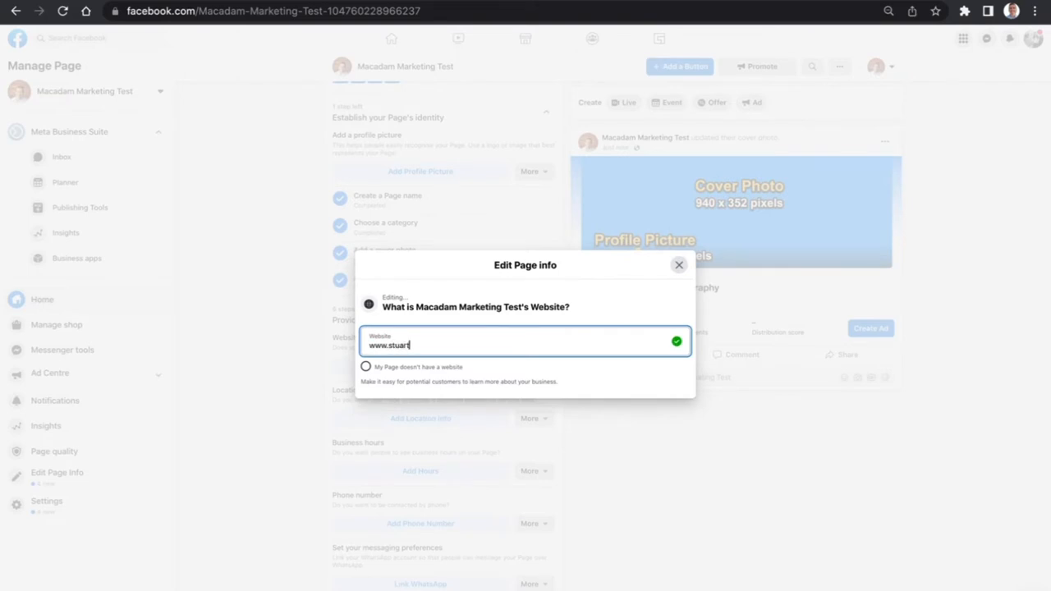
type("tmacadam.com")
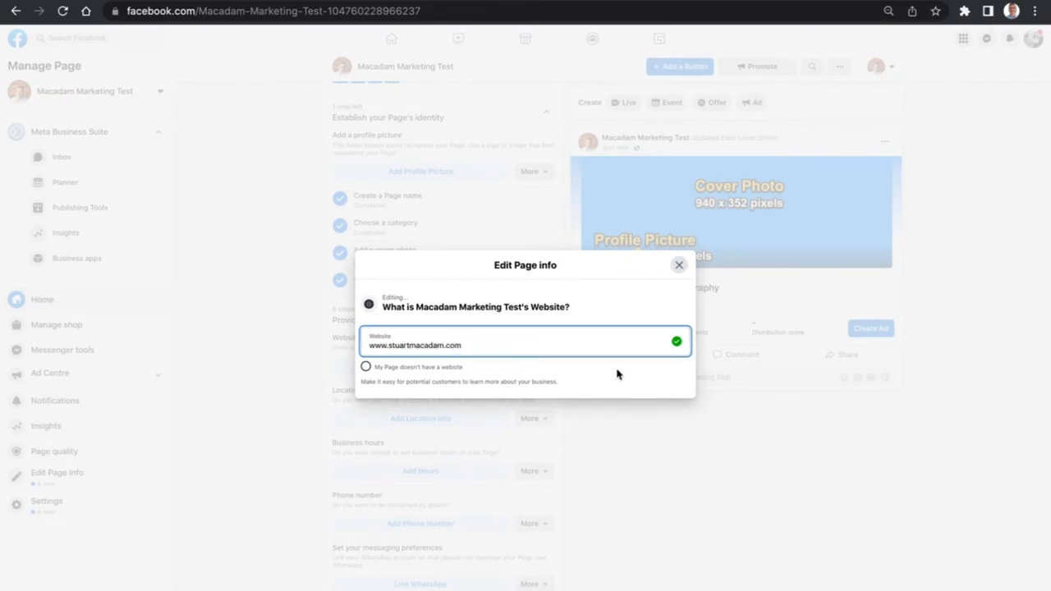
left_click(679, 264)
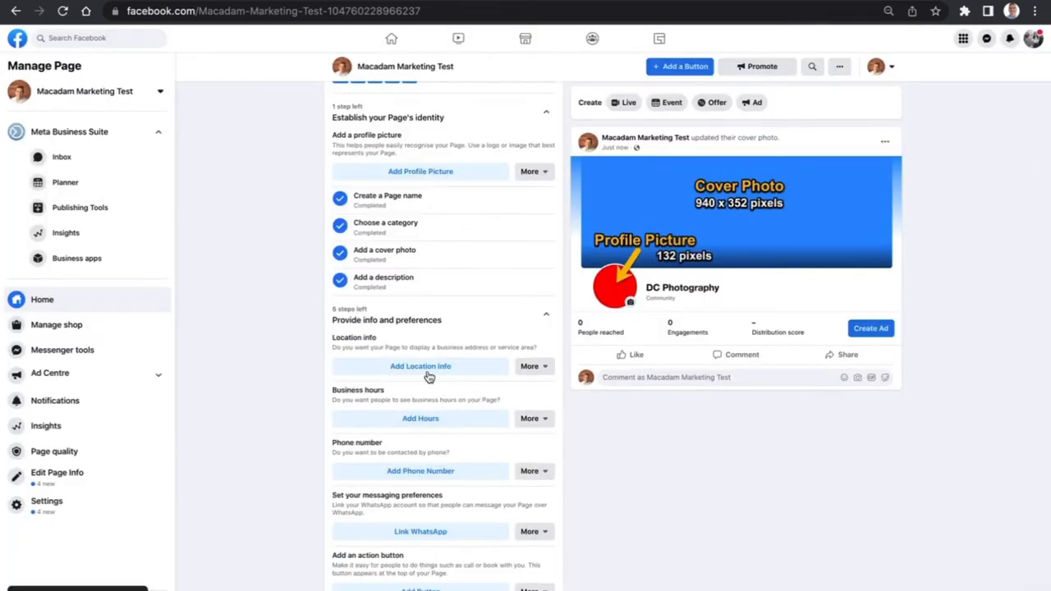
left_click(419, 367)
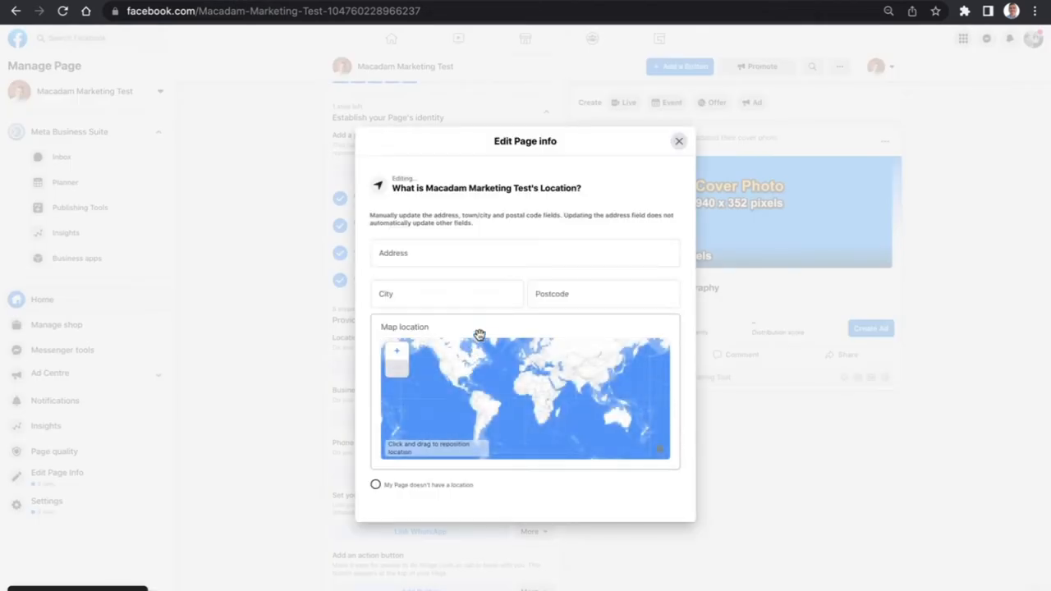
left_click(526, 253)
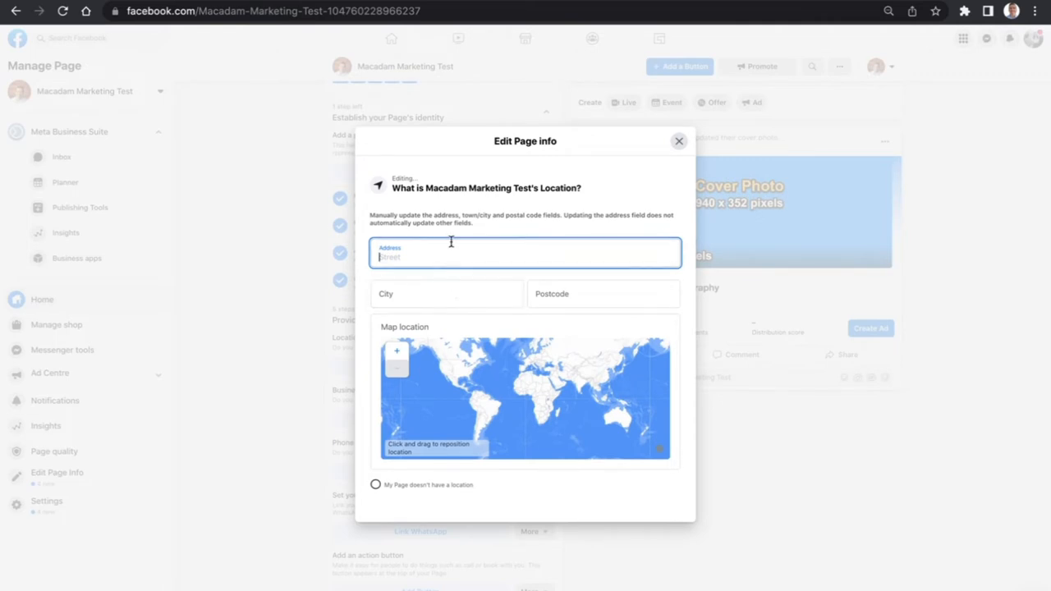
type("35")
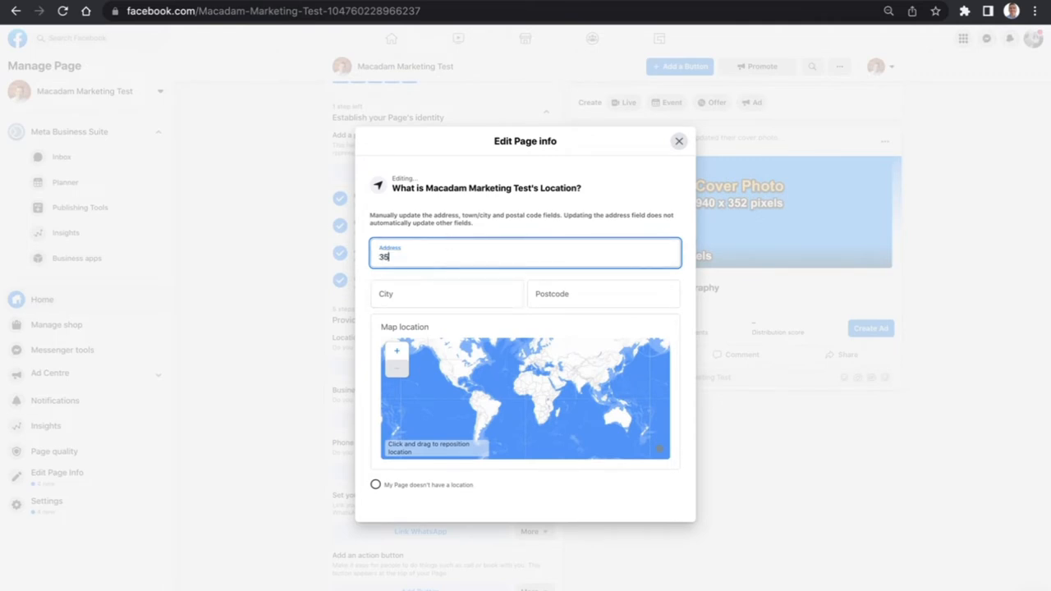
type("5B Domain")
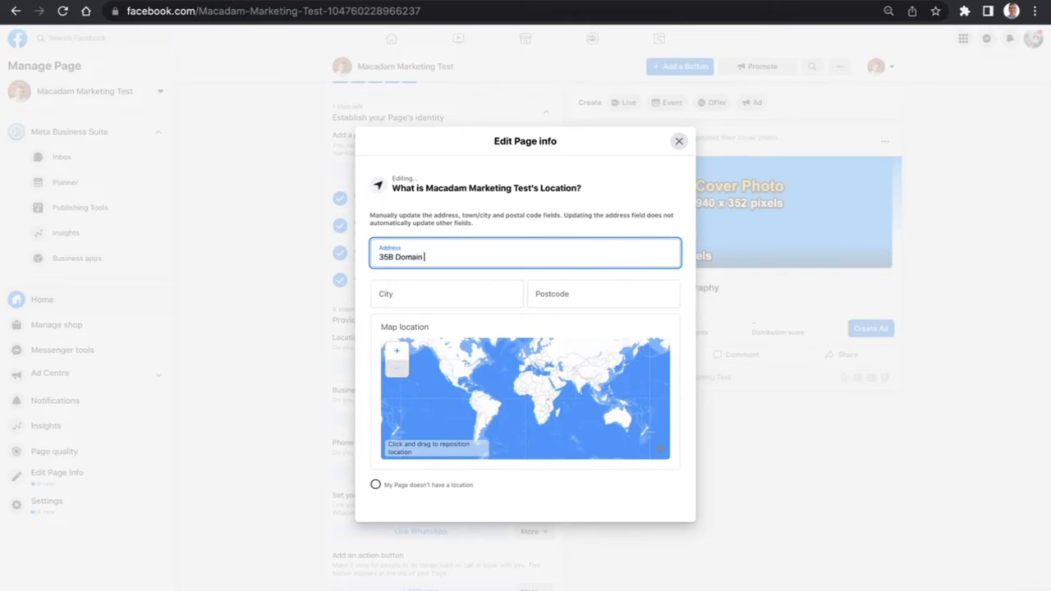
type("Road")
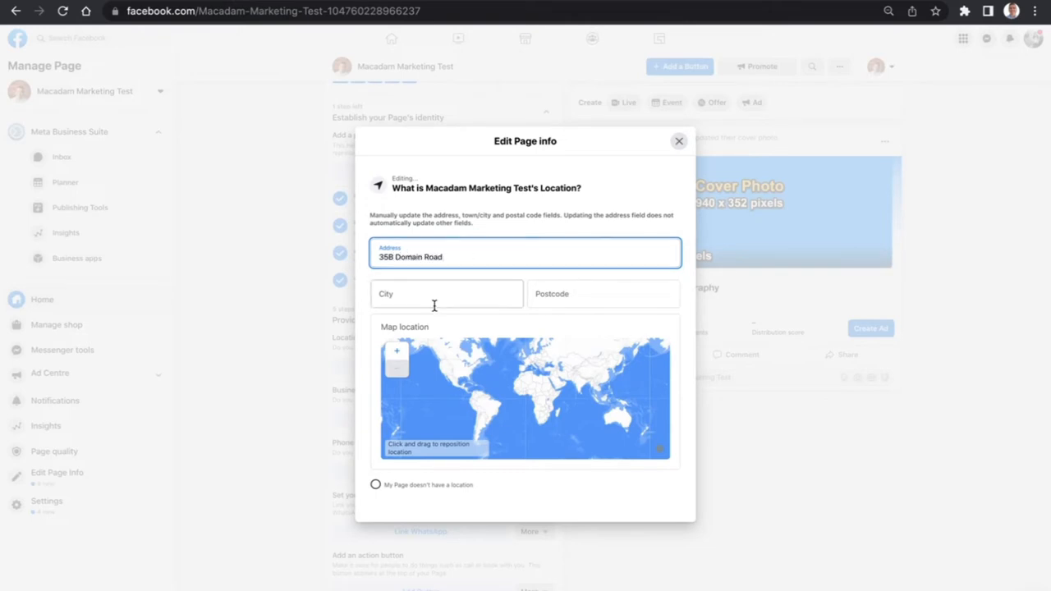
type("Tauranga")
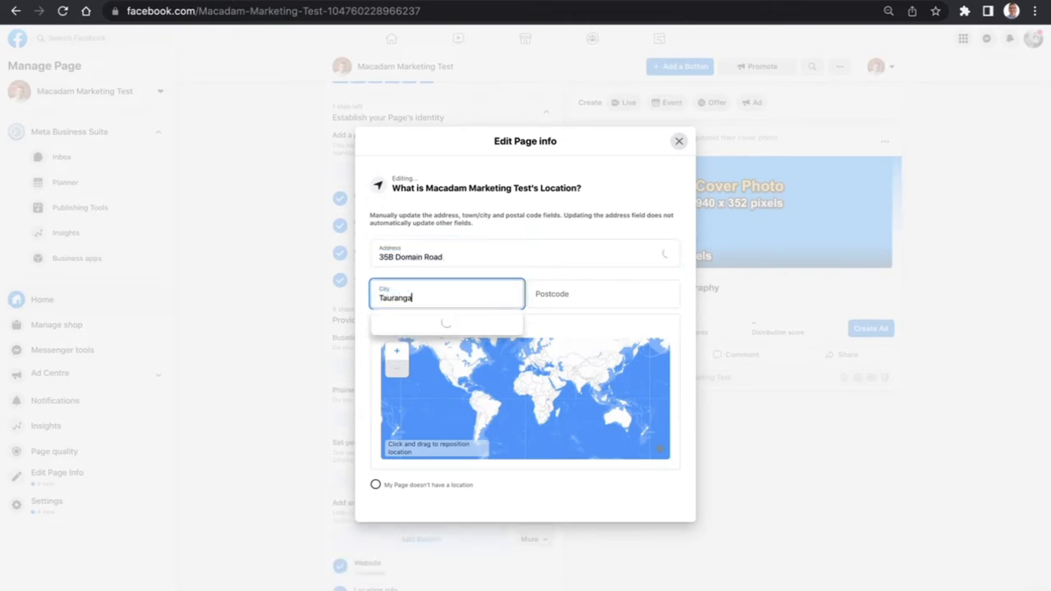
left_click(604, 294)
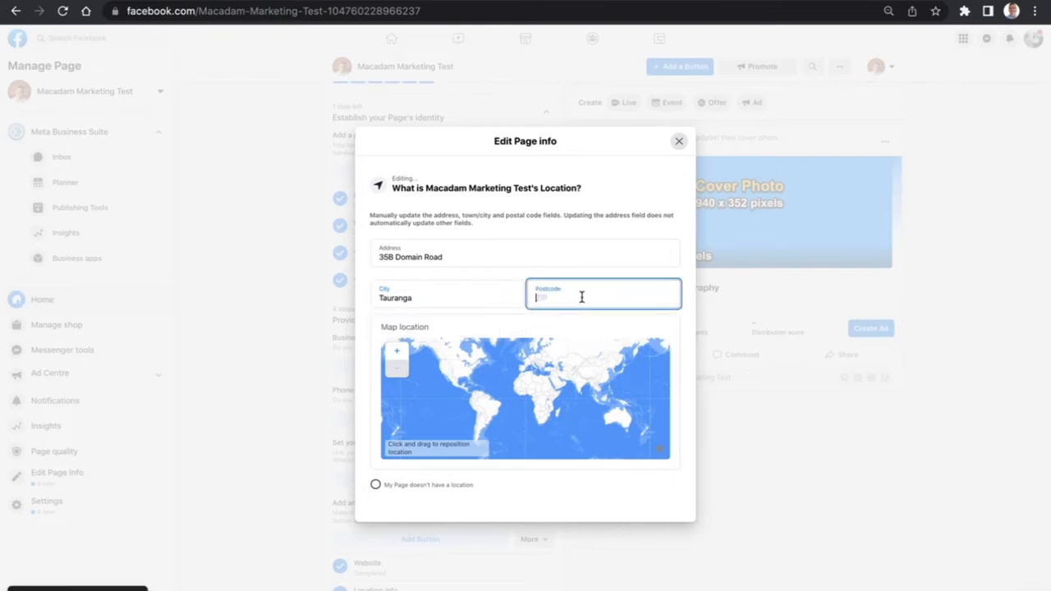
type("0329")
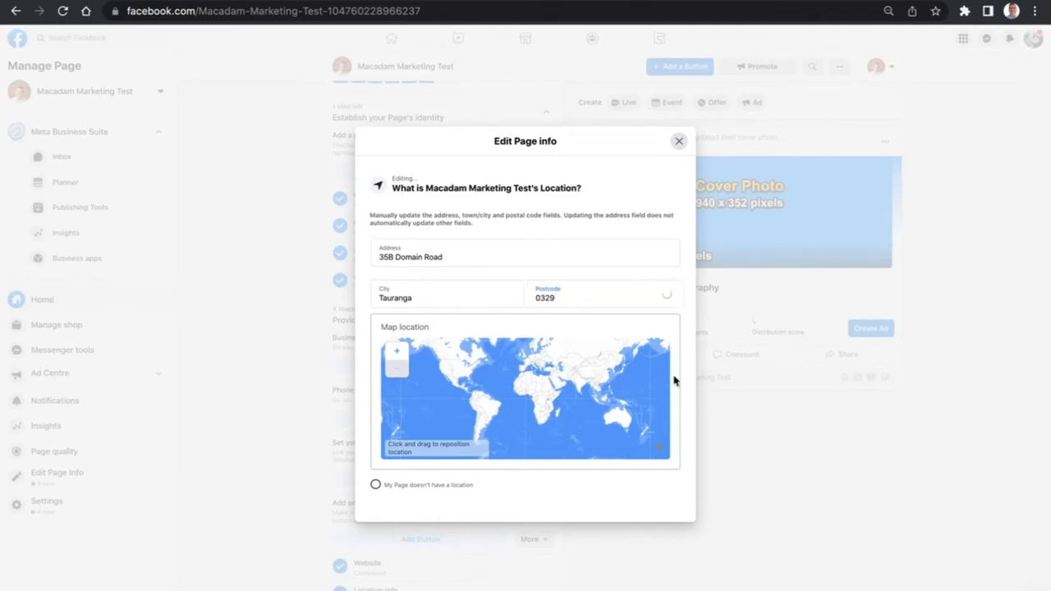
mouse_move(678, 383)
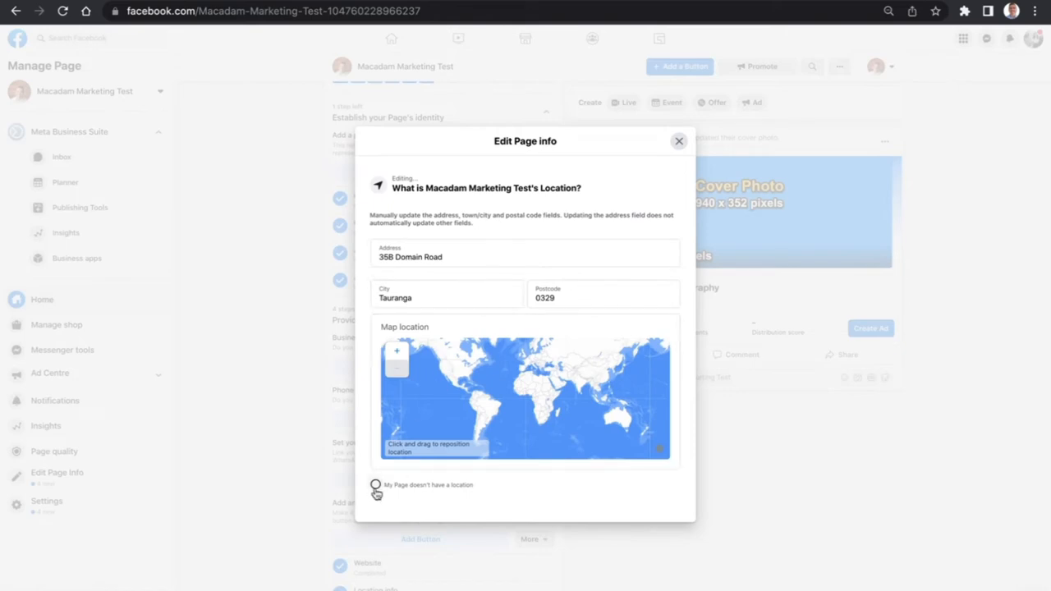
left_click(376, 484)
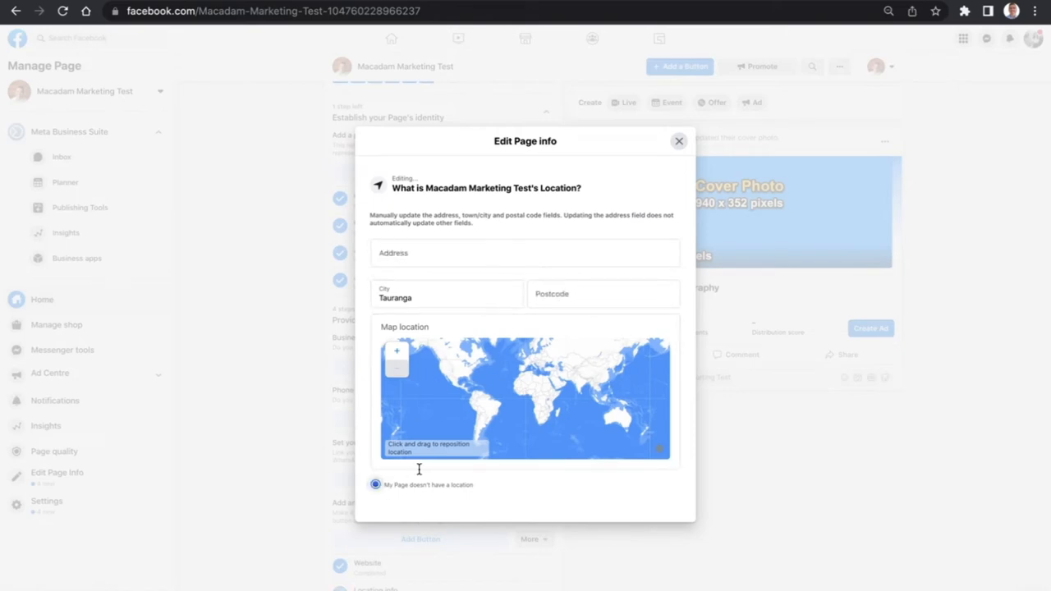
left_click(678, 141)
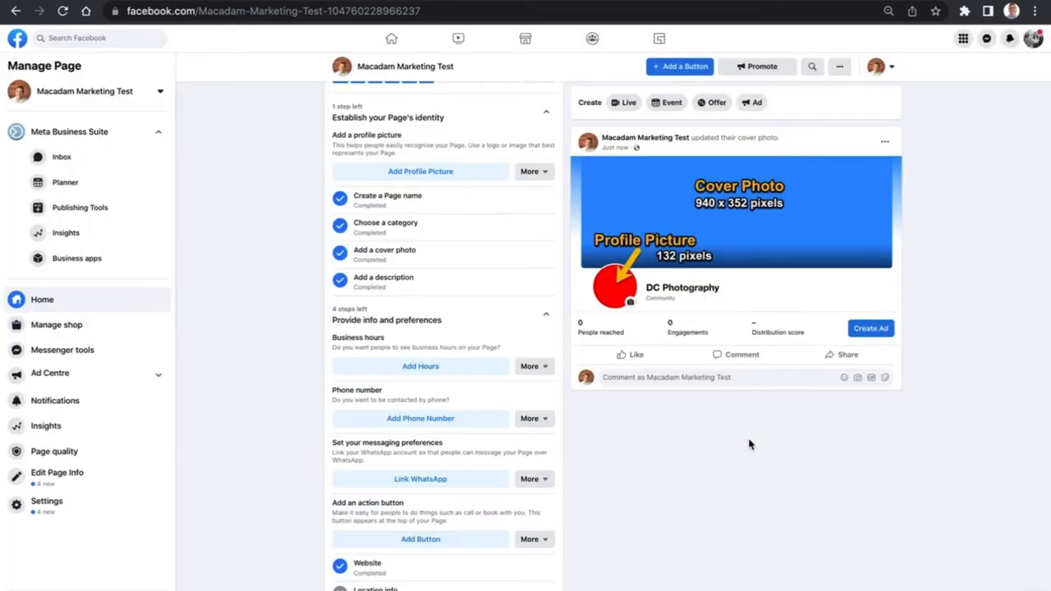
mouse_move(567, 301)
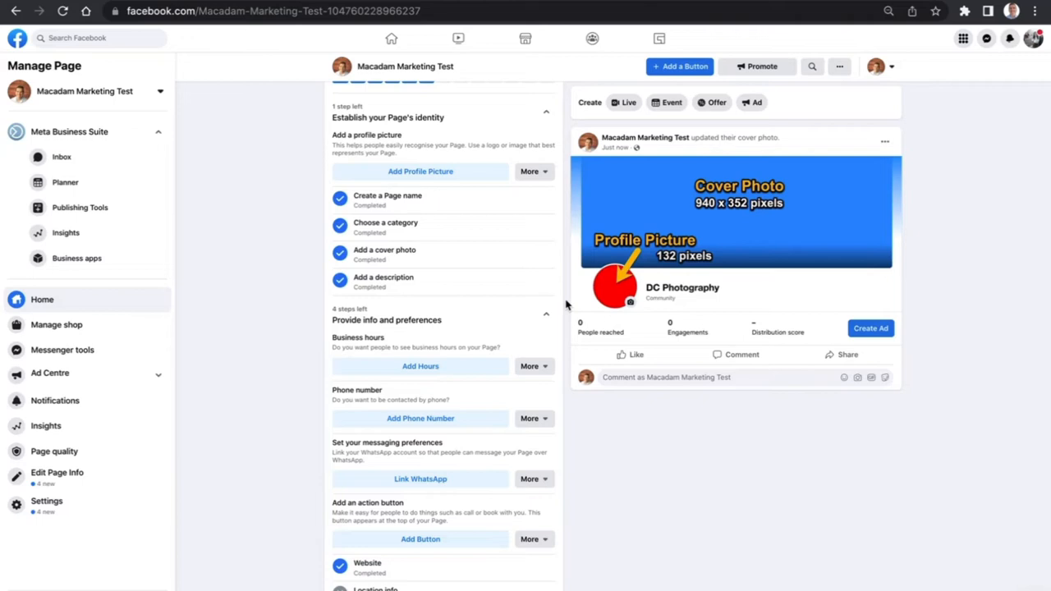
mouse_move(430, 366)
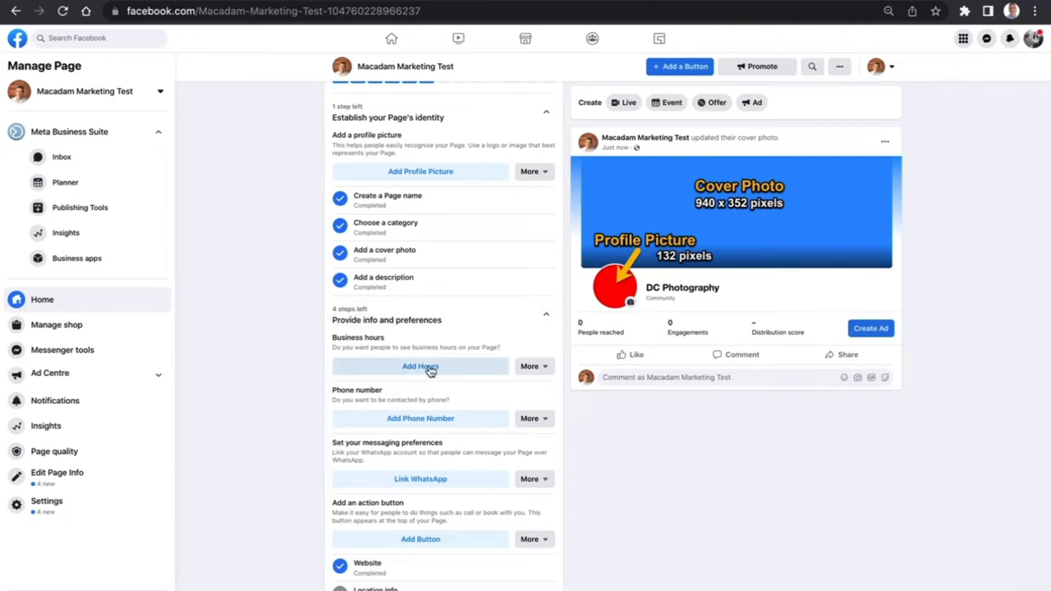
Try custom hours with Monday opening at 00:00, then set hours to permanently closed
left_click(420, 367)
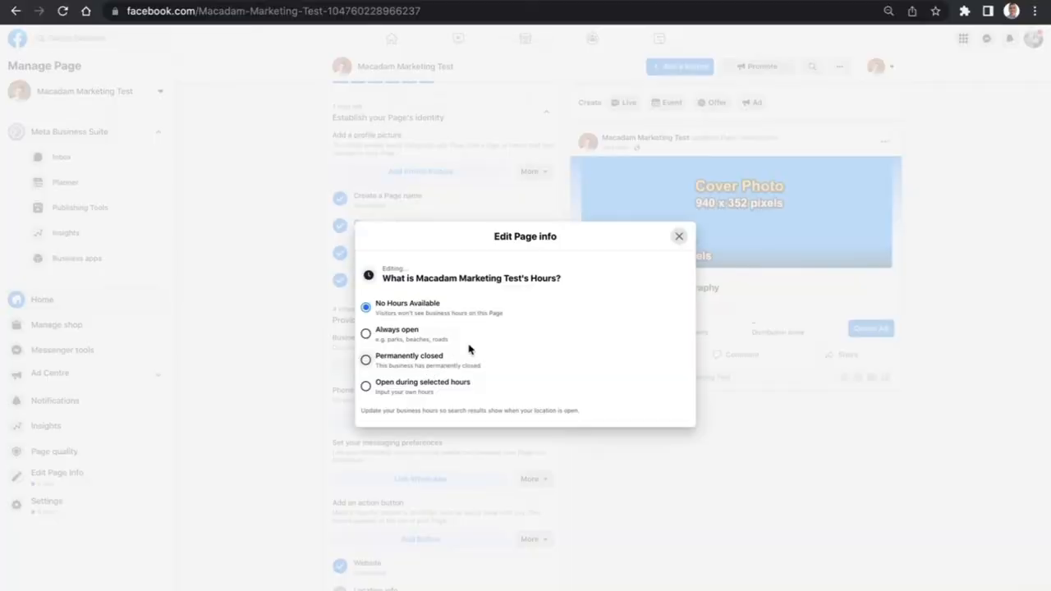
mouse_move(502, 324)
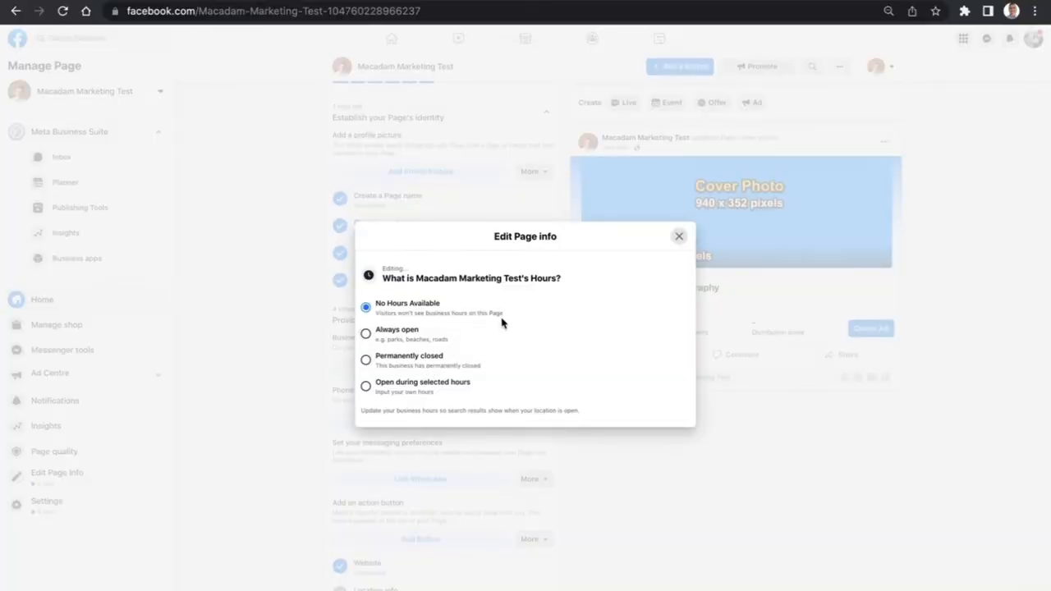
mouse_move(448, 305)
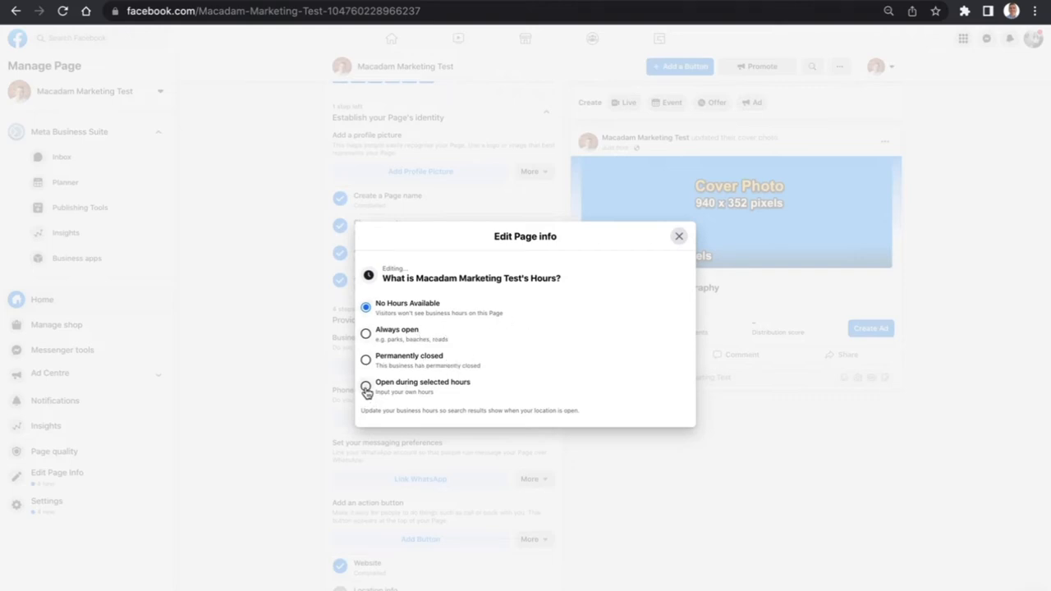
left_click(366, 387)
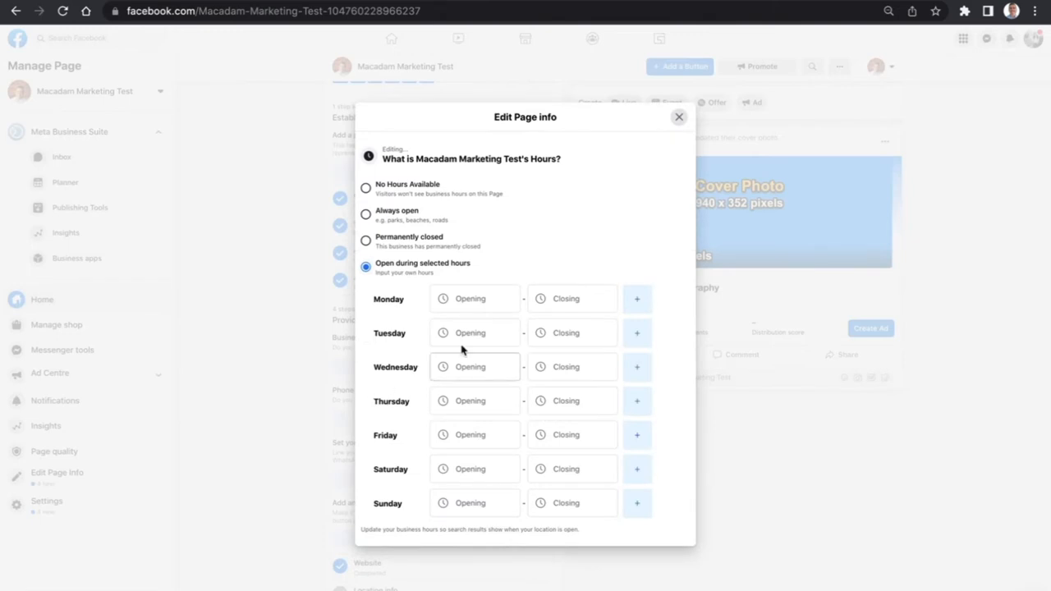
left_click(475, 298)
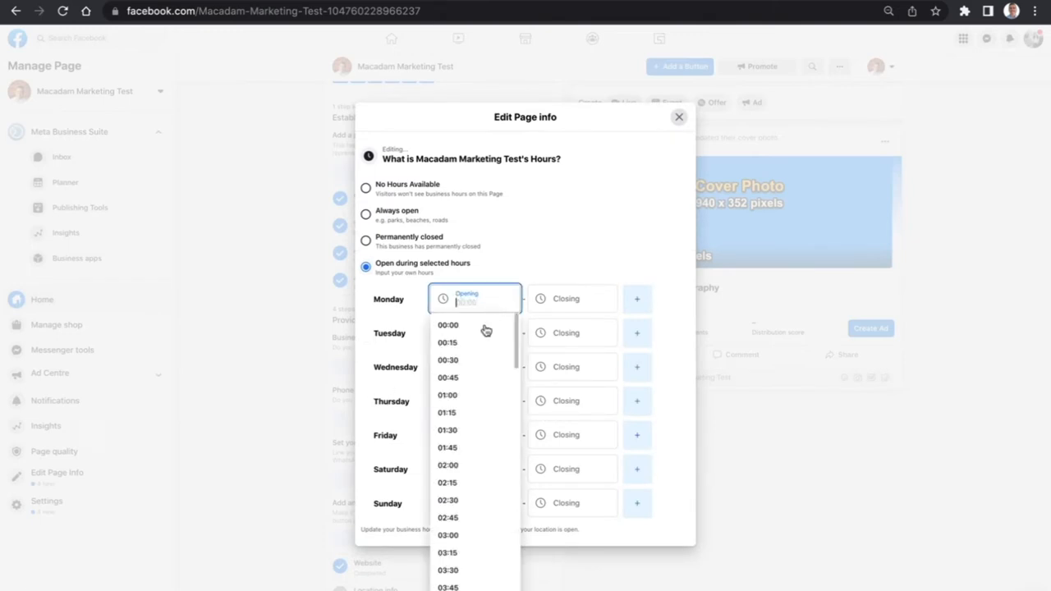
left_click(448, 324)
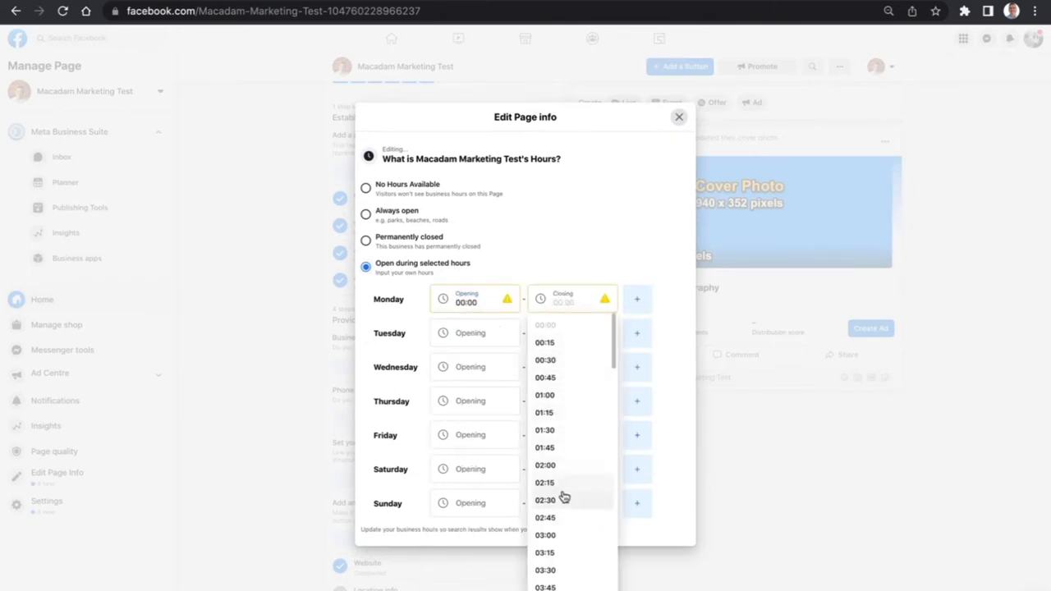
scroll("down", 3)
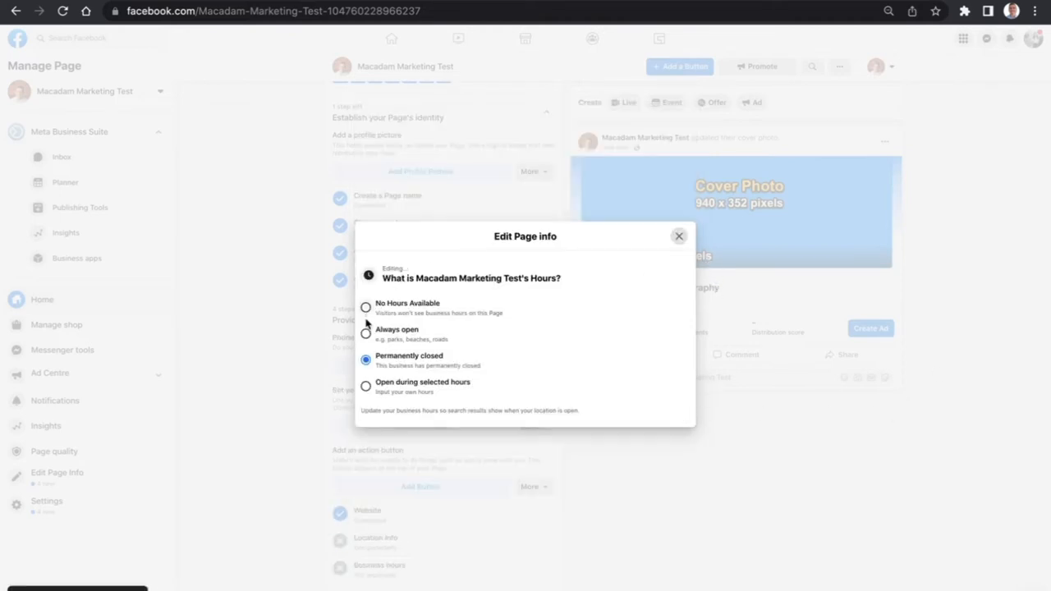
mouse_move(826, 322)
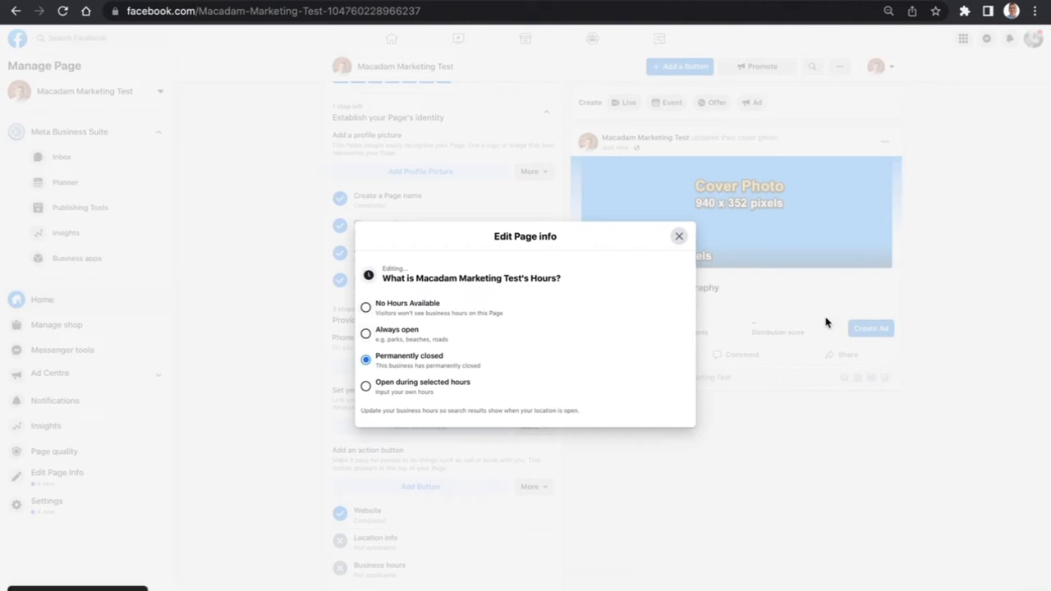
left_click(679, 237)
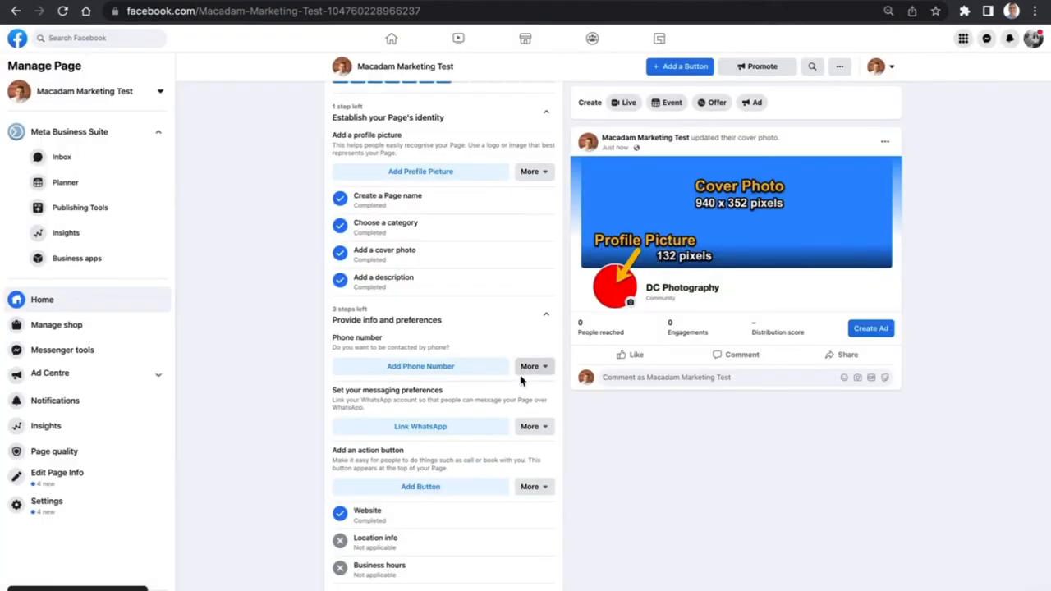
left_click(420, 367)
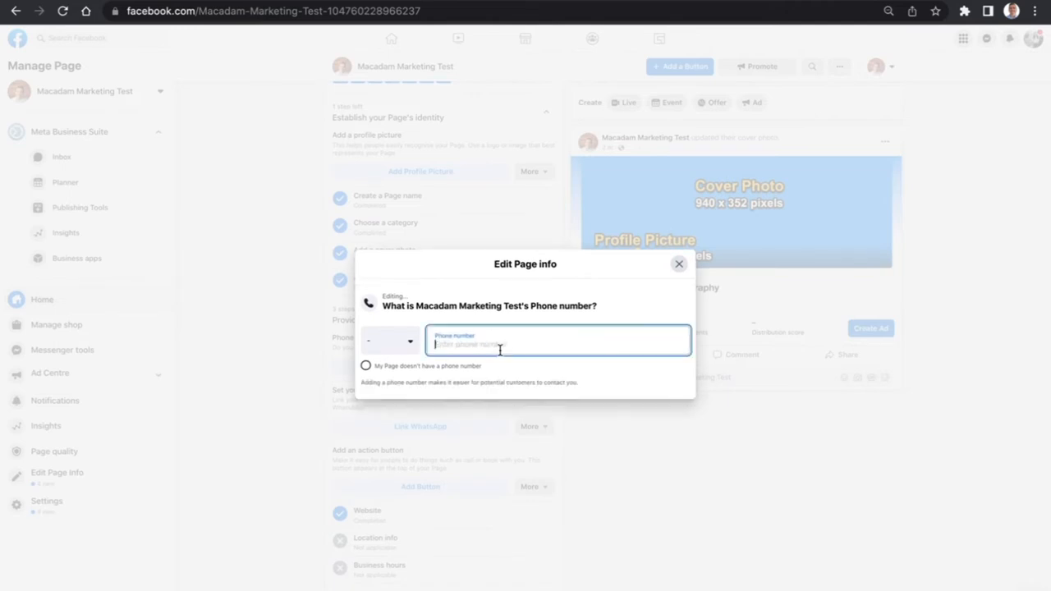
left_click(389, 340)
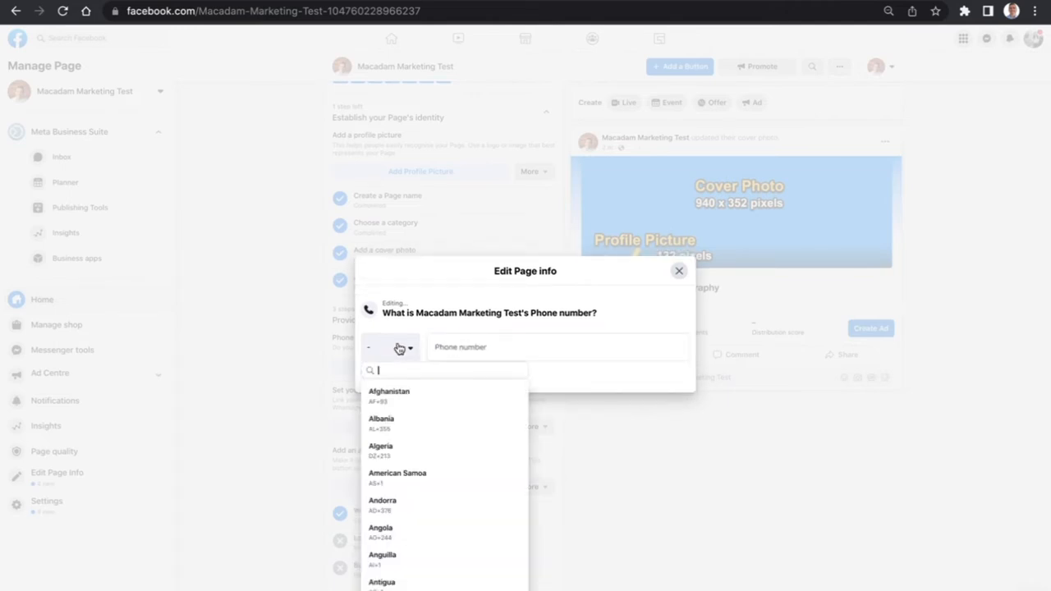
mouse_move(400, 363)
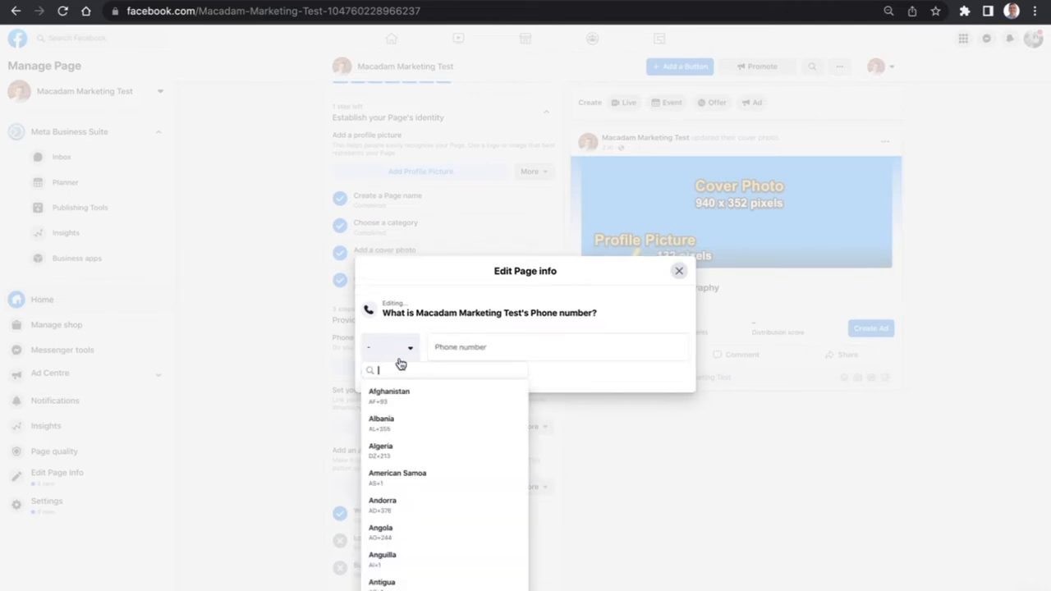
type("new")
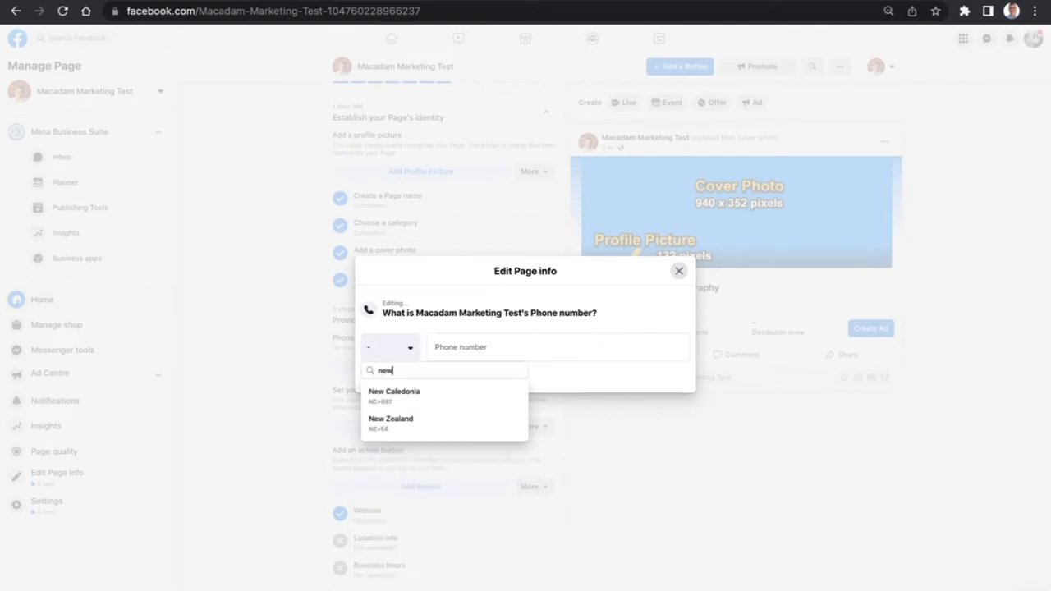
left_click(390, 422)
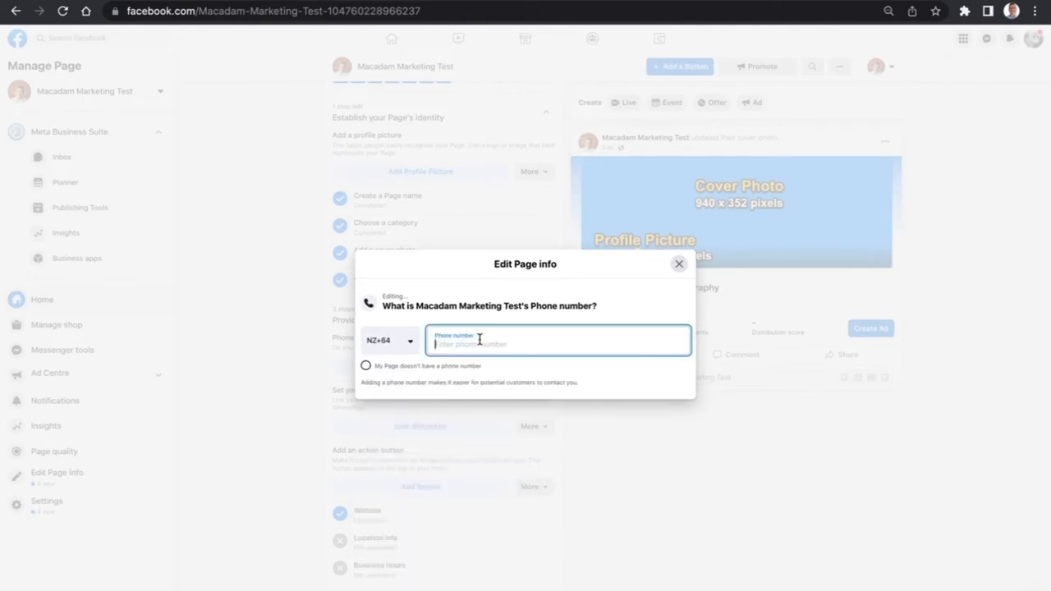
type("210")
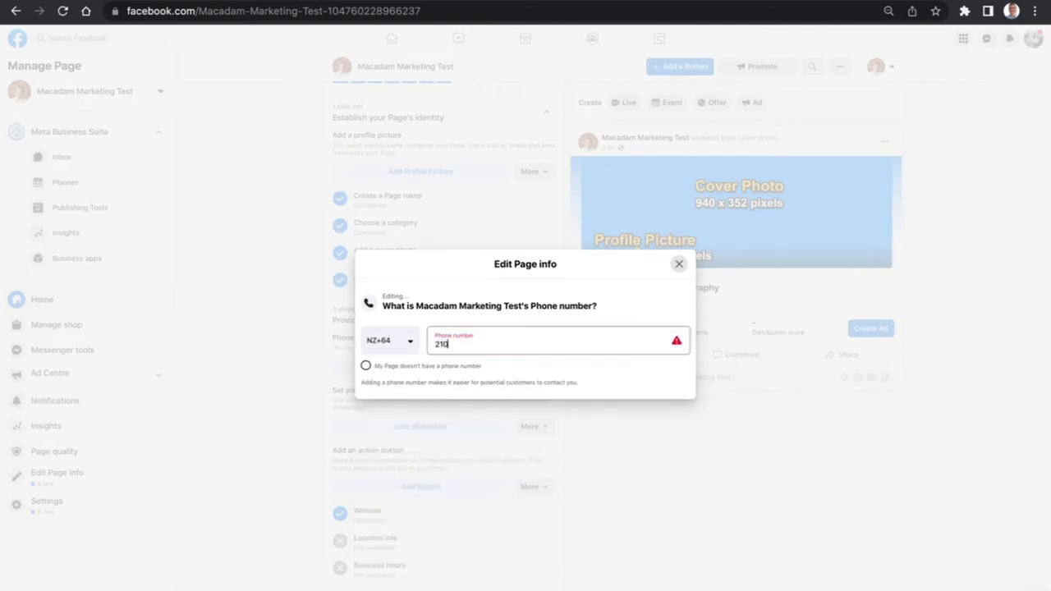
type("2774702")
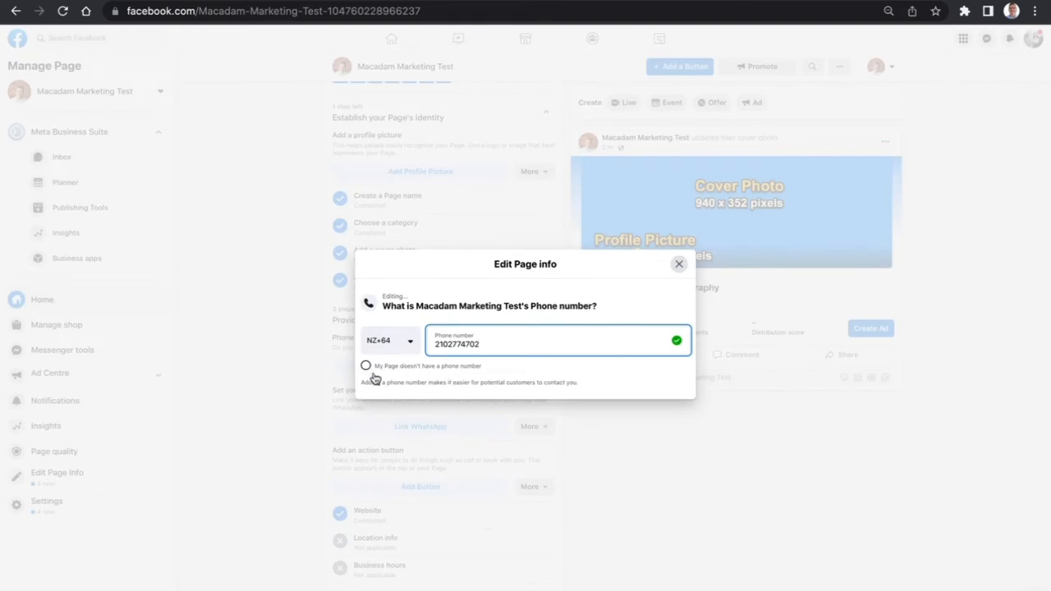
mouse_move(839, 413)
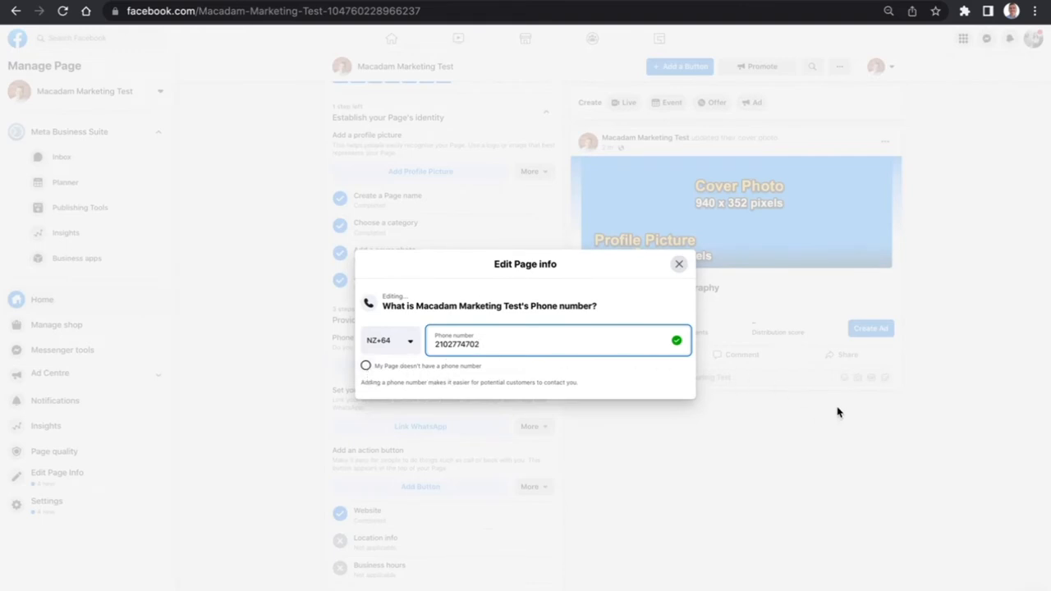
mouse_move(930, 378)
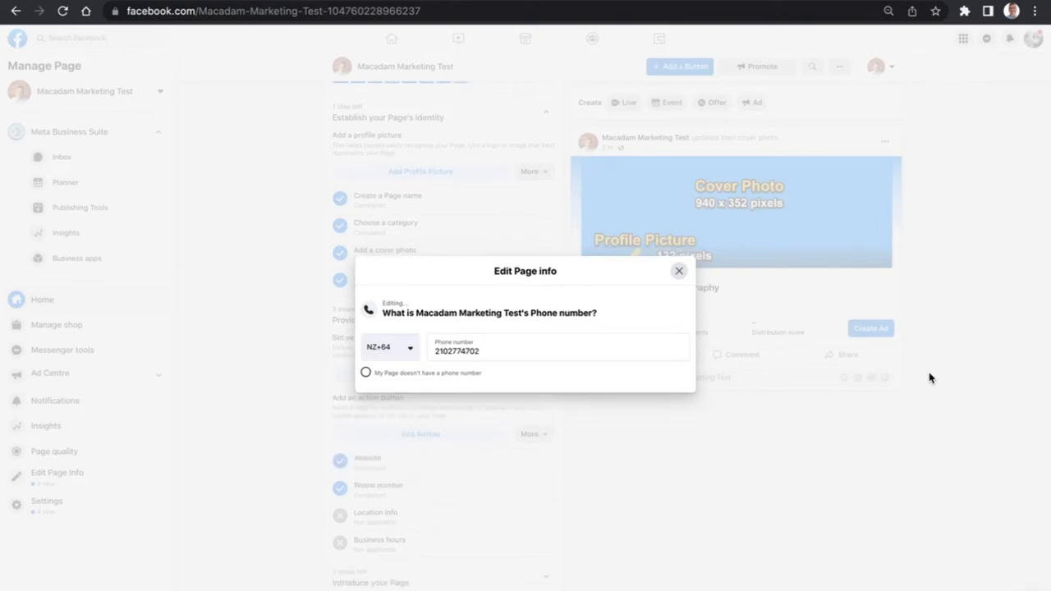
mouse_move(132, 574)
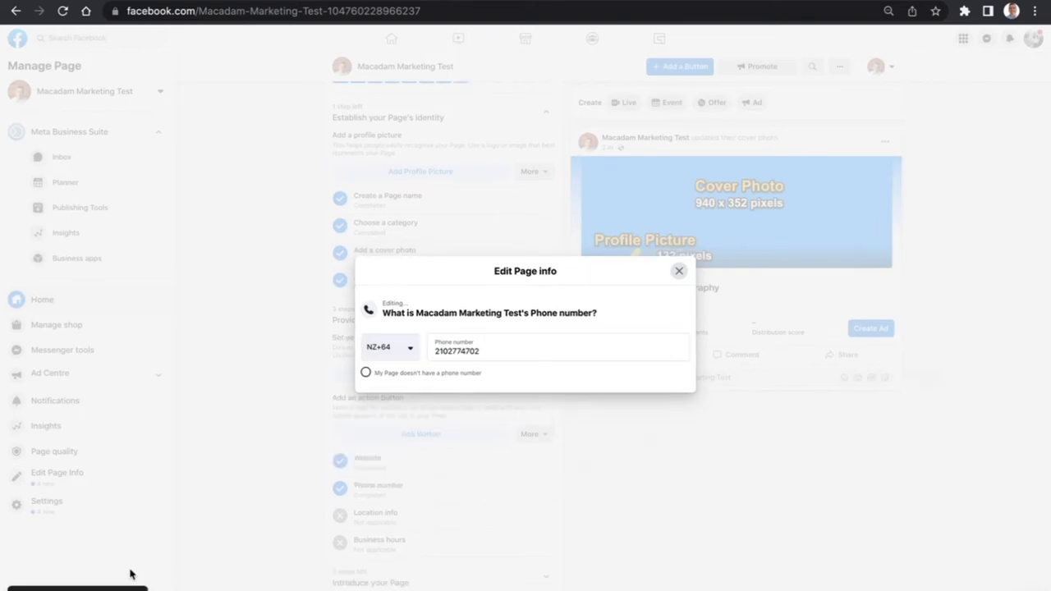
mouse_move(203, 559)
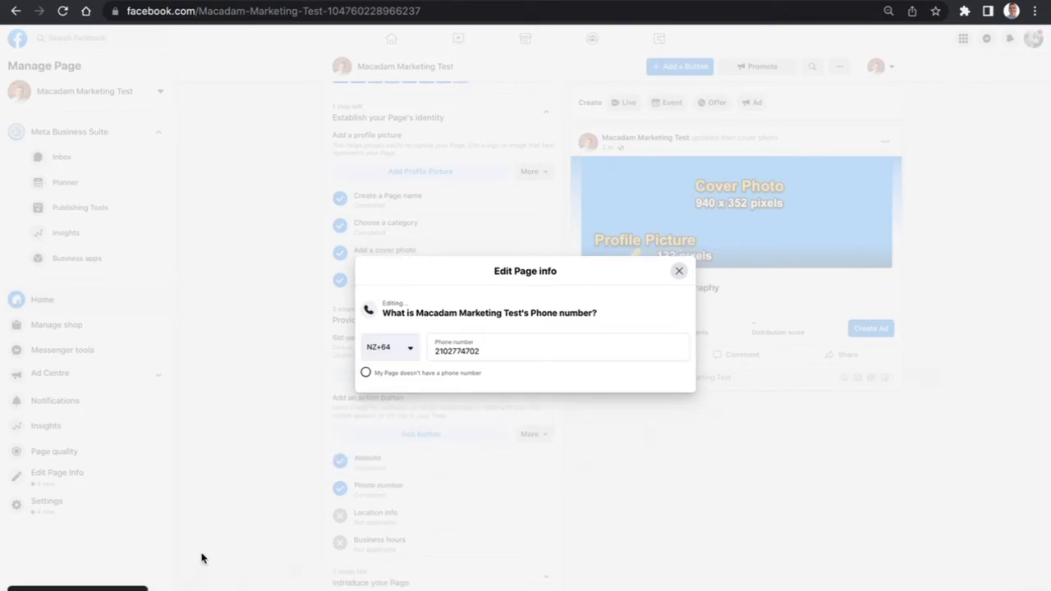
mouse_move(679, 272)
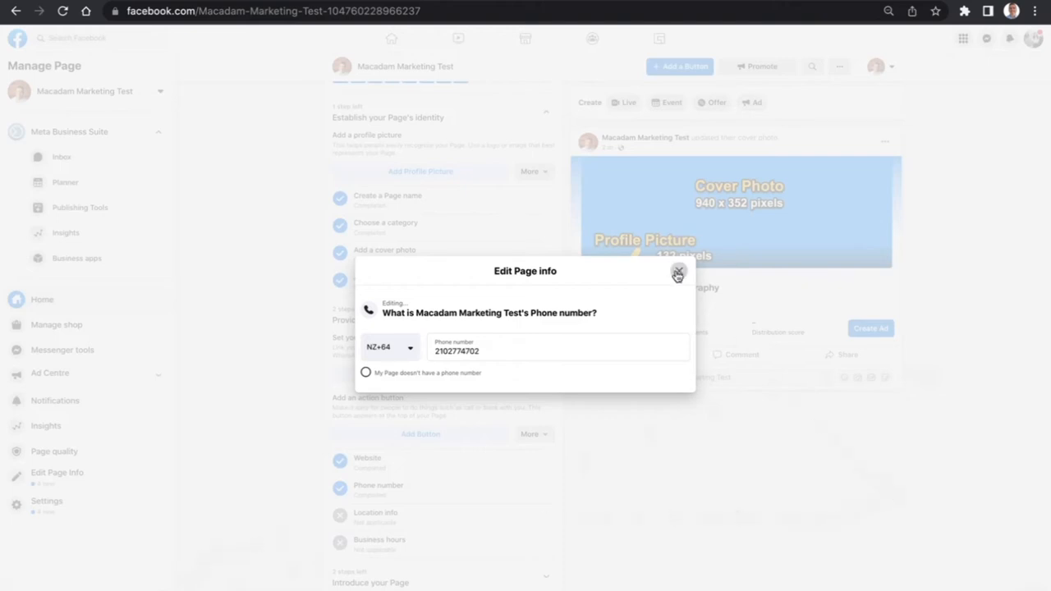
Close the phone editor and mark WhatsApp messaging preferences as not applicable to the page
left_click(678, 272)
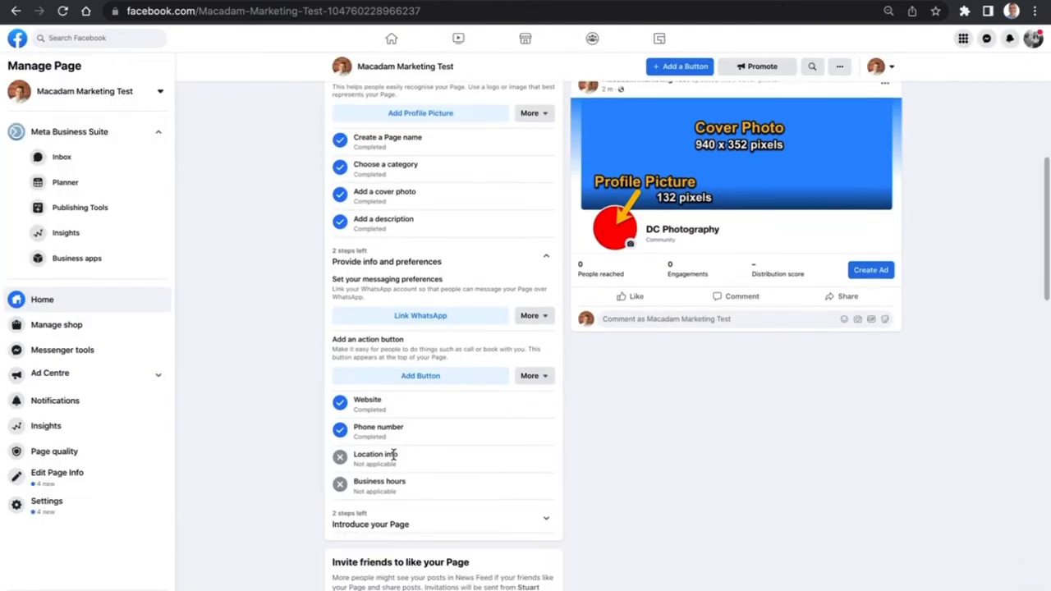
scroll("down", 3)
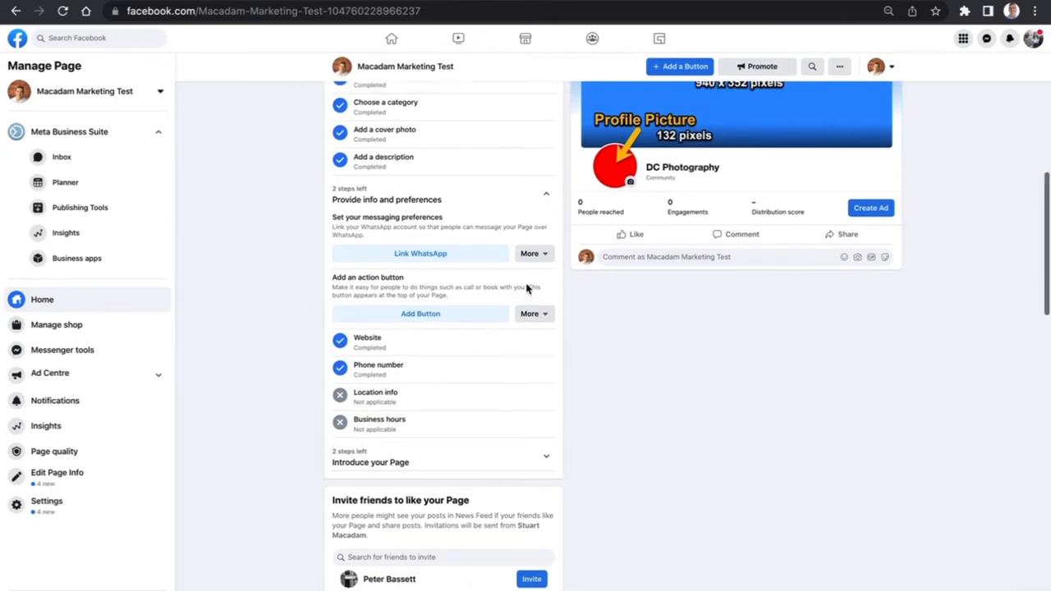
scroll("up", 3)
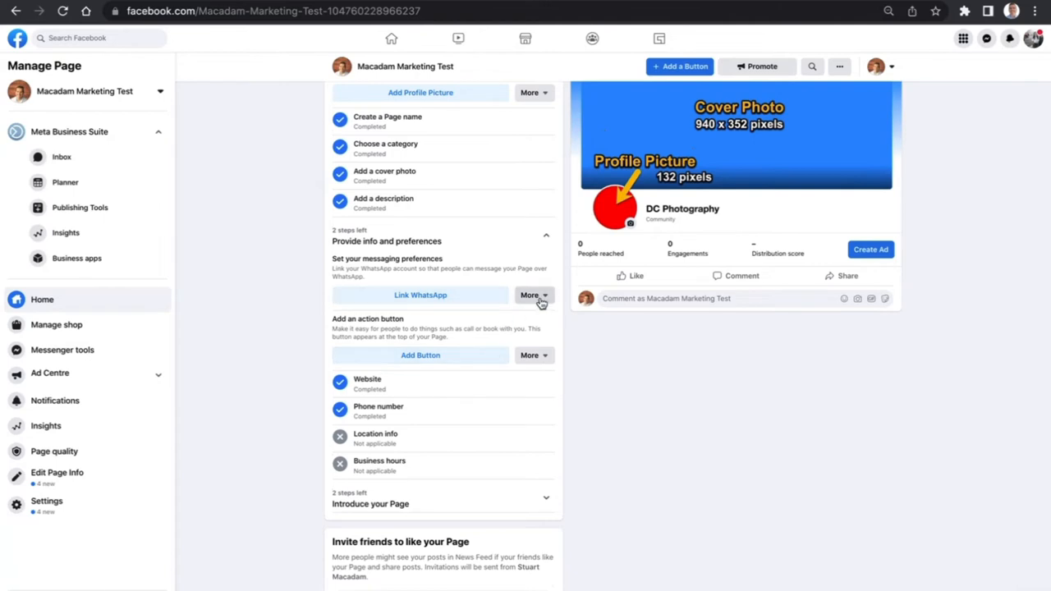
left_click(533, 295)
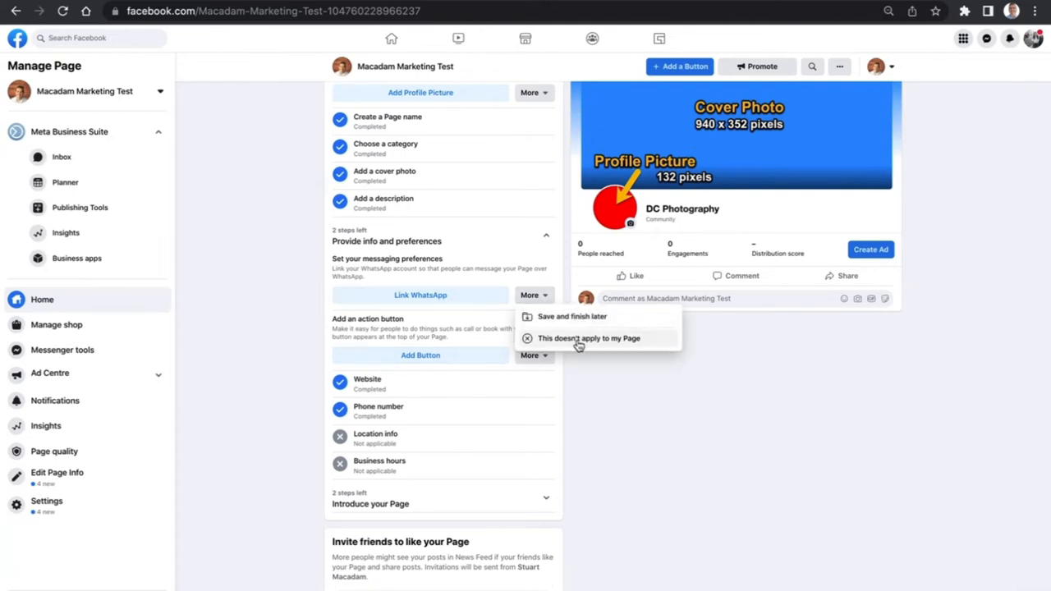
left_click(589, 338)
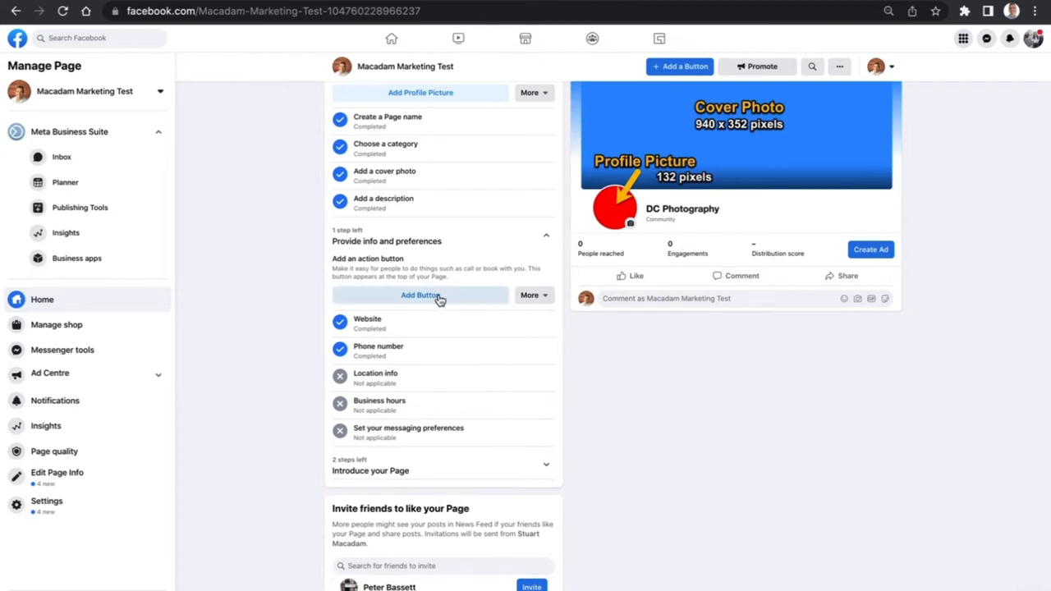
left_click(420, 295)
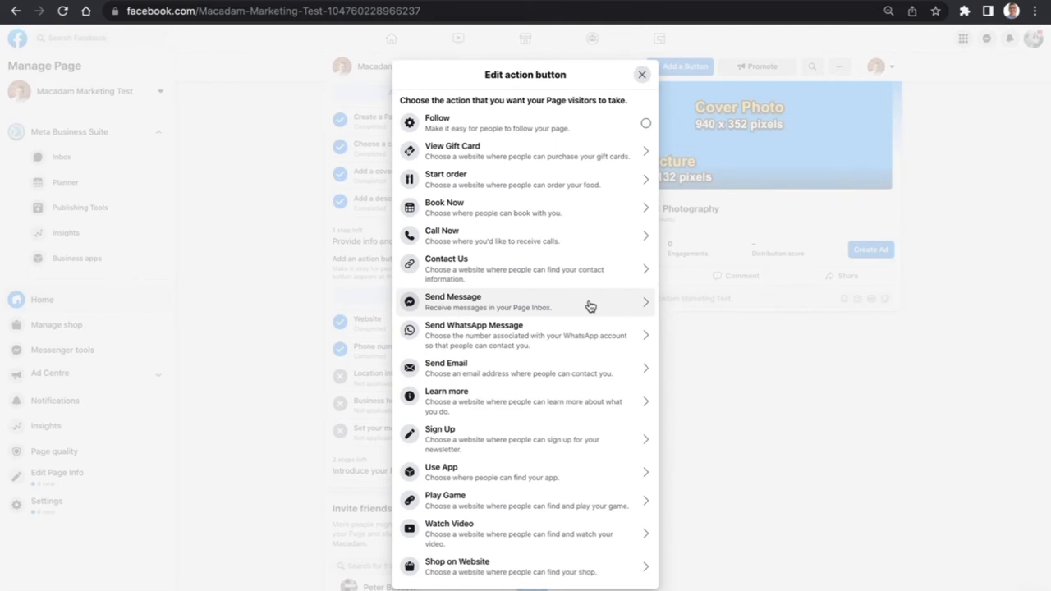
left_click(642, 74)
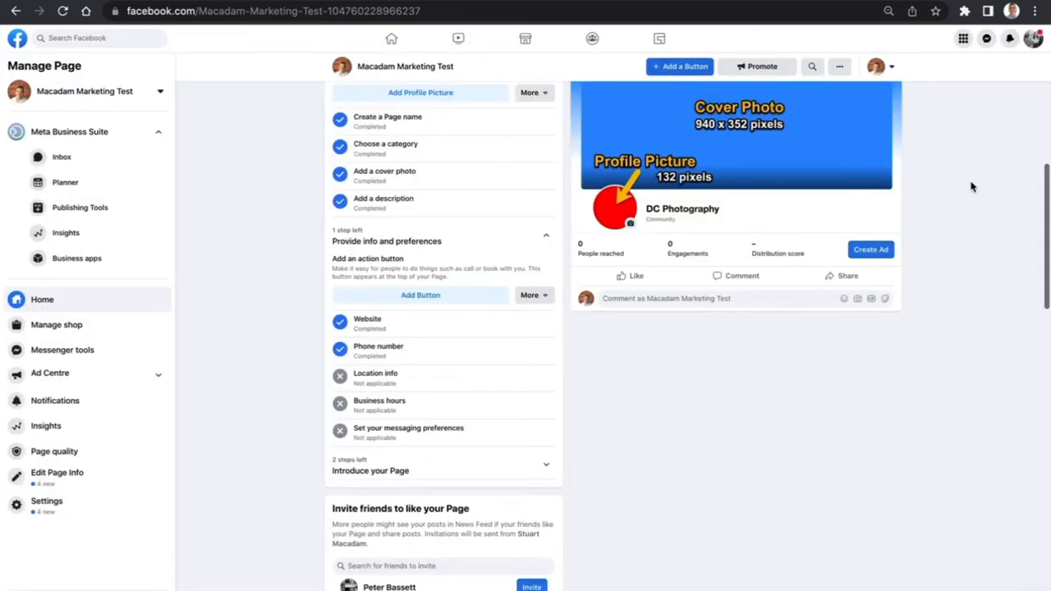
scroll("up", 3)
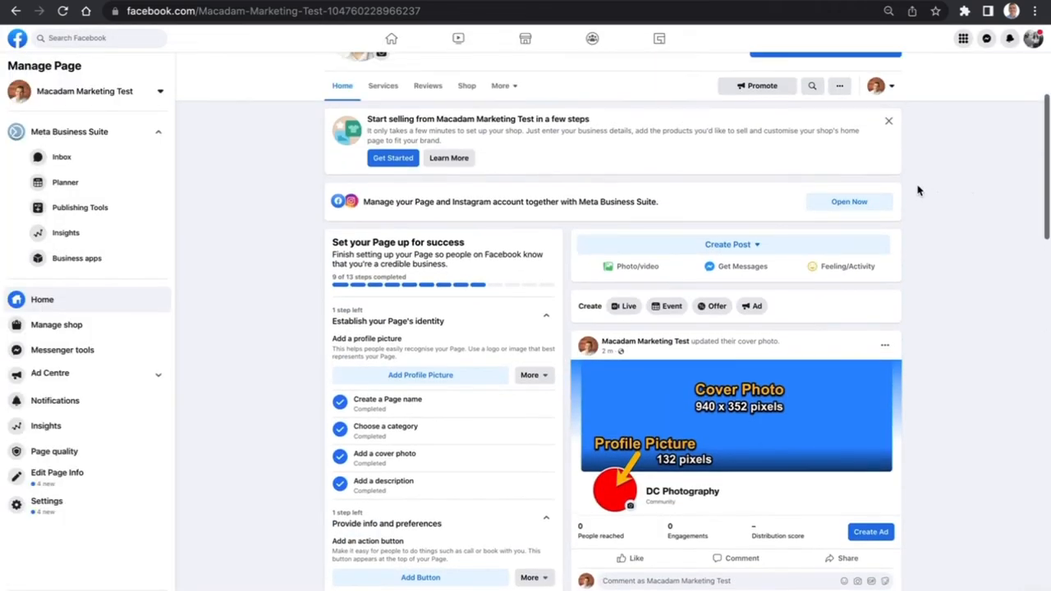
scroll("up", 3)
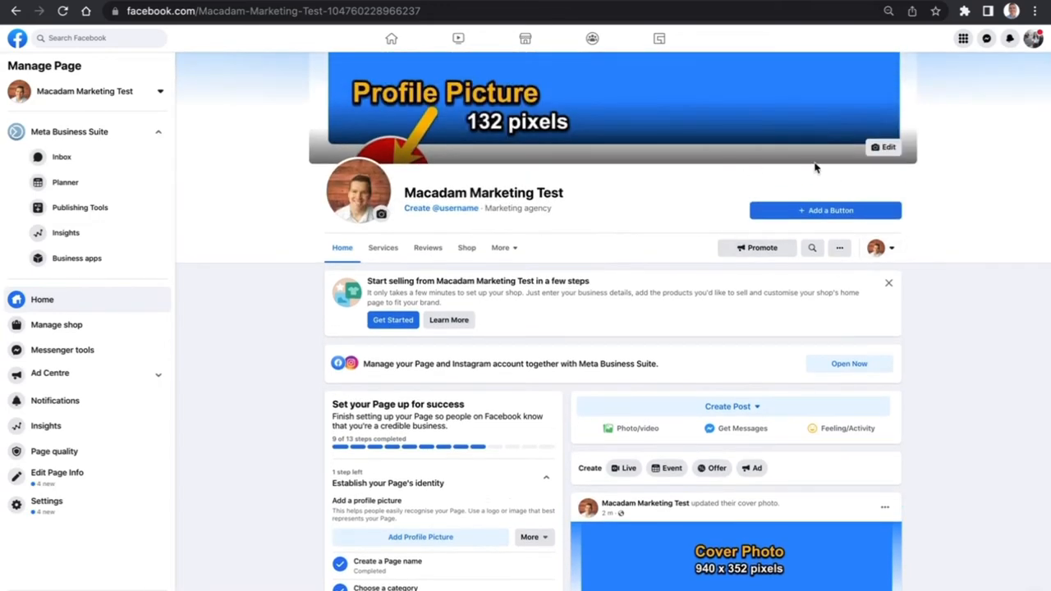
mouse_move(880, 321)
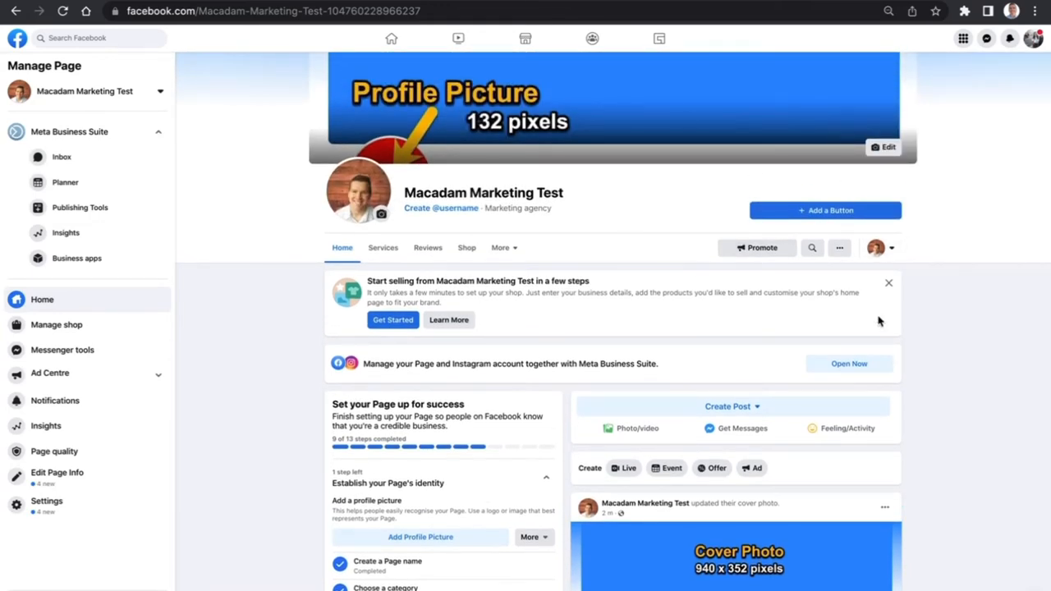
scroll("down", 3)
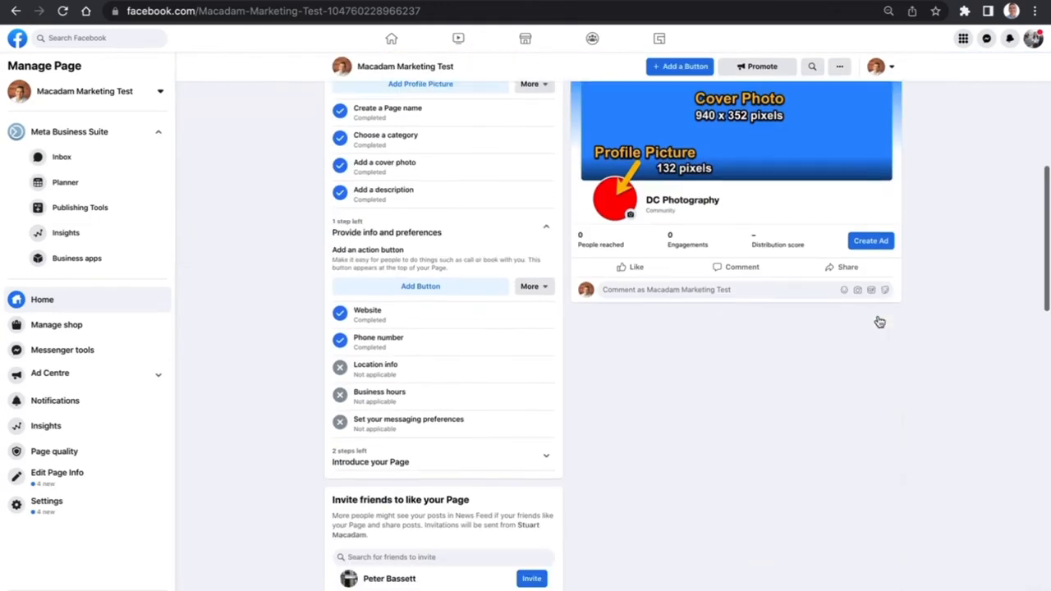
mouse_move(420, 285)
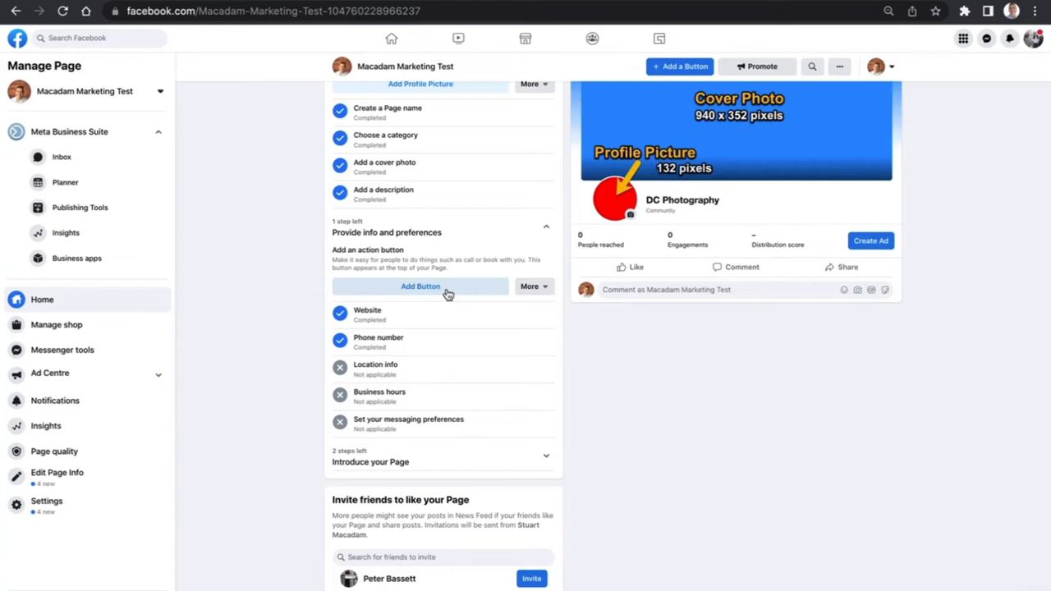
Open the page's action button choices, including Follow, Call Now and Send Message
left_click(420, 285)
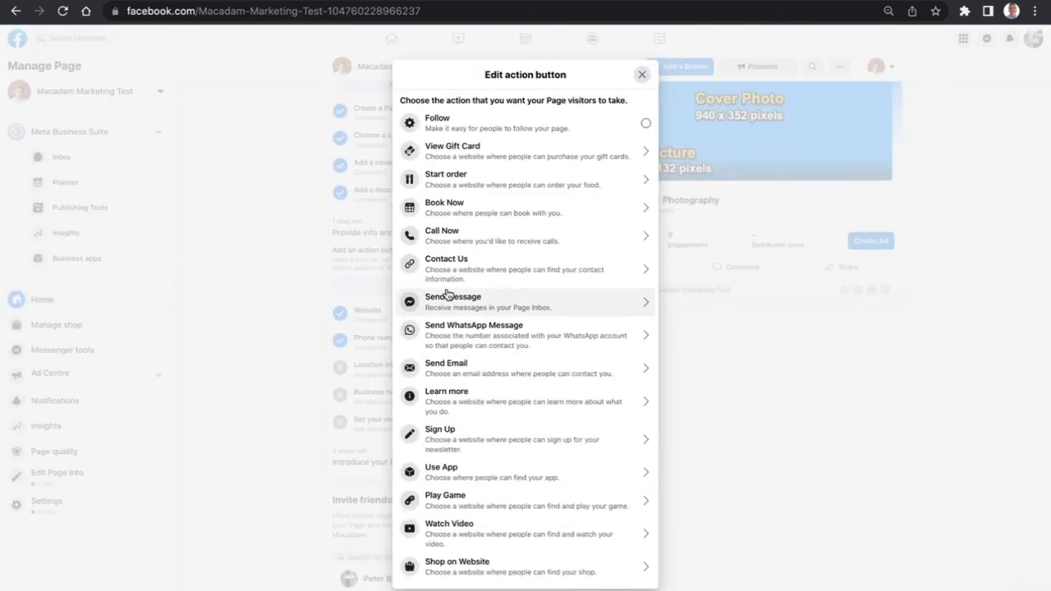
mouse_move(550, 123)
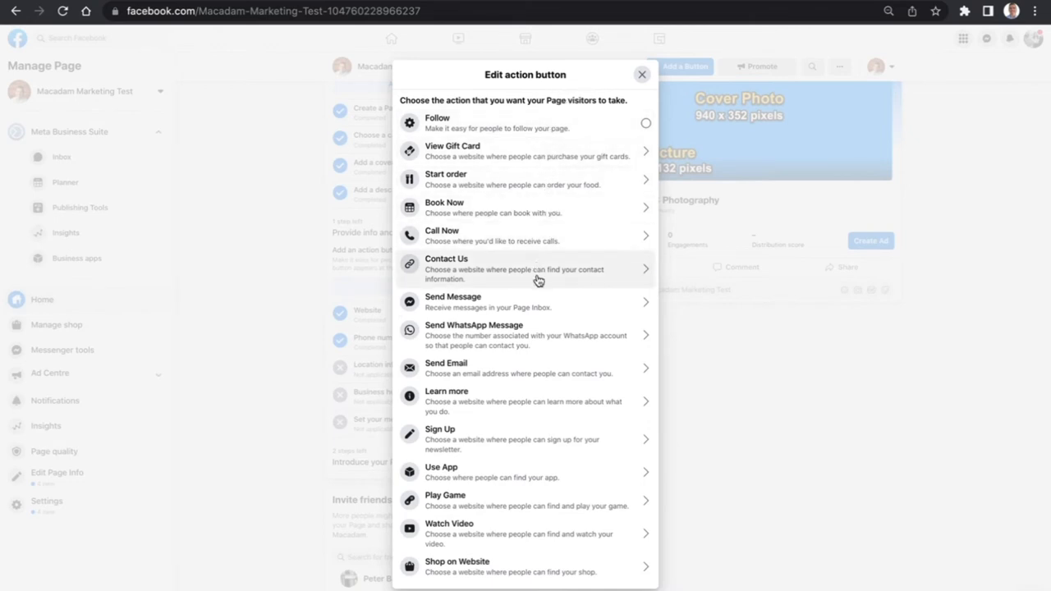
mouse_move(538, 297)
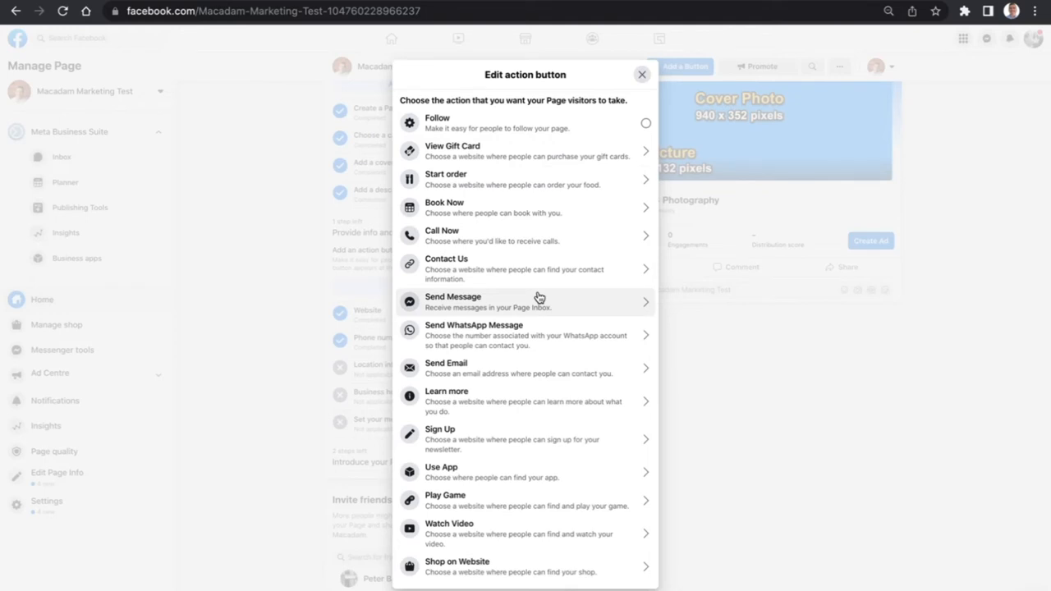
mouse_move(533, 280)
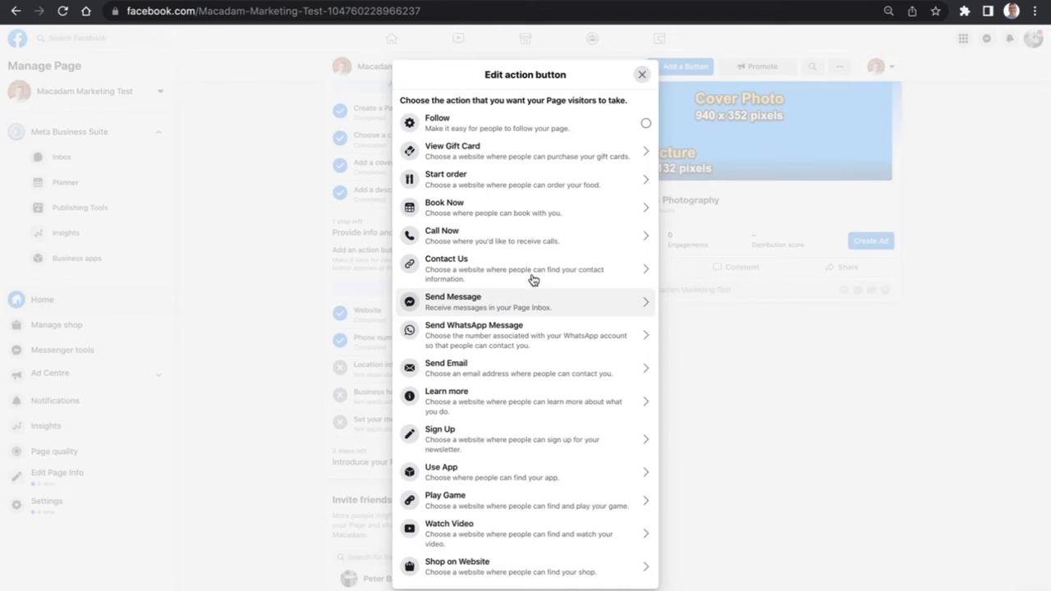
mouse_move(526, 310)
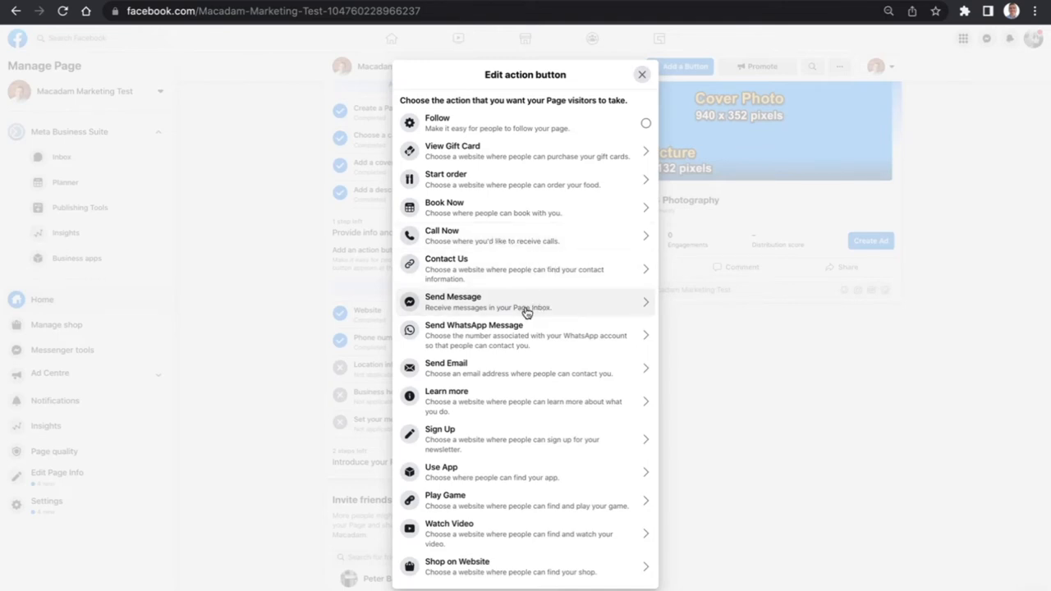
mouse_move(494, 425)
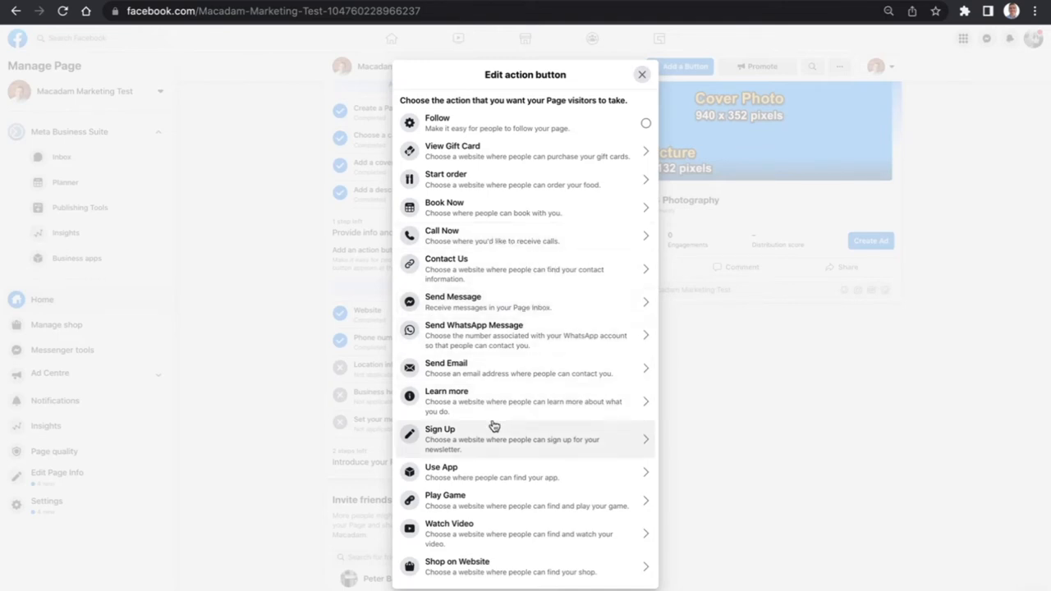
mouse_move(508, 374)
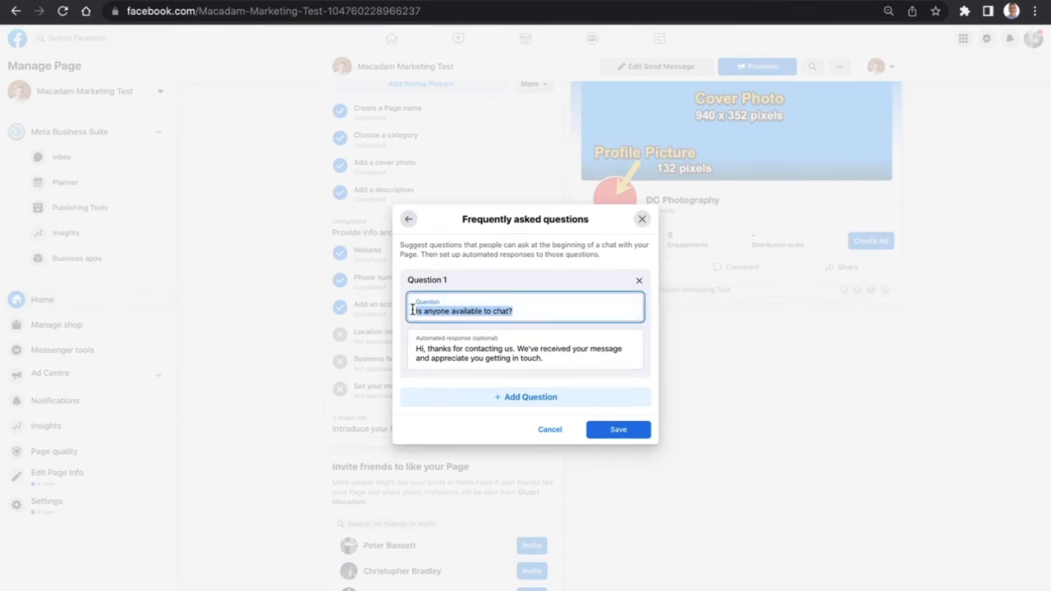
Save an FAQ about speaking to someone about marketing, replying 'Thanks. What's the best way to contact you?'
type("I'd")
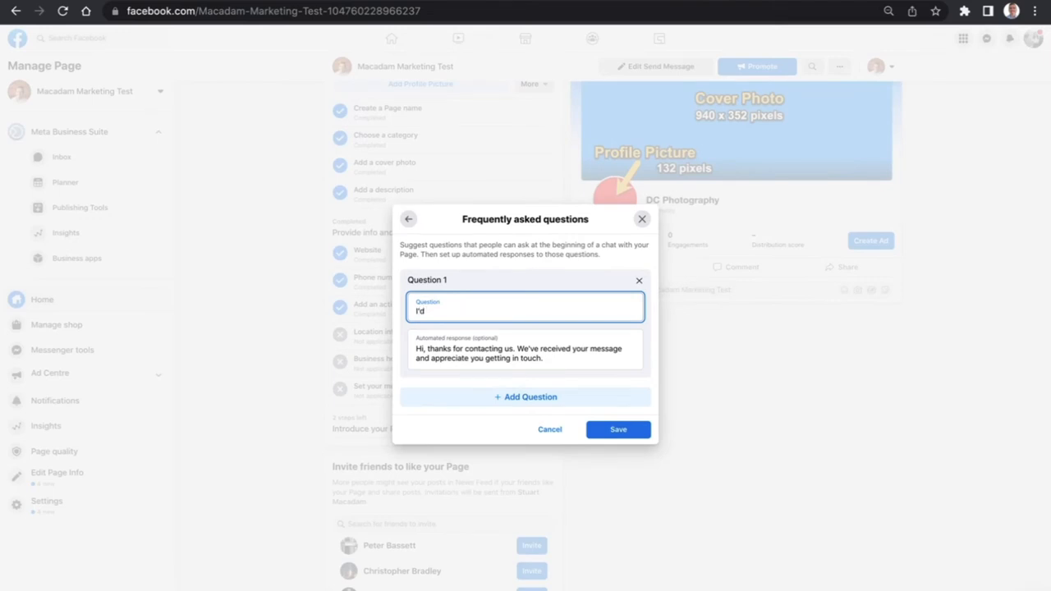
type("t")
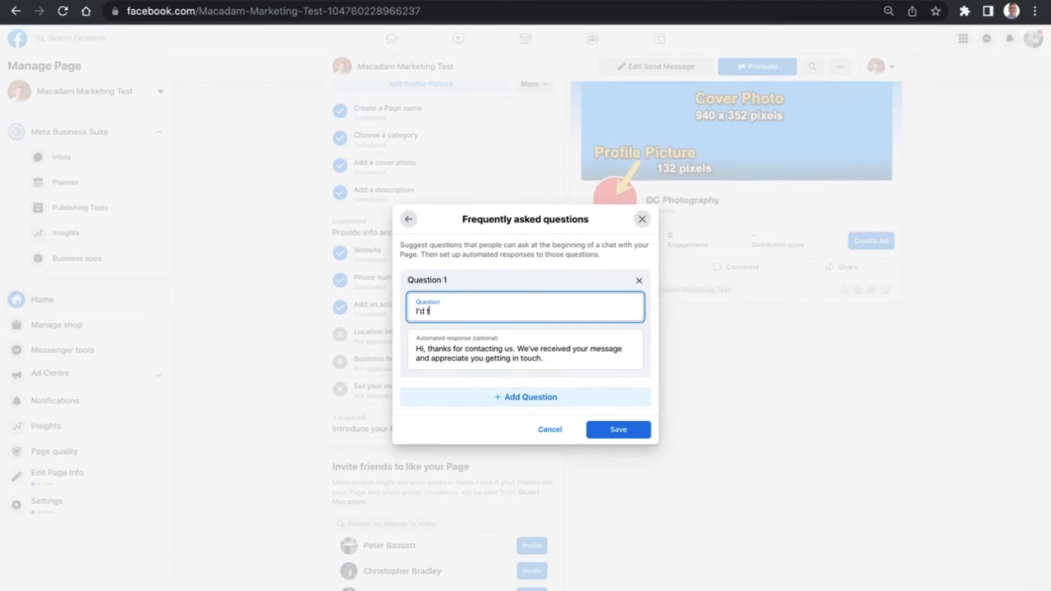
type("o speak to s")
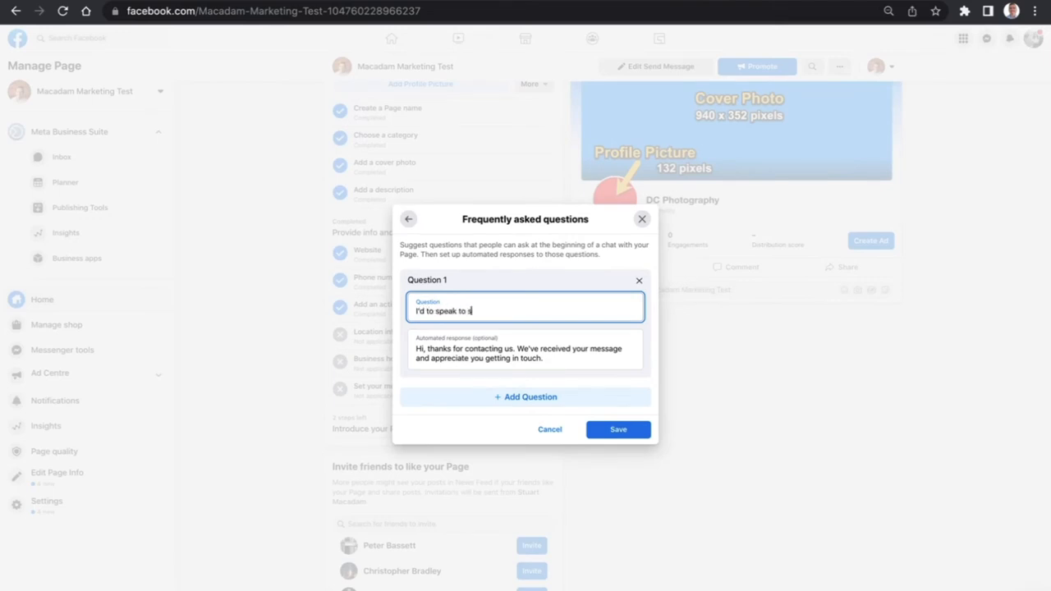
type("someone about marketing.")
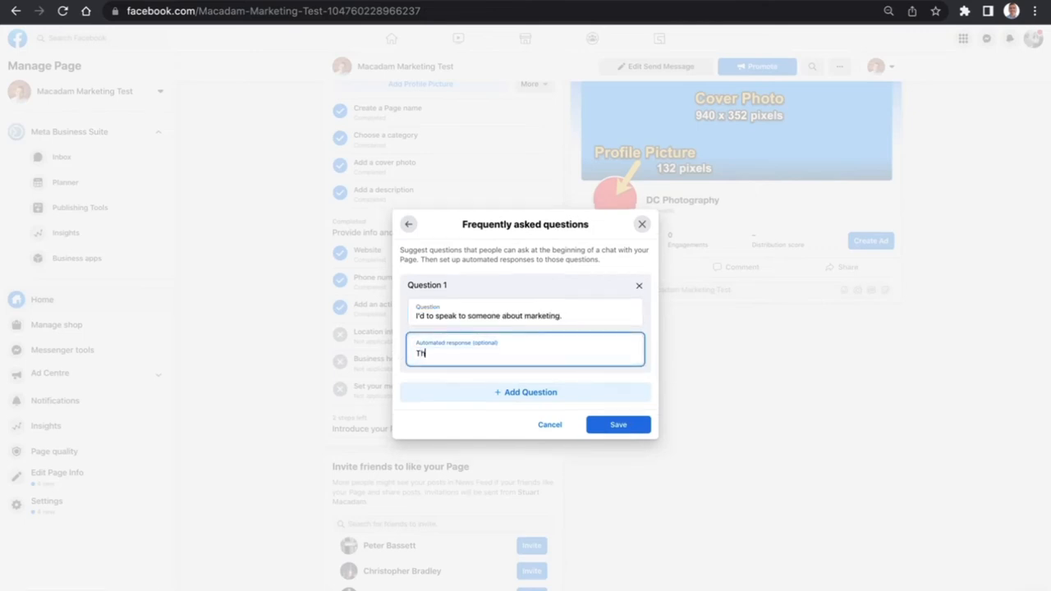
type("Thanks. Ke")
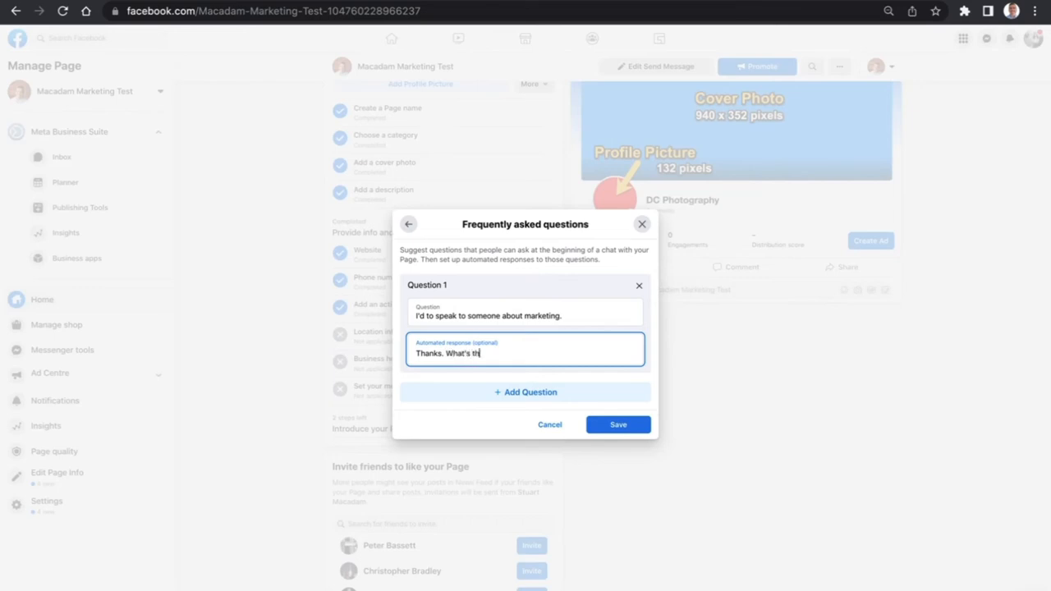
type("e best")
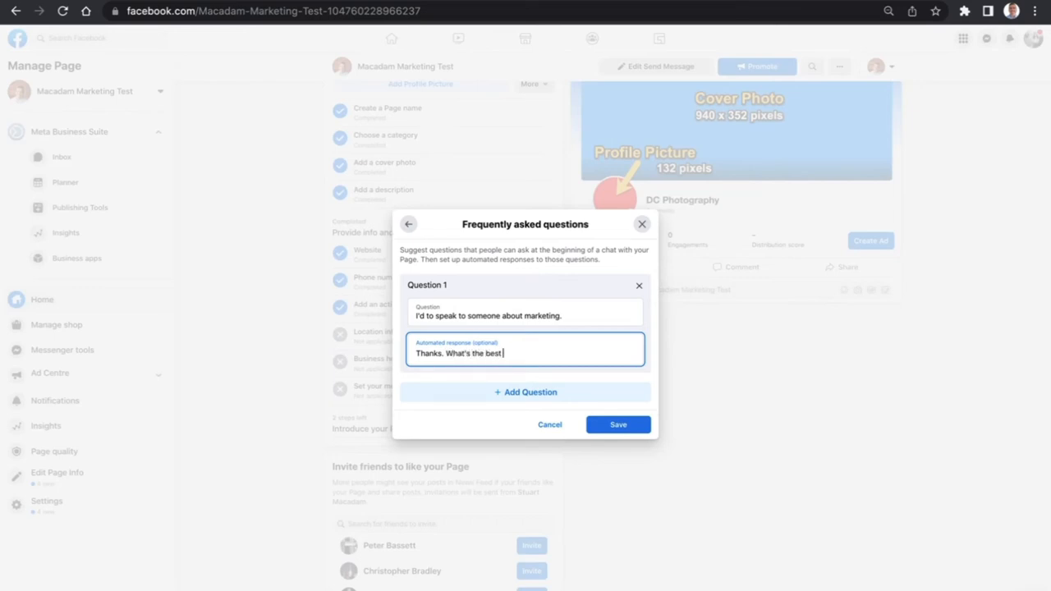
type("way to contact")
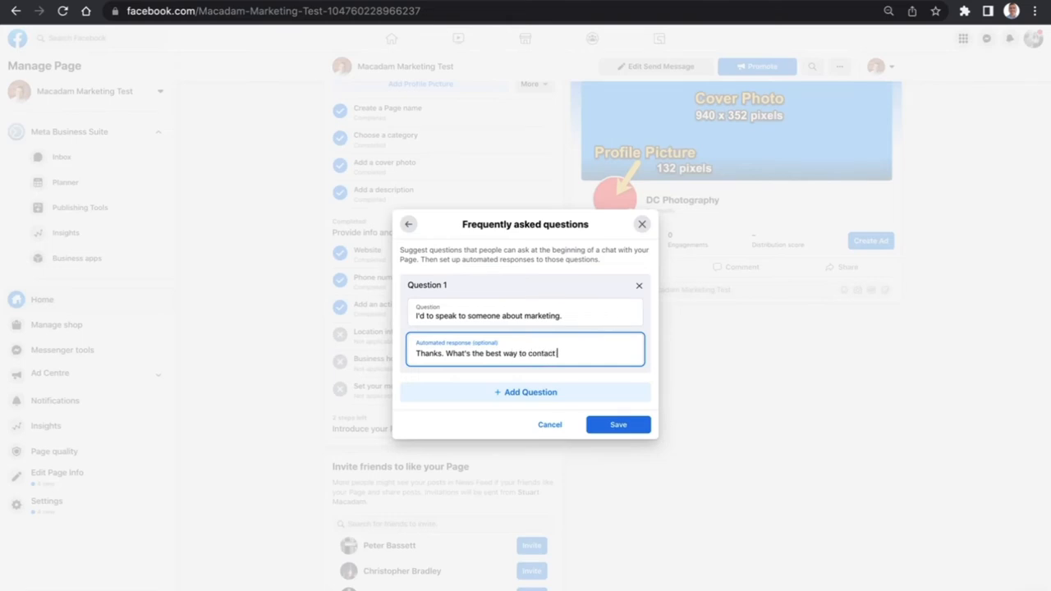
type("you?")
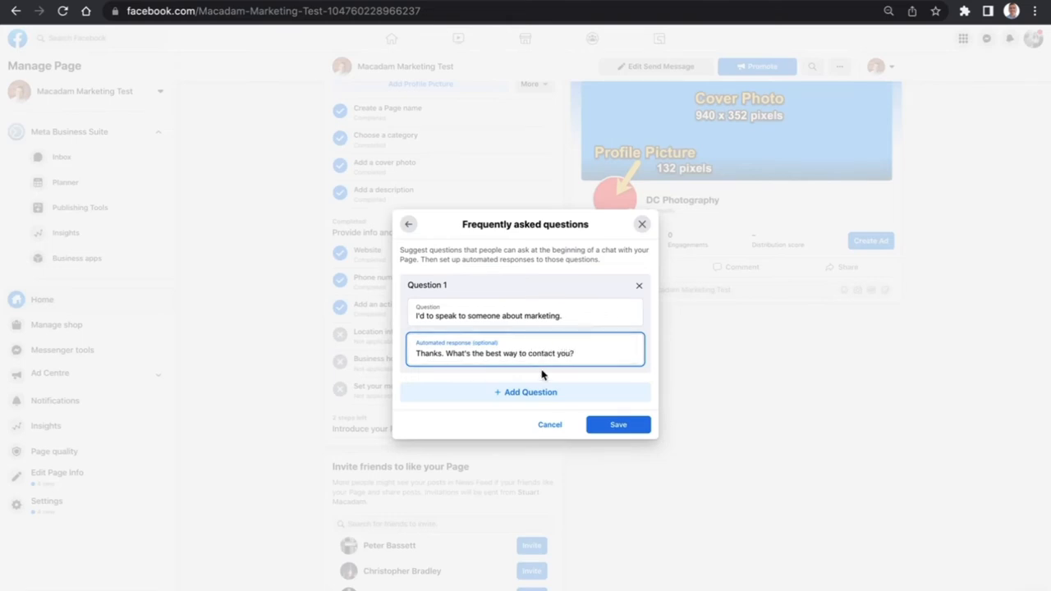
mouse_move(454, 297)
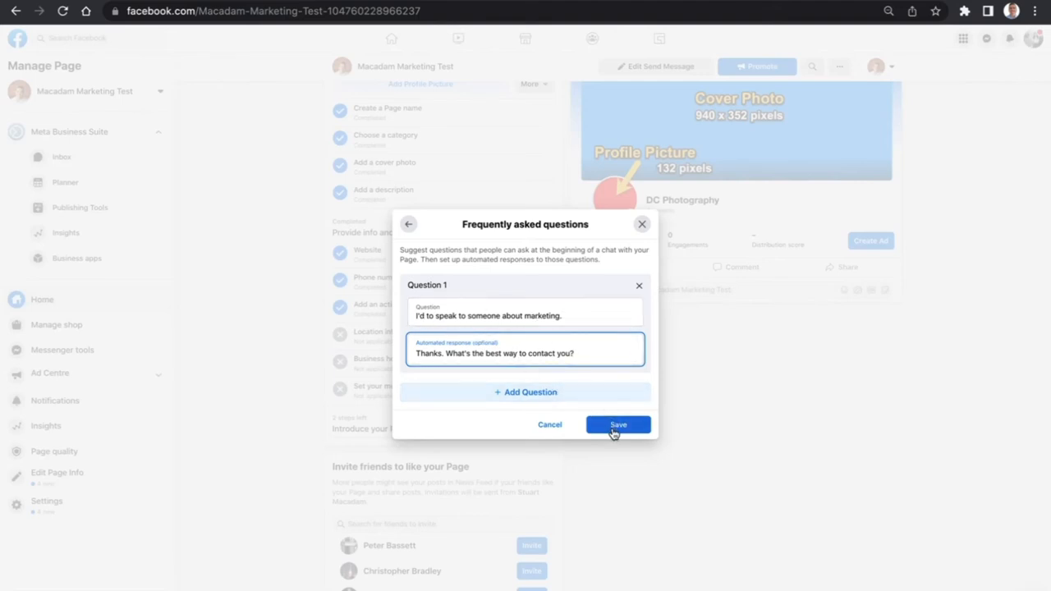
left_click(618, 425)
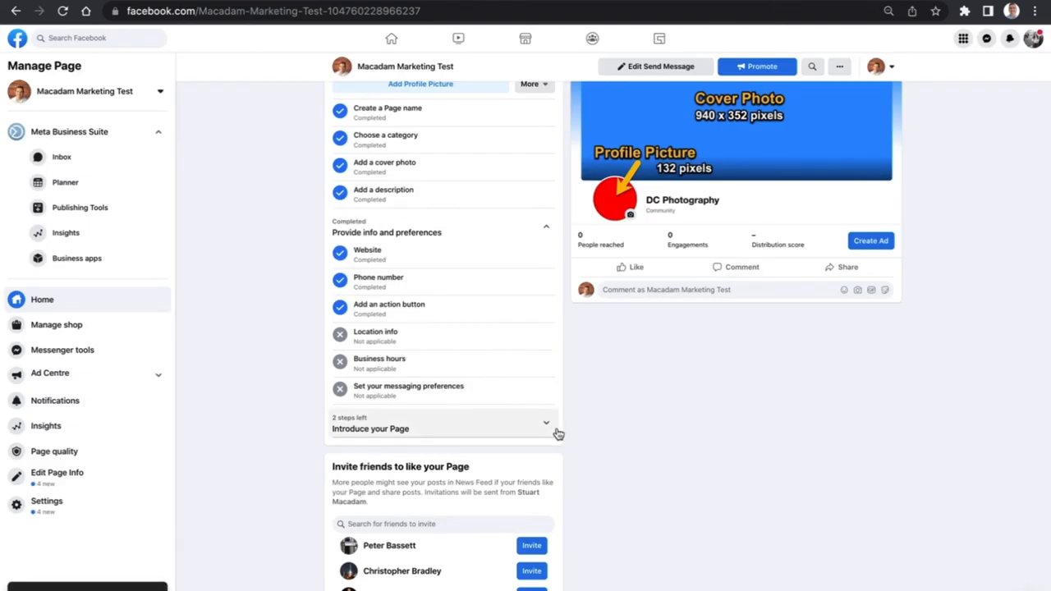
mouse_move(557, 323)
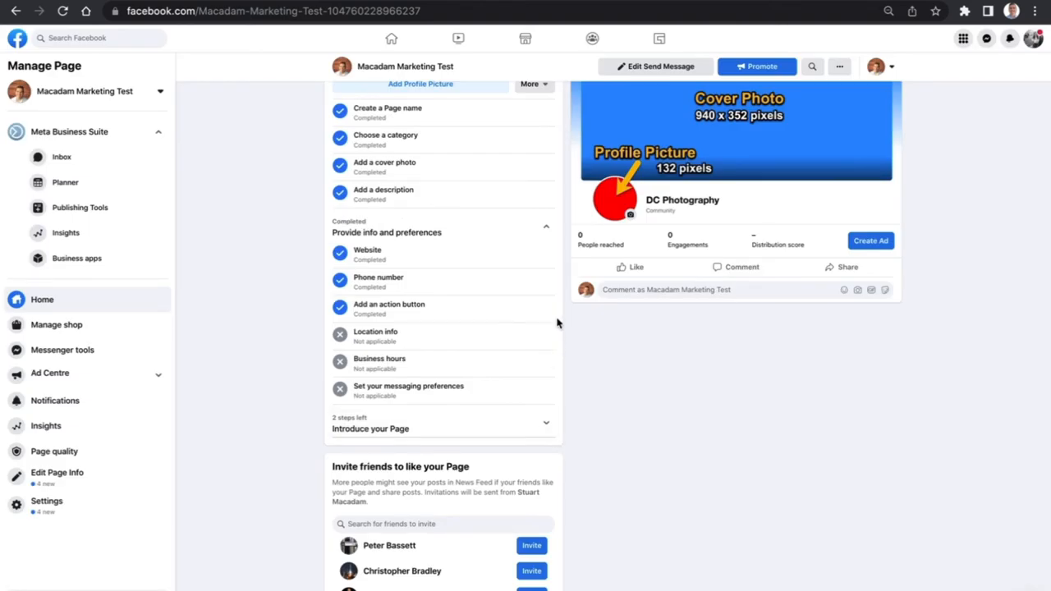
Expand 'Introduce your Page' to show the invite friends and welcome post steps
scroll("up", 3)
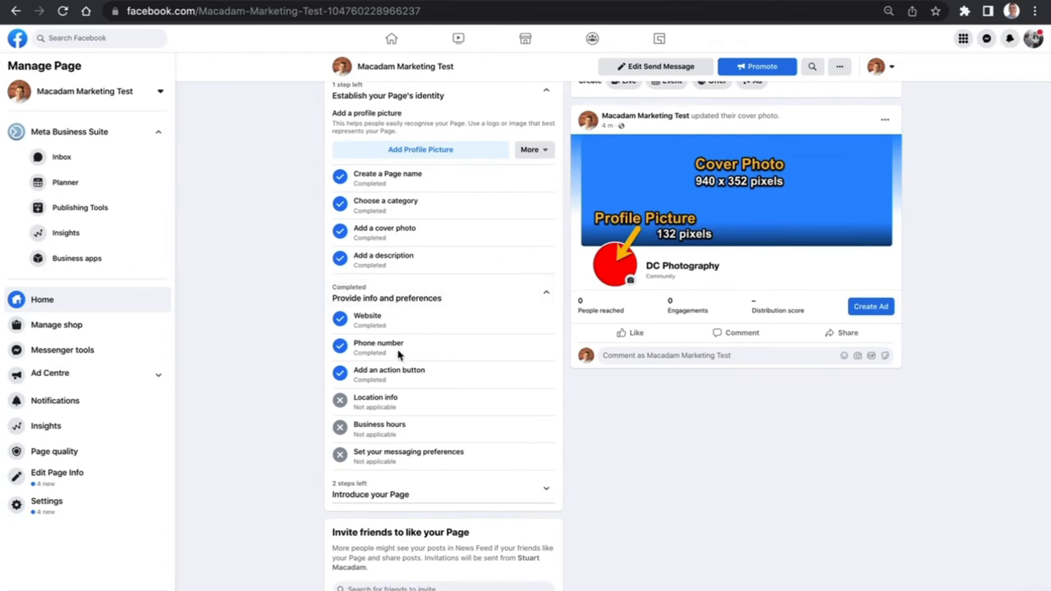
scroll("down", 3)
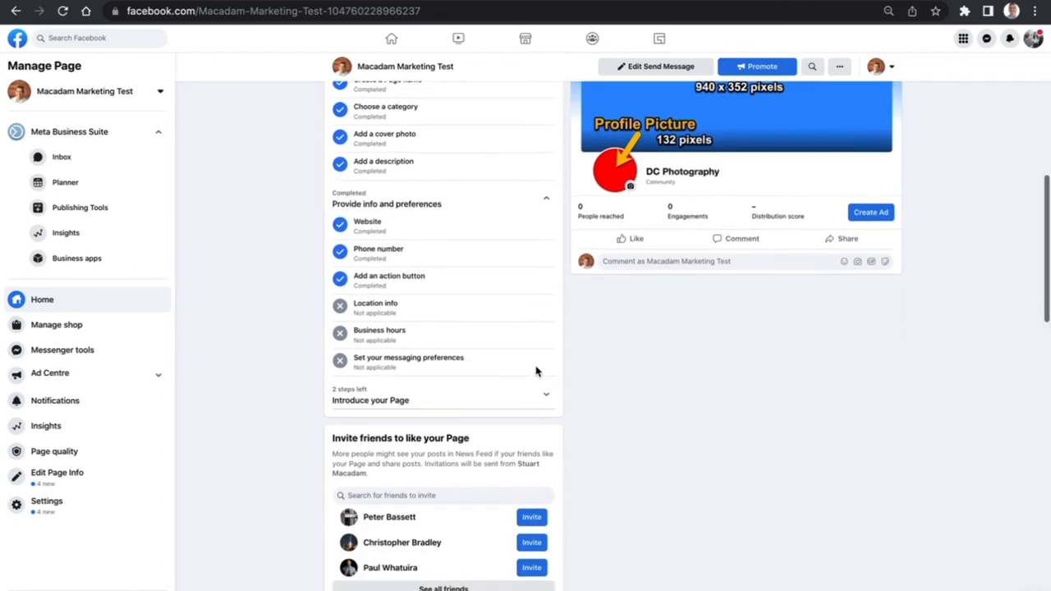
mouse_move(549, 359)
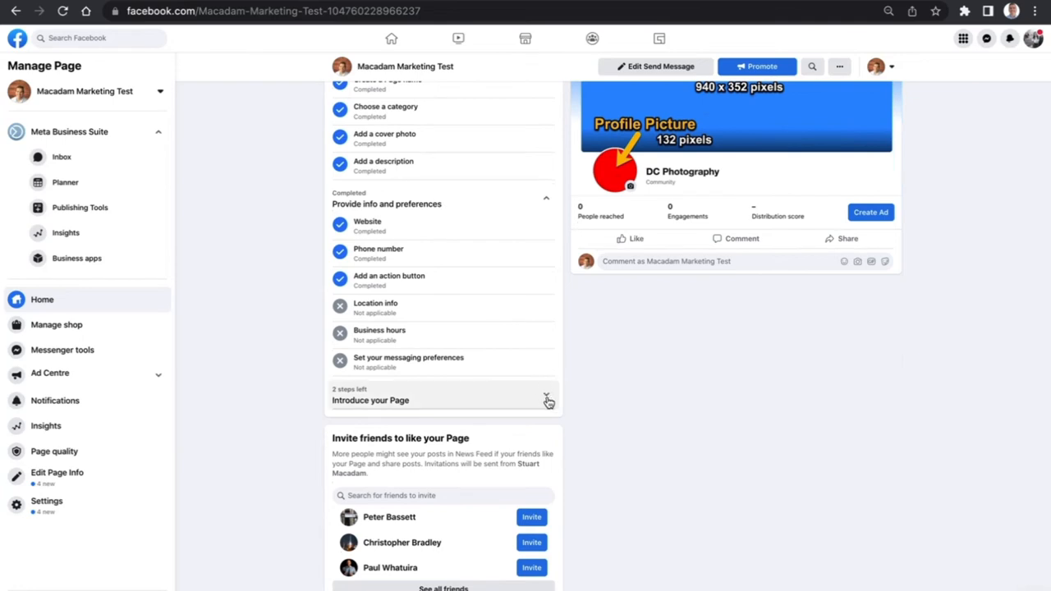
left_click(546, 396)
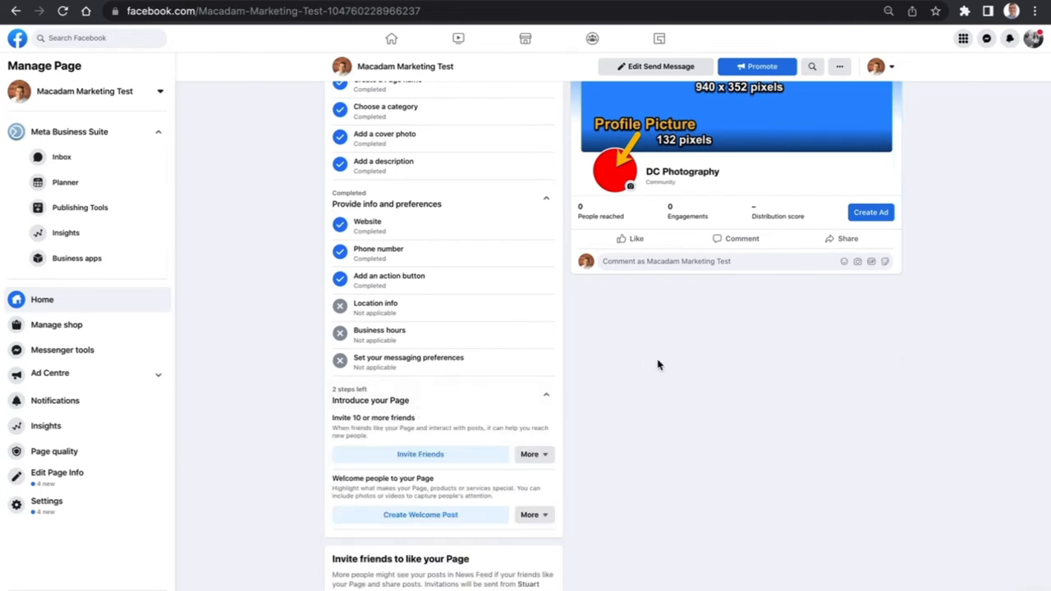
mouse_move(421, 477)
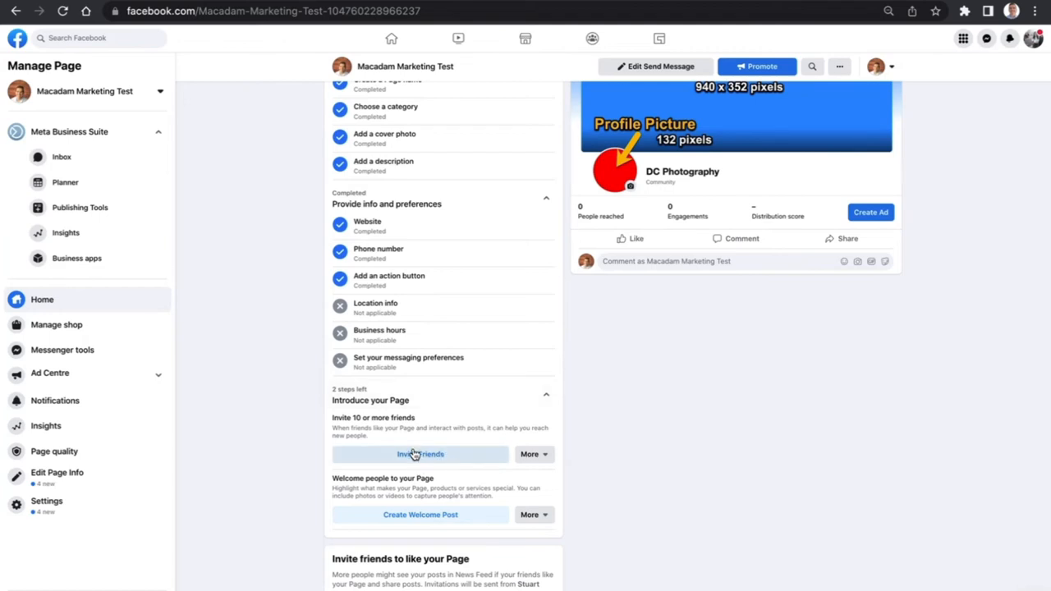
mouse_move(446, 523)
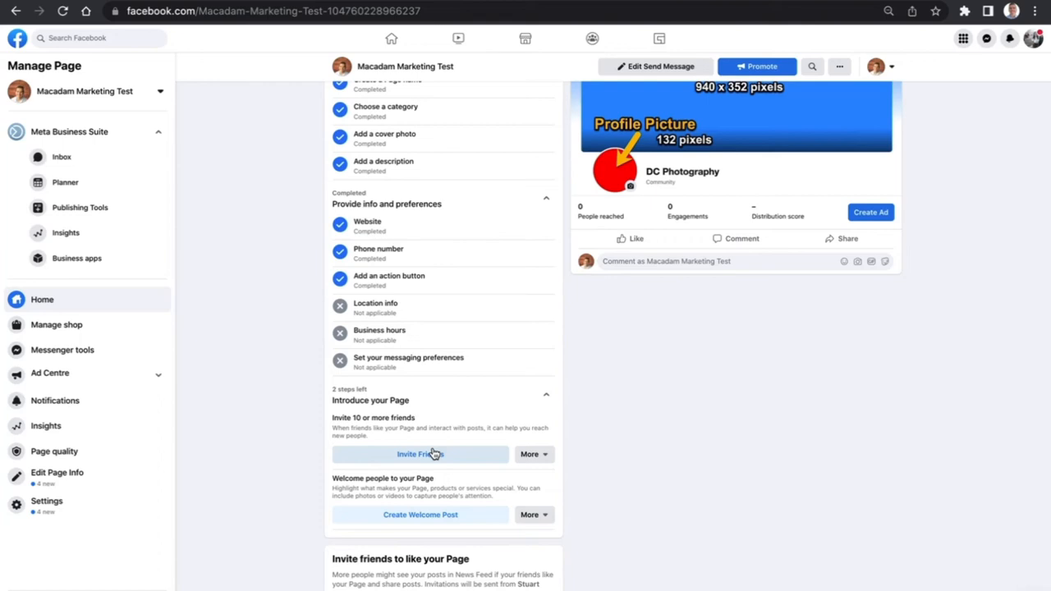
mouse_move(446, 454)
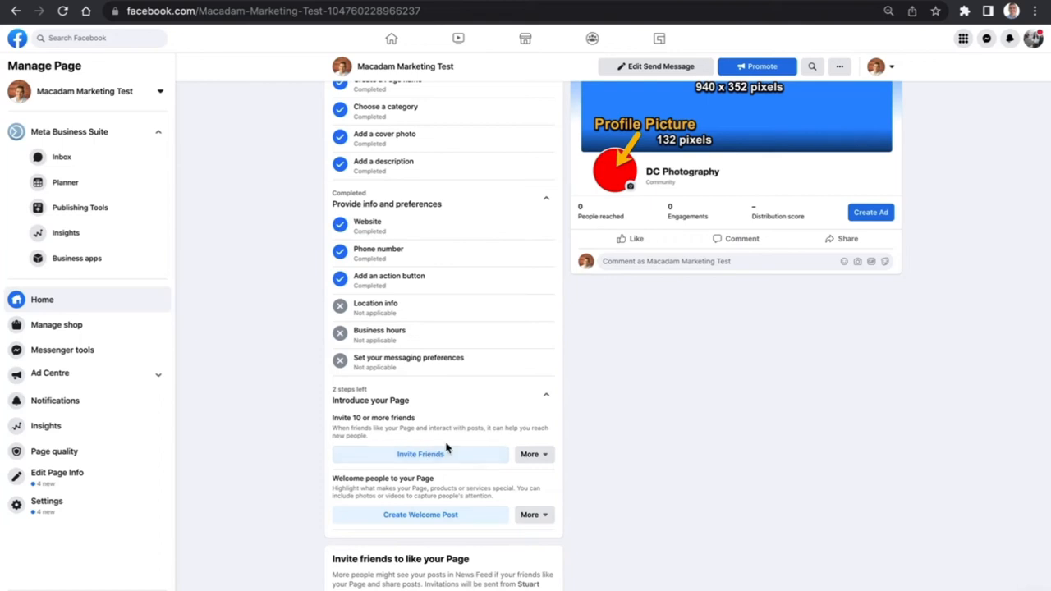
mouse_move(481, 507)
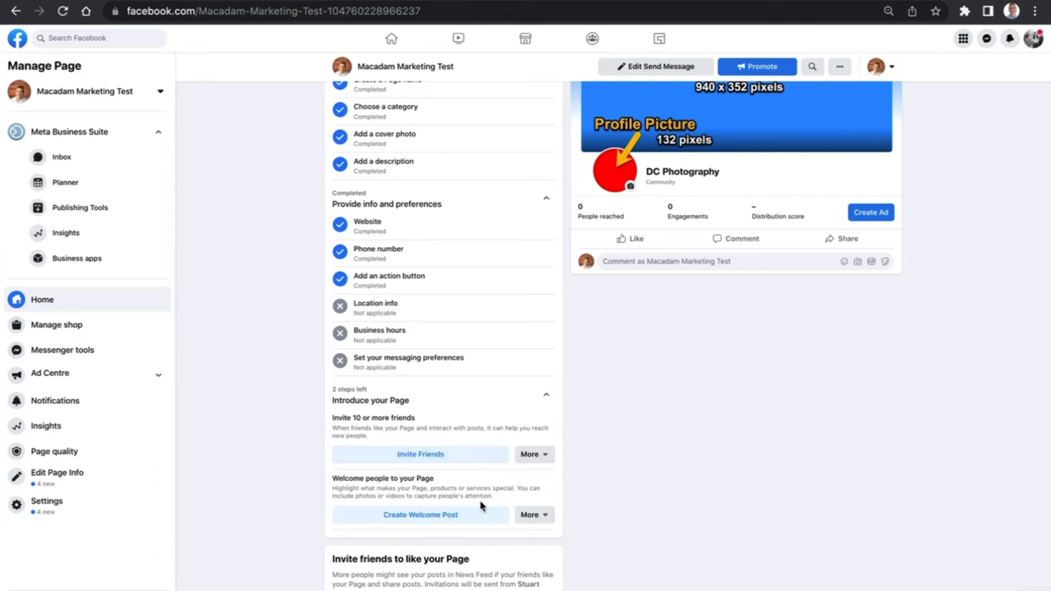
Start a welcome post reading 'Hello everyone and welcome to the page.'
left_click(419, 514)
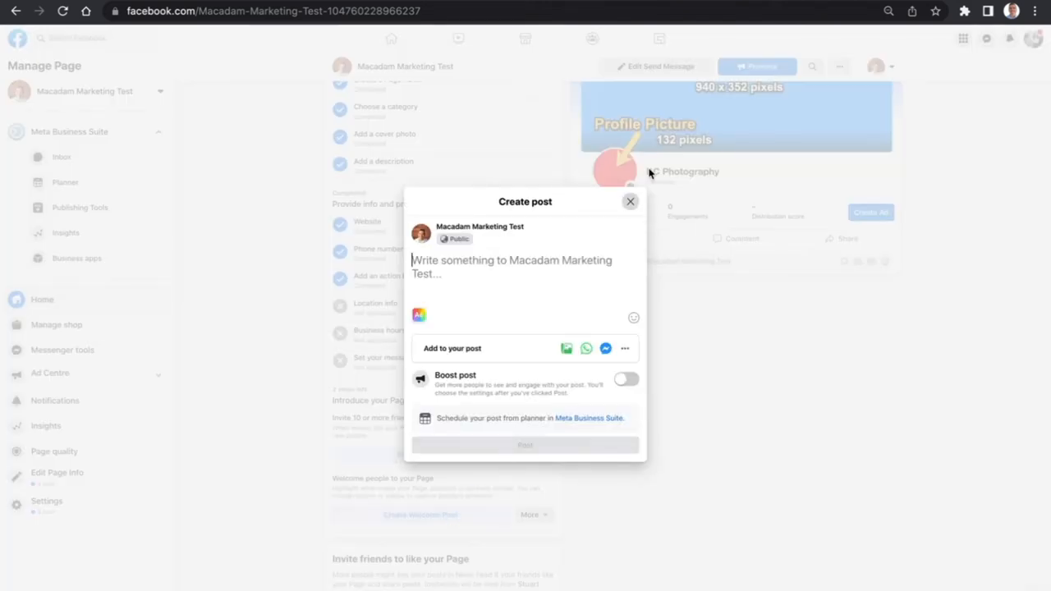
type("Hell")
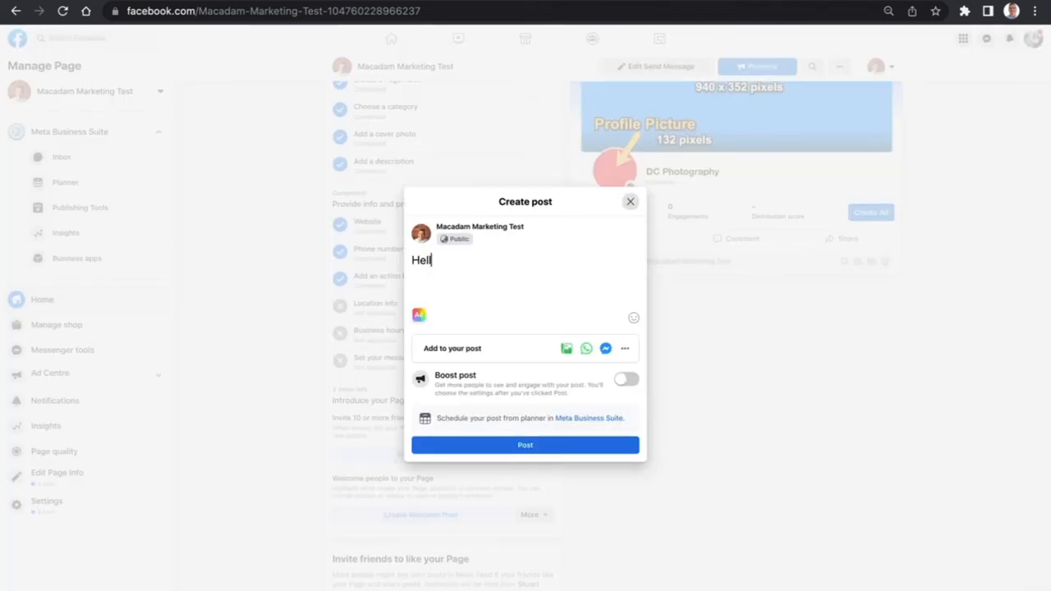
type("o ever")
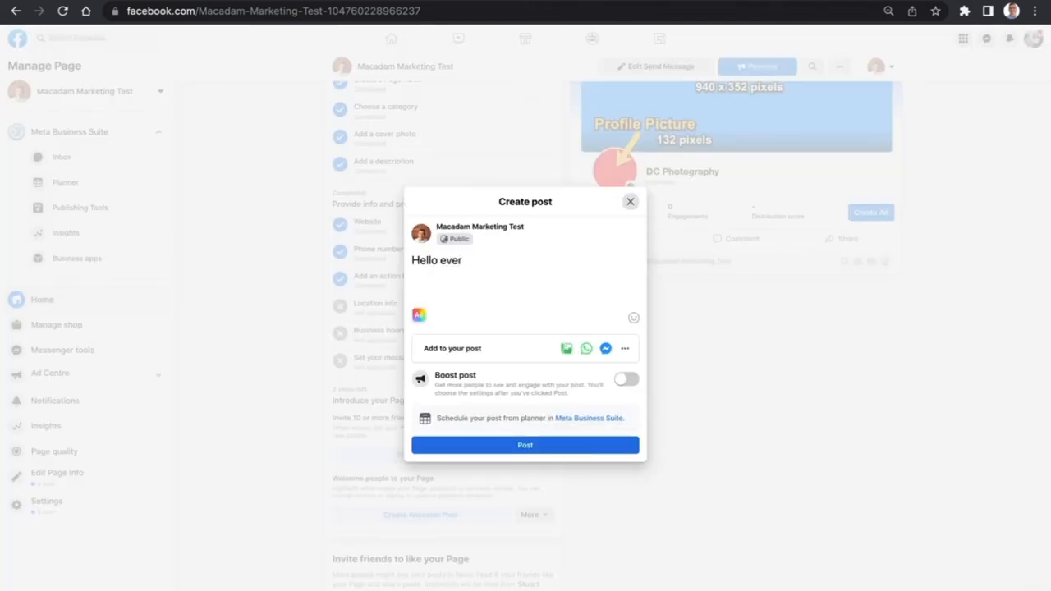
type("yone and welcome to")
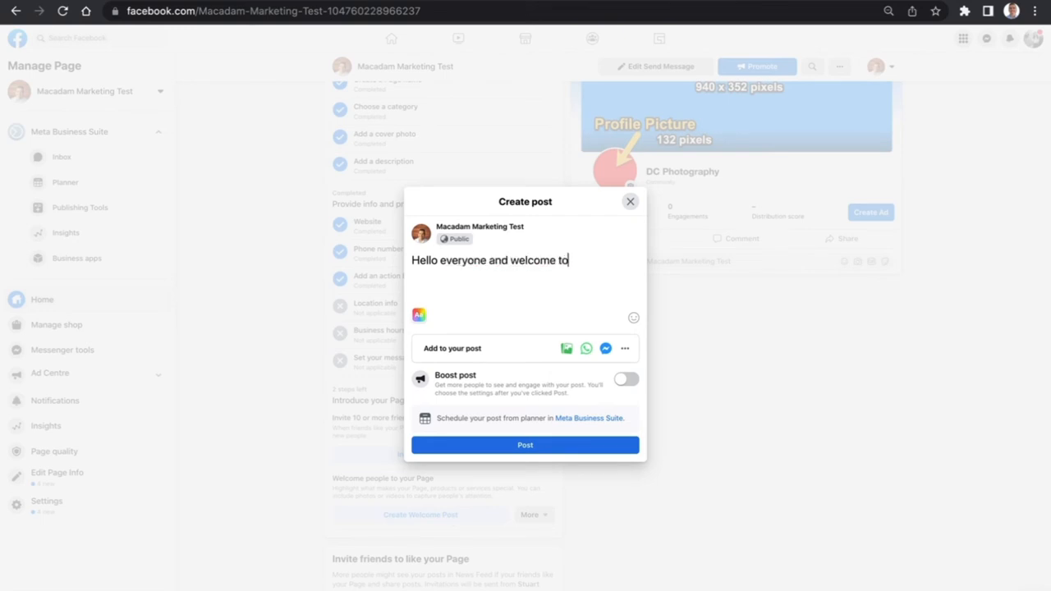
type("the page.")
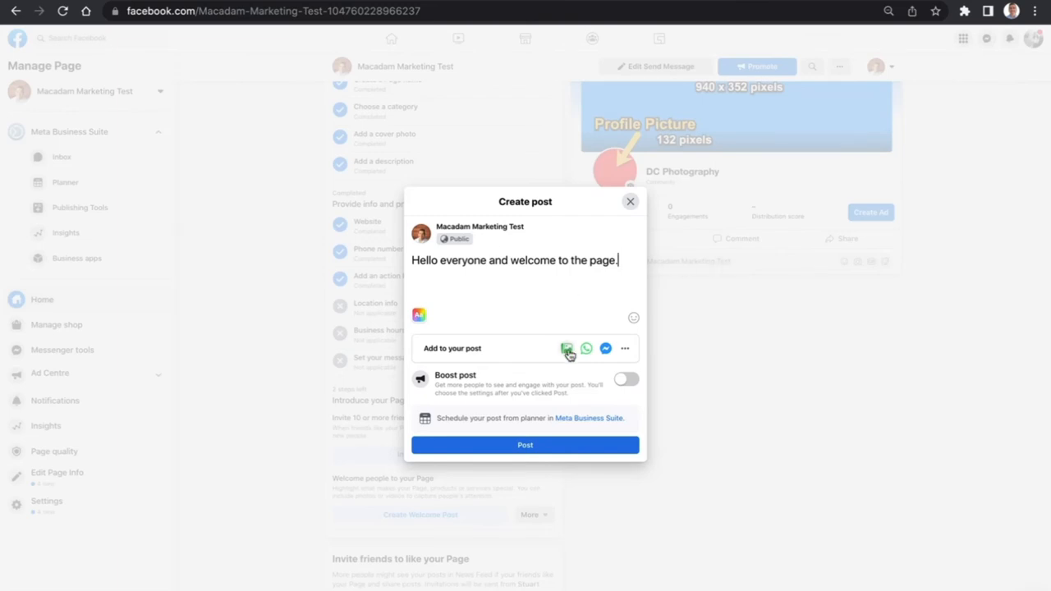
mouse_move(566, 337)
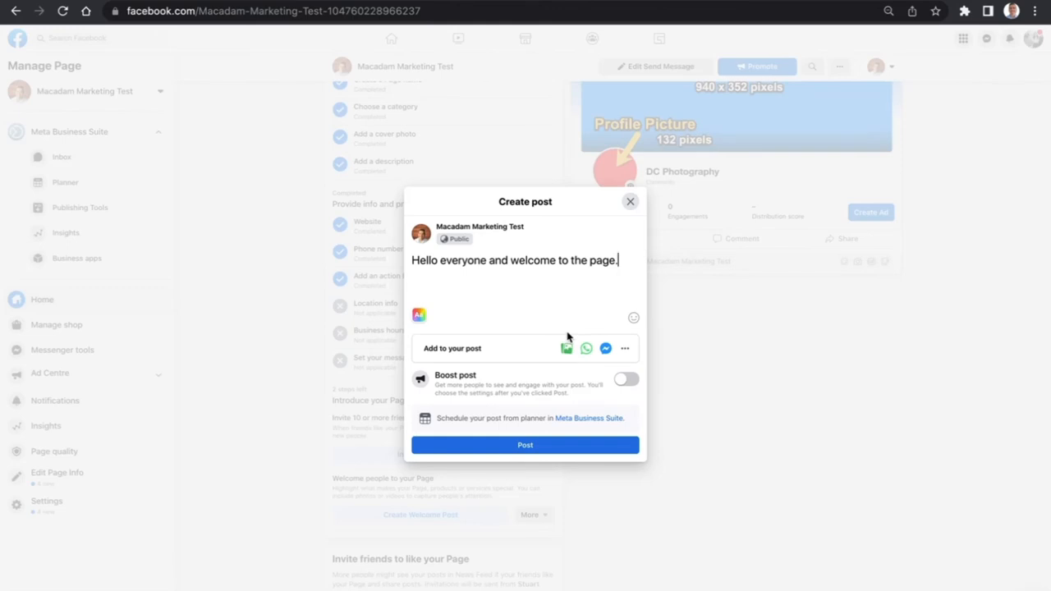
mouse_move(565, 349)
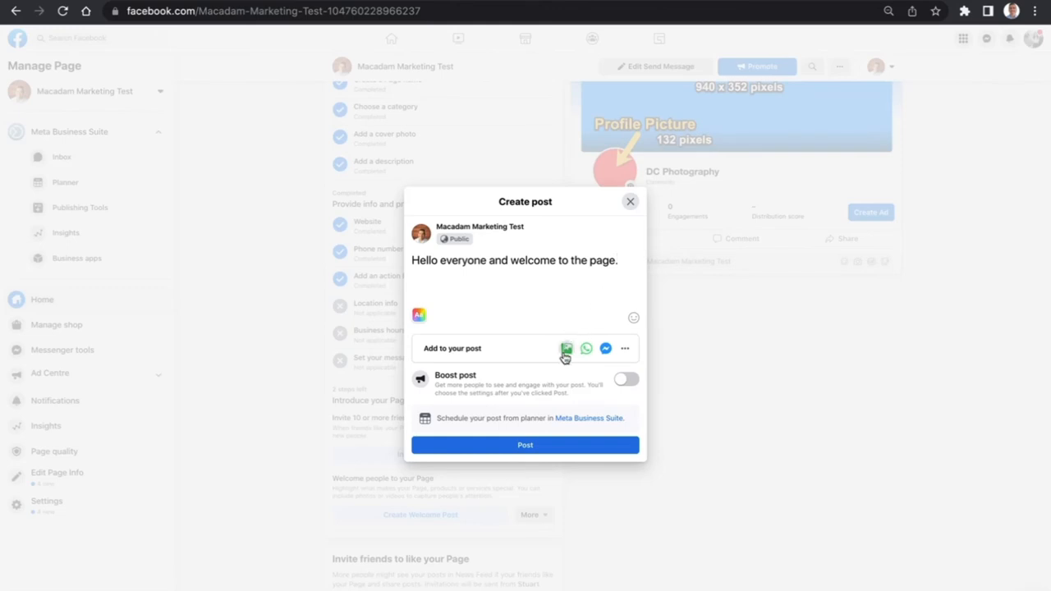
Attach the portrait photo and add 'We are excited to be here on Facebook.'
left_click(568, 348)
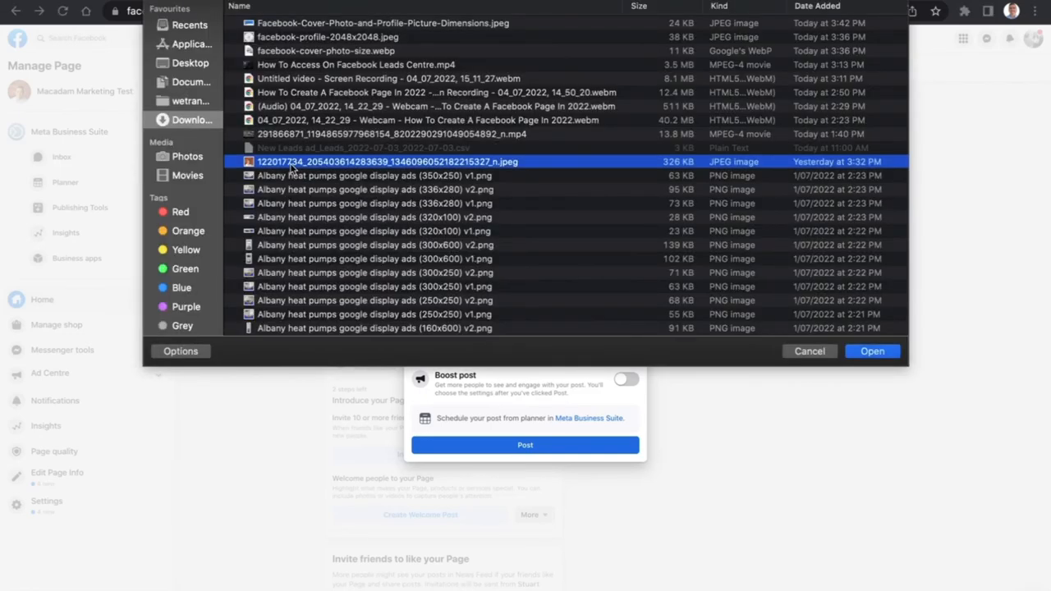
left_click(872, 351)
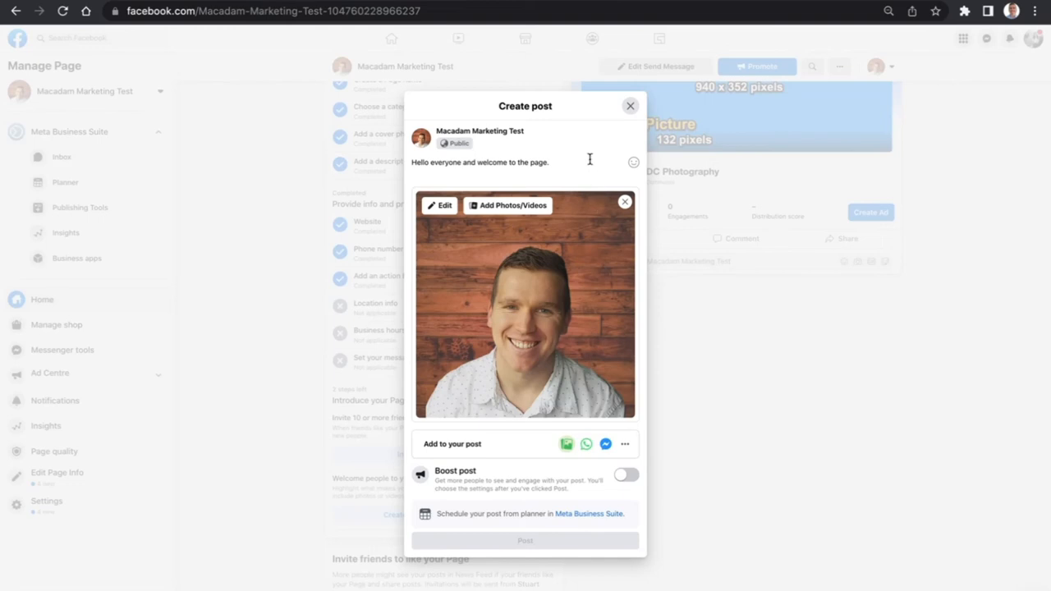
type("We are")
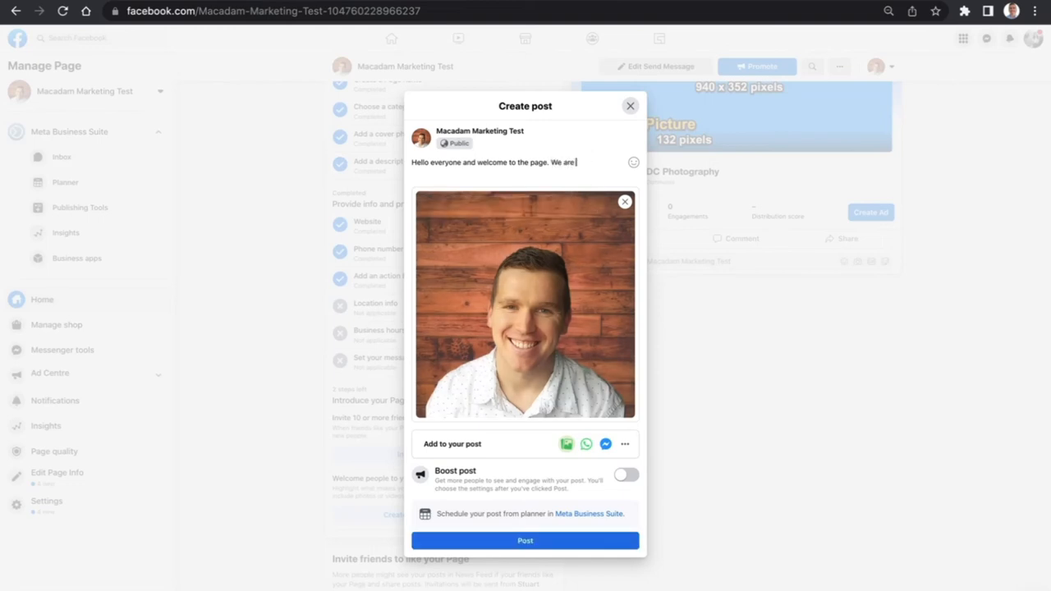
type("excited")
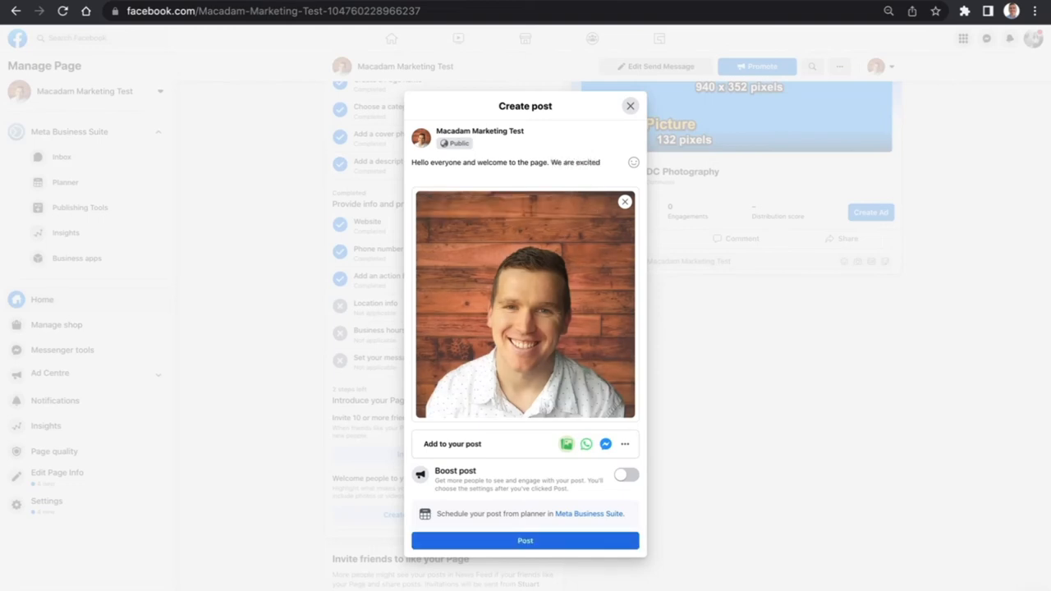
type("to be here on Fac")
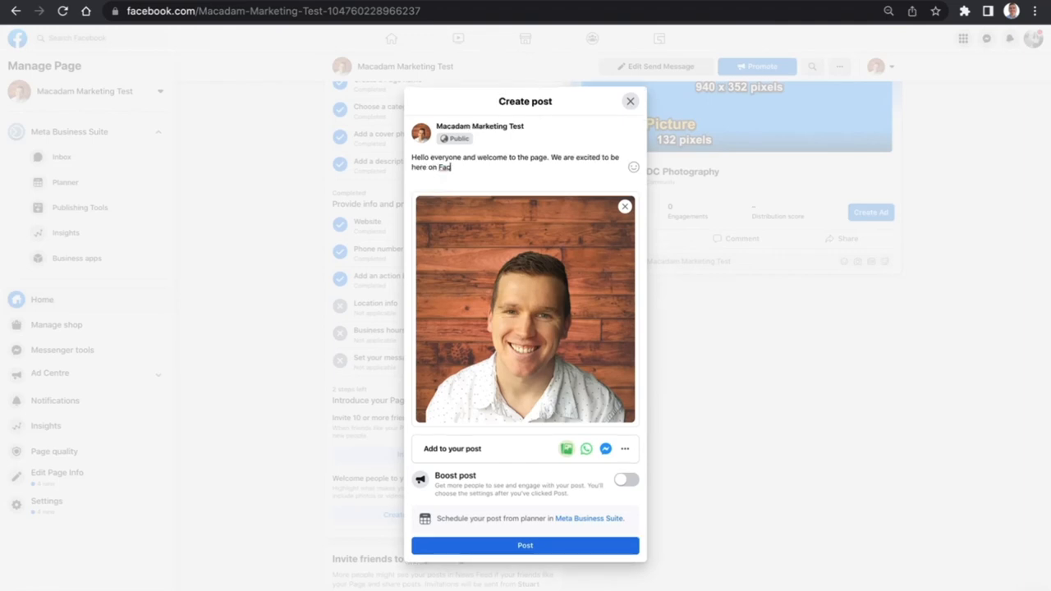
type("ebook.")
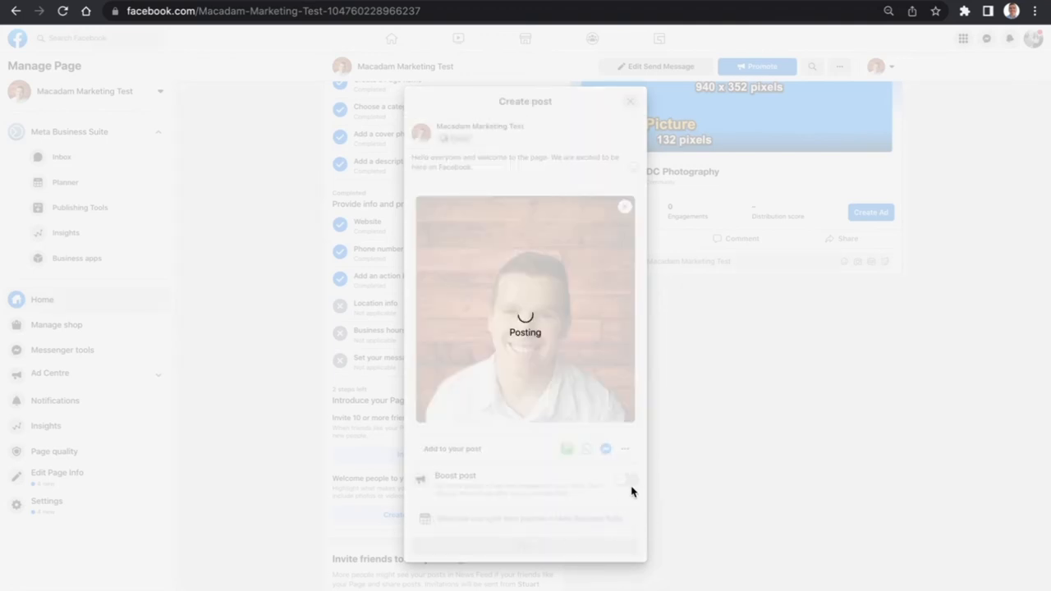
mouse_move(770, 365)
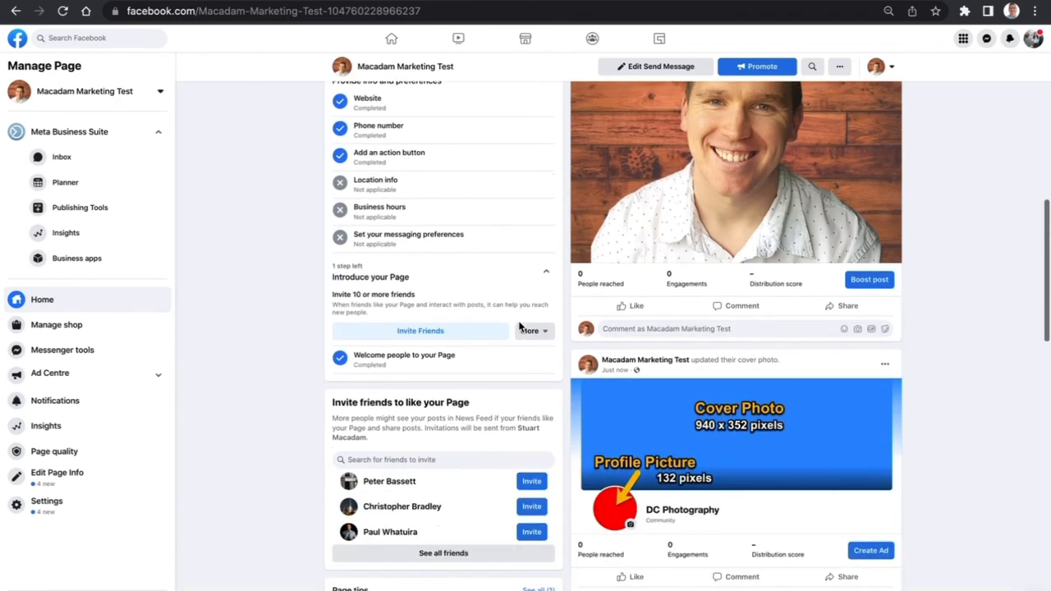
scroll("down", 3)
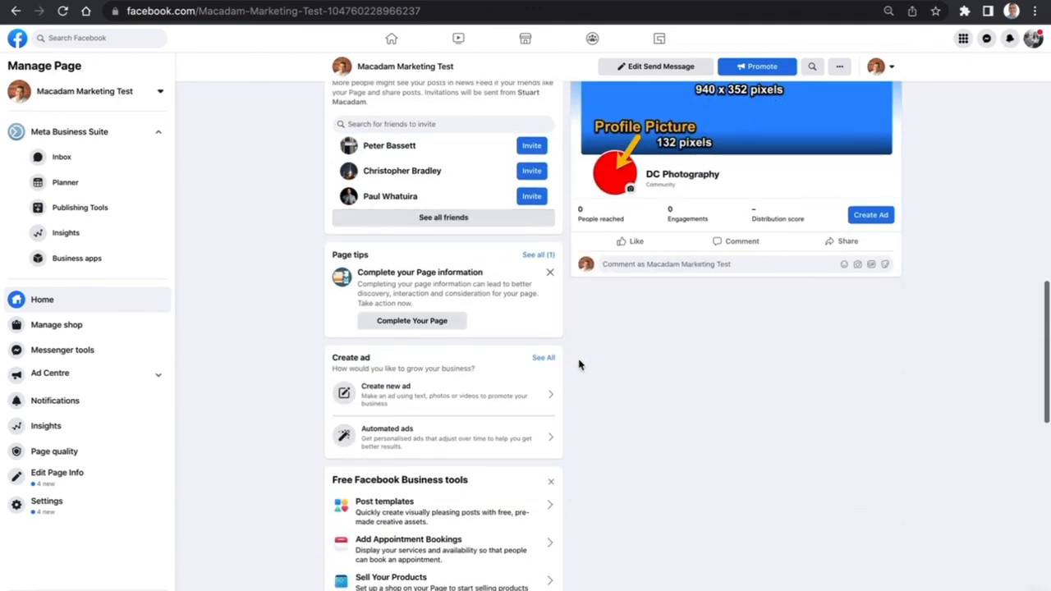
scroll("down", 3)
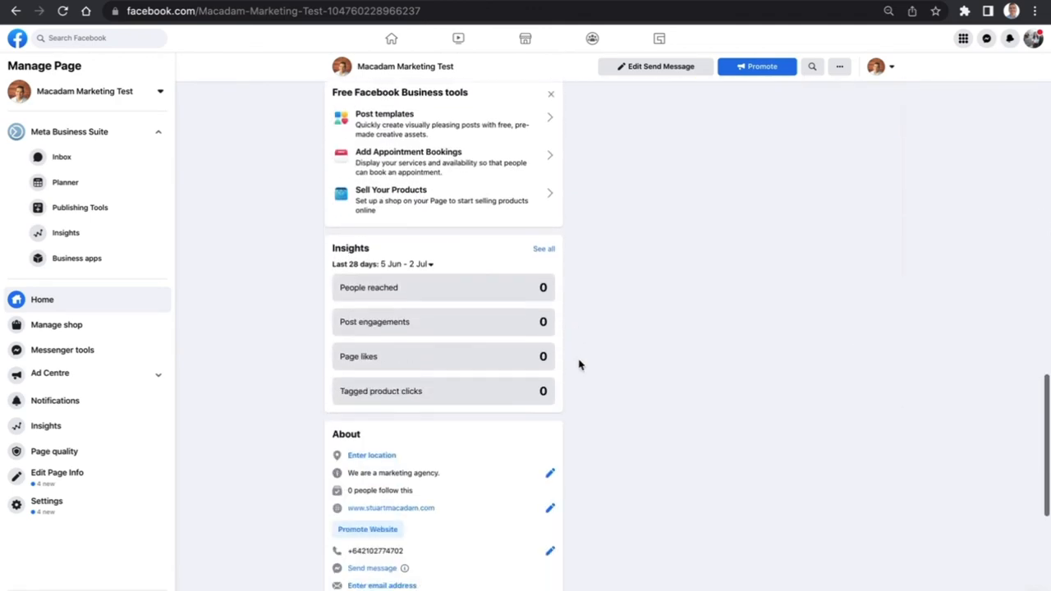
scroll("down", 3)
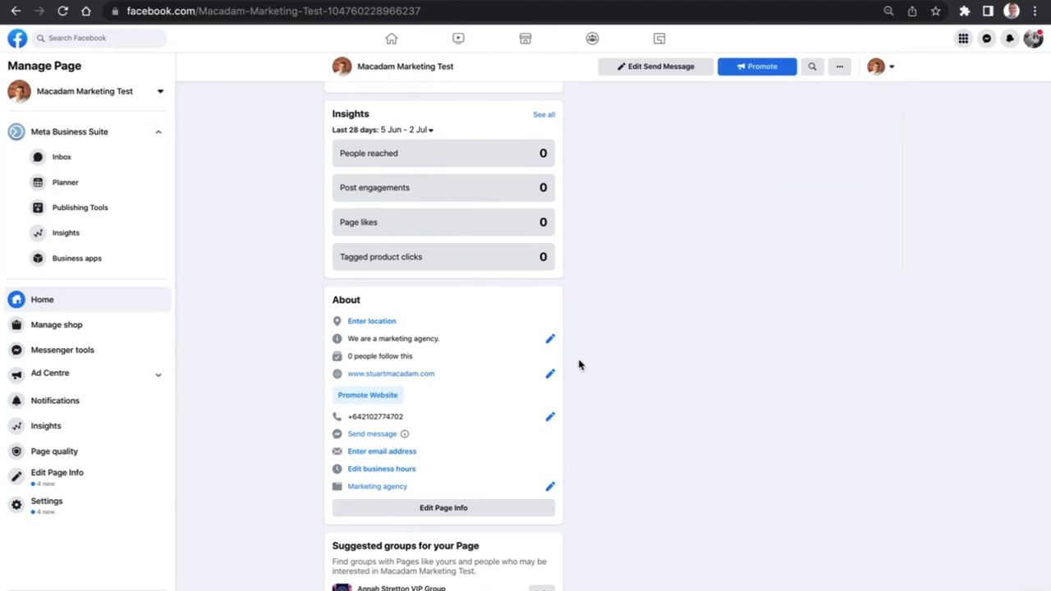
scroll("up", 3)
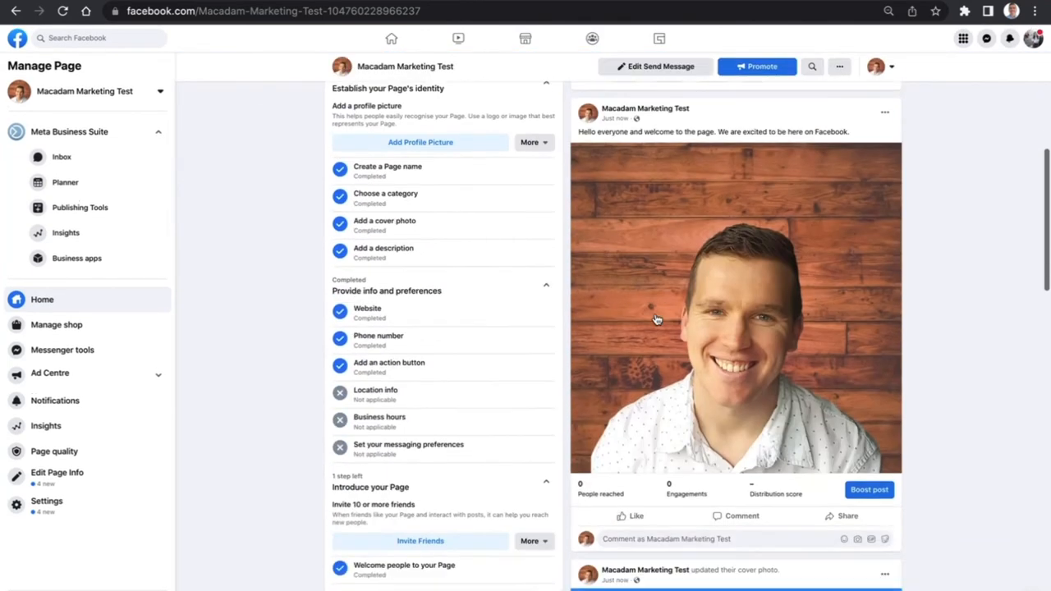
scroll("down", 3)
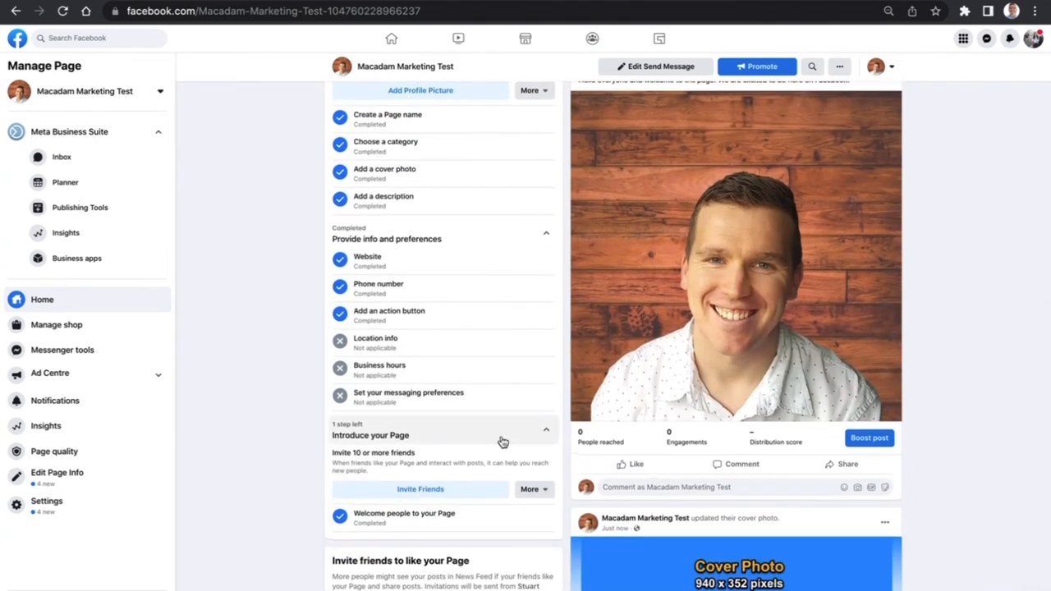
scroll("down", 3)
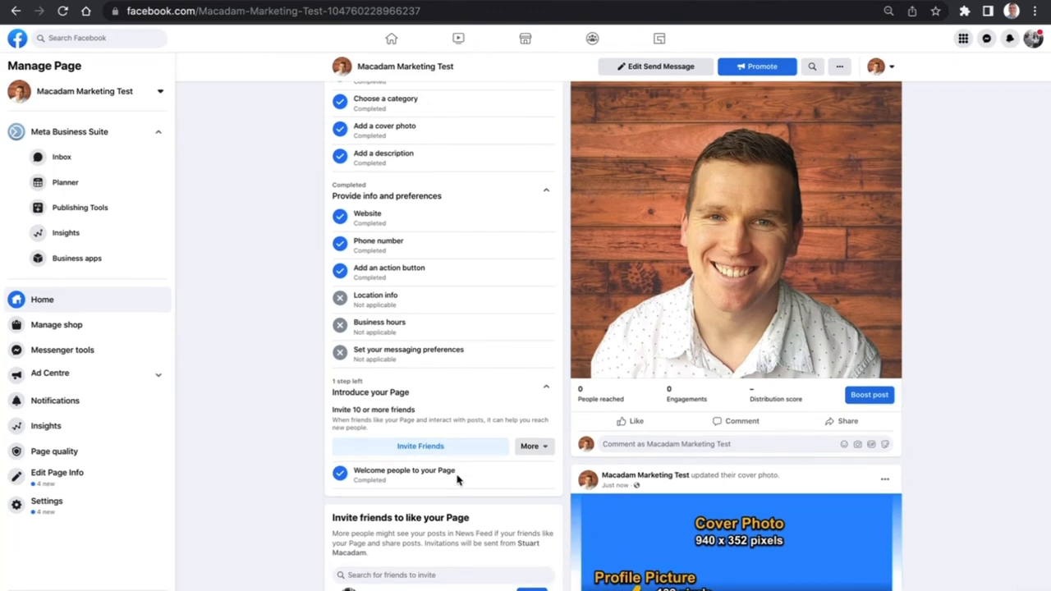
scroll("up", 3)
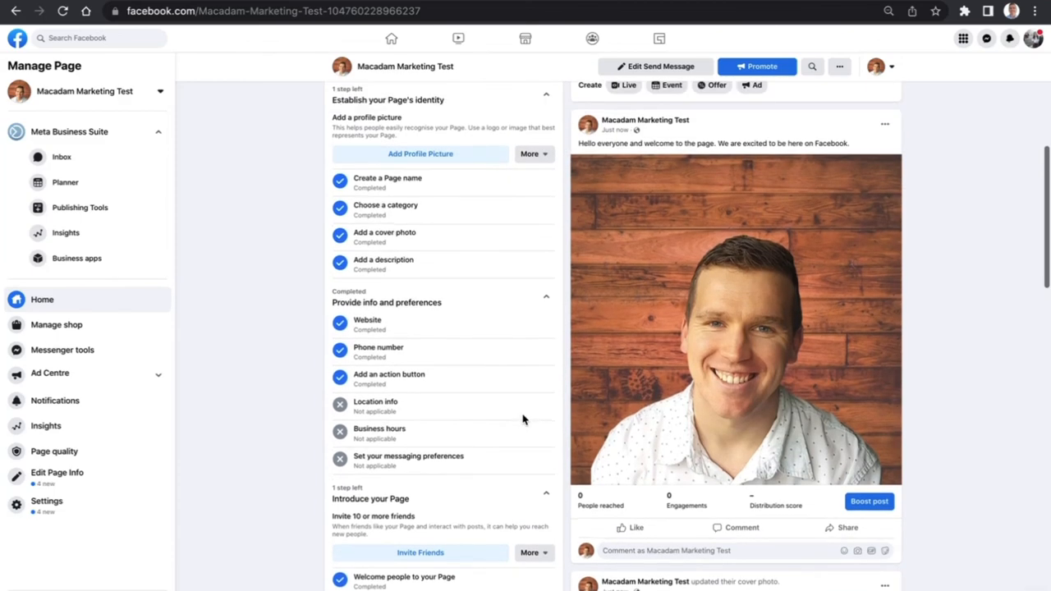
scroll("up", 3)
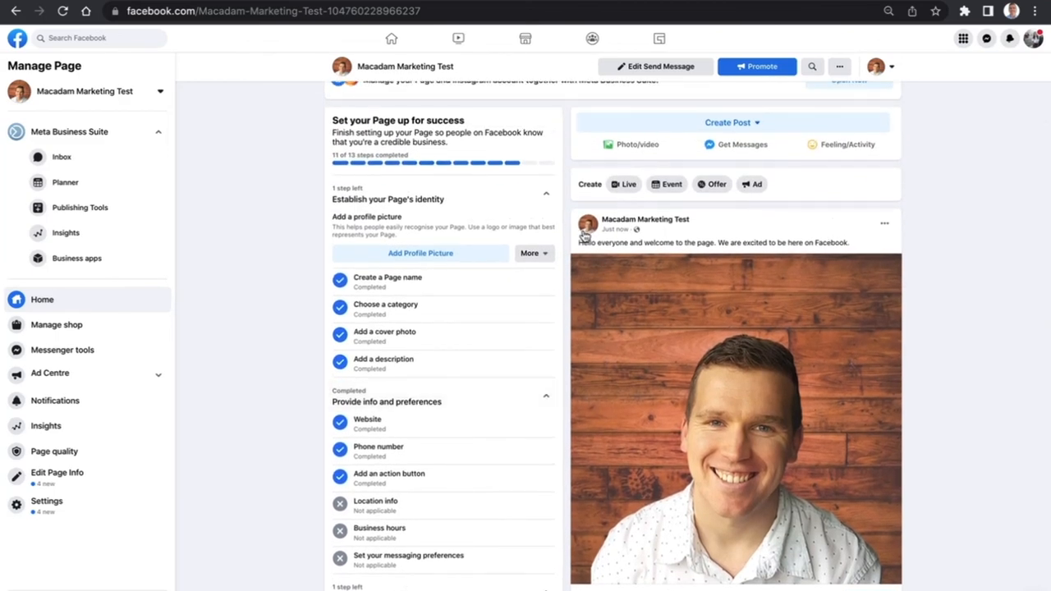
scroll("up", 3)
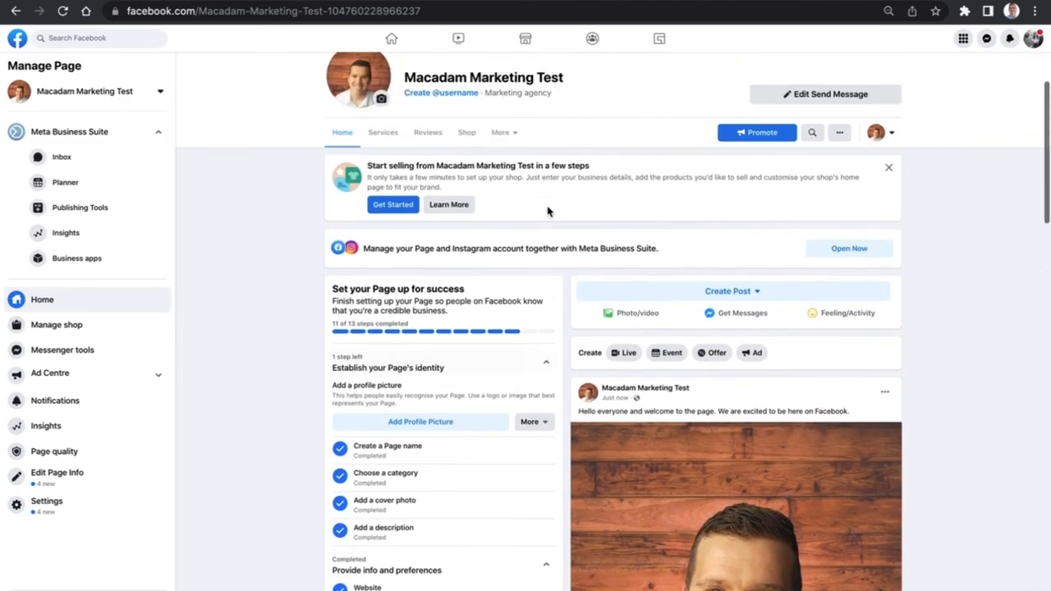
scroll("down", 3)
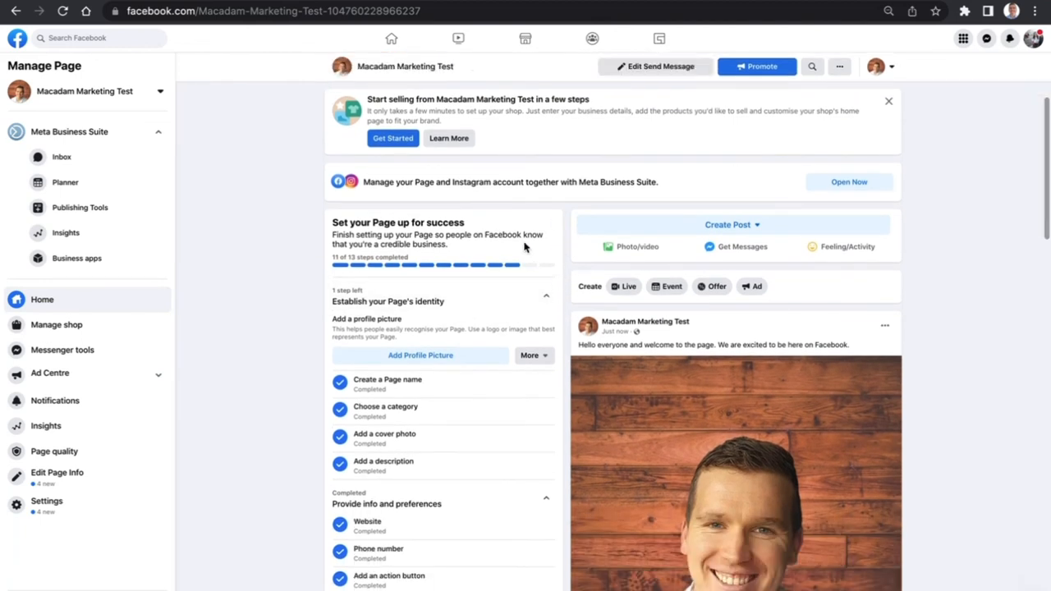
scroll("down", 3)
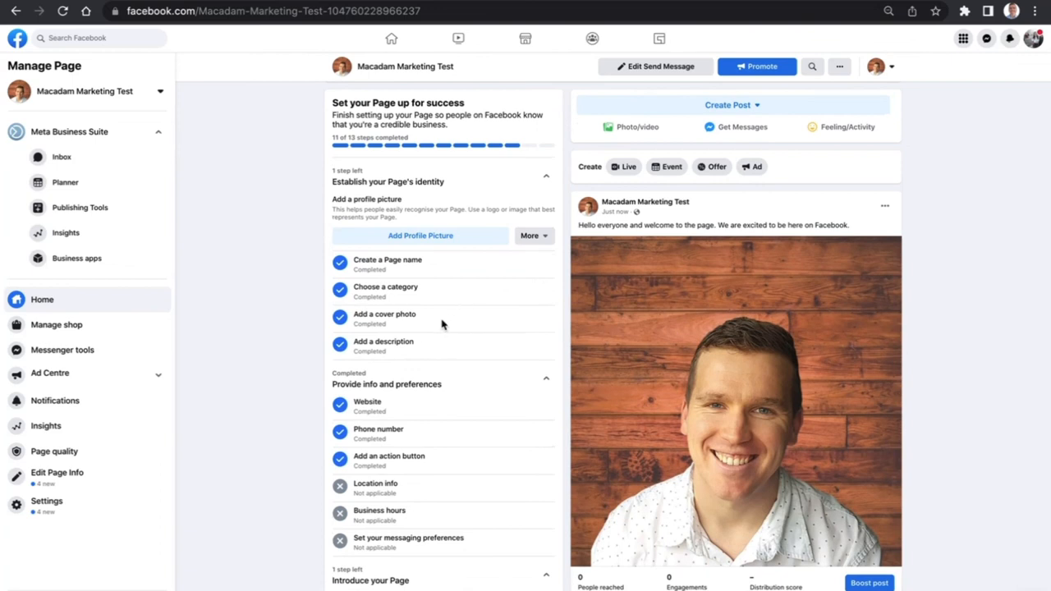
scroll("down", 3)
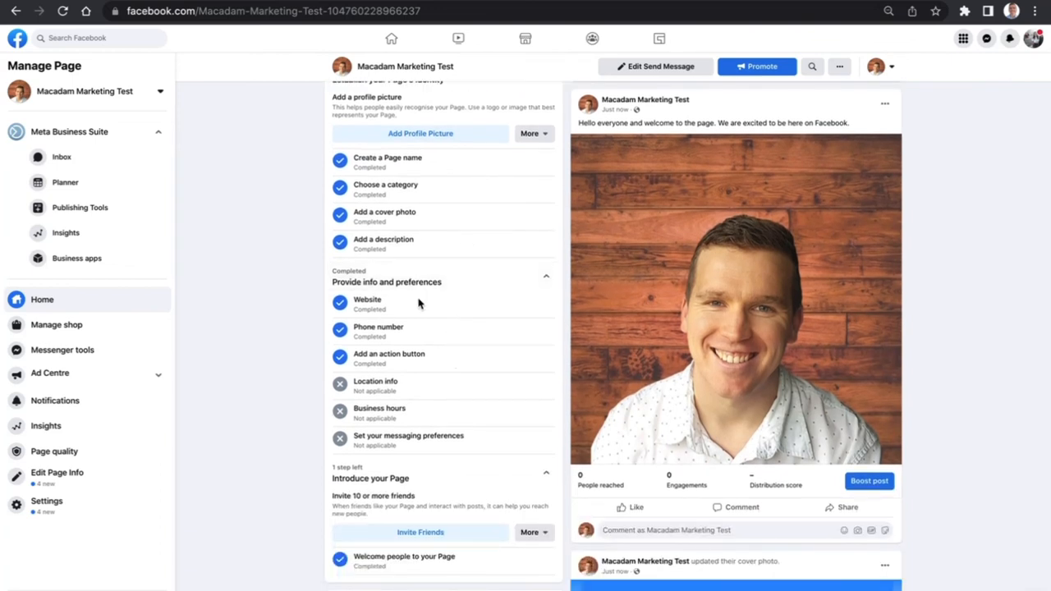
mouse_move(497, 323)
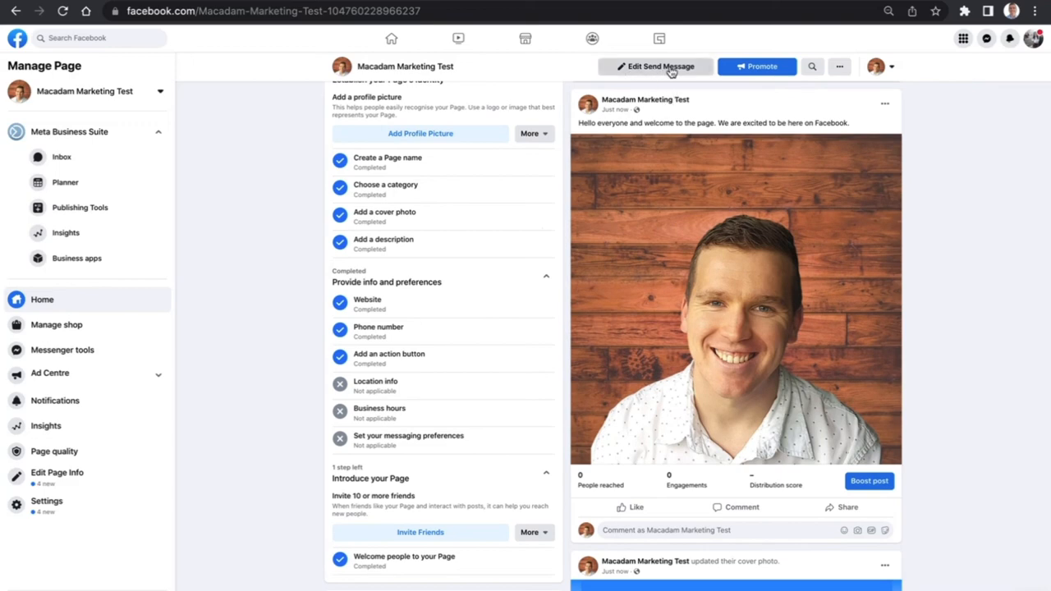
scroll("up", 3)
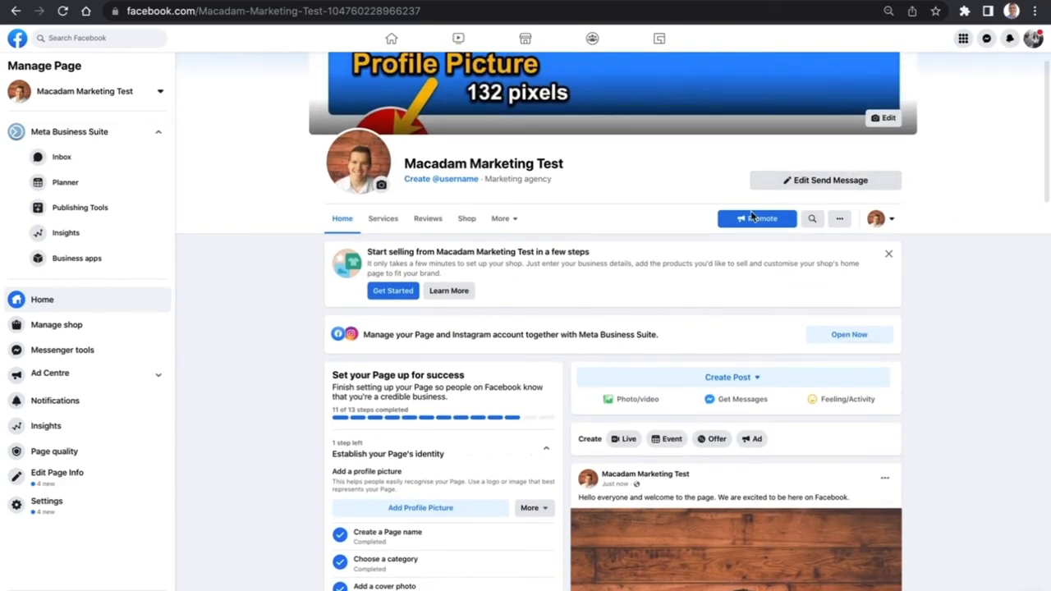
scroll("down", 3)
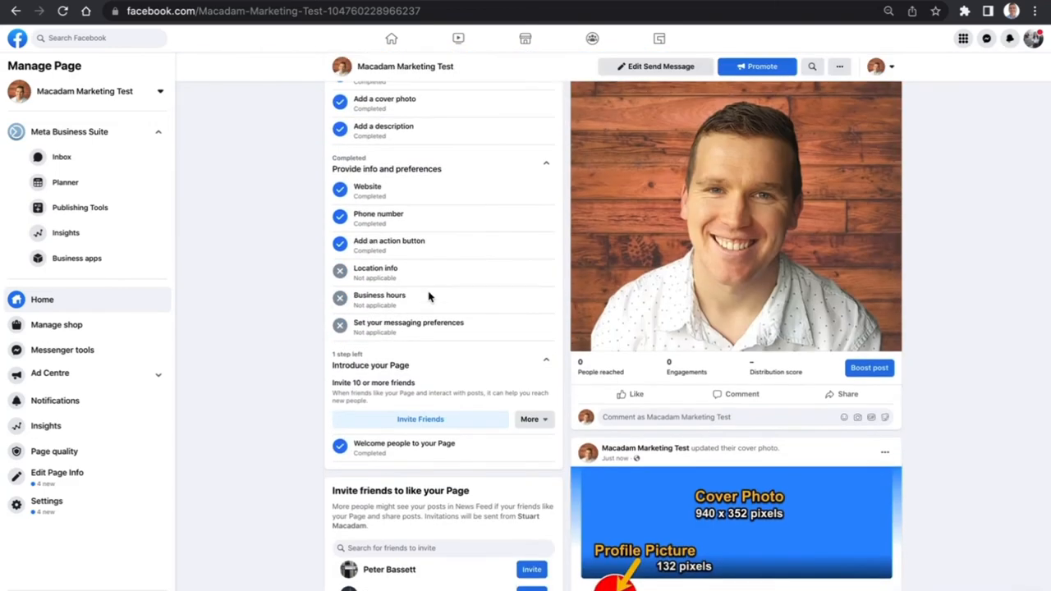
mouse_move(295, 305)
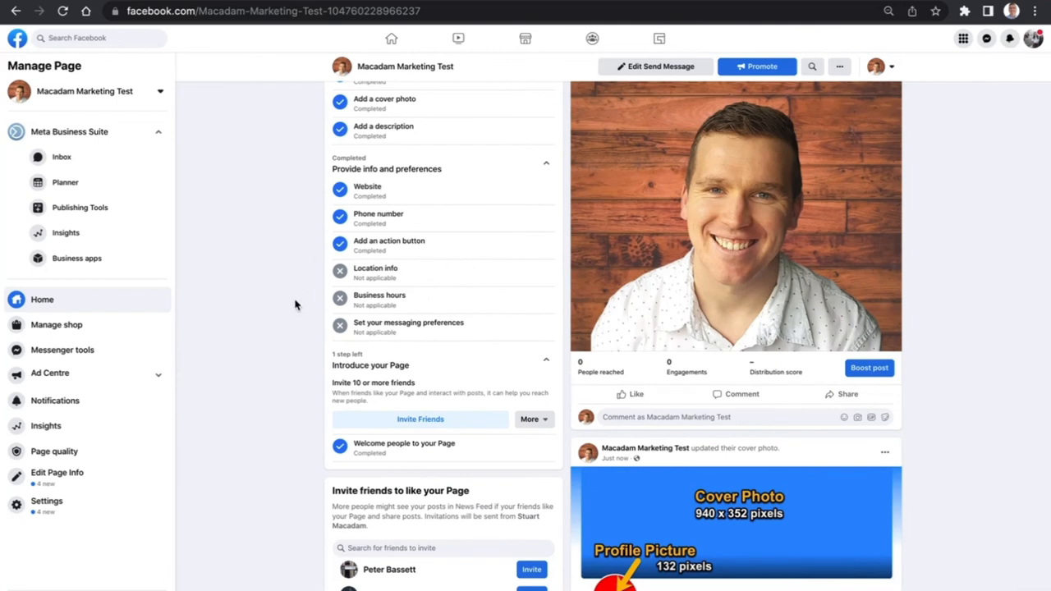
mouse_move(483, 326)
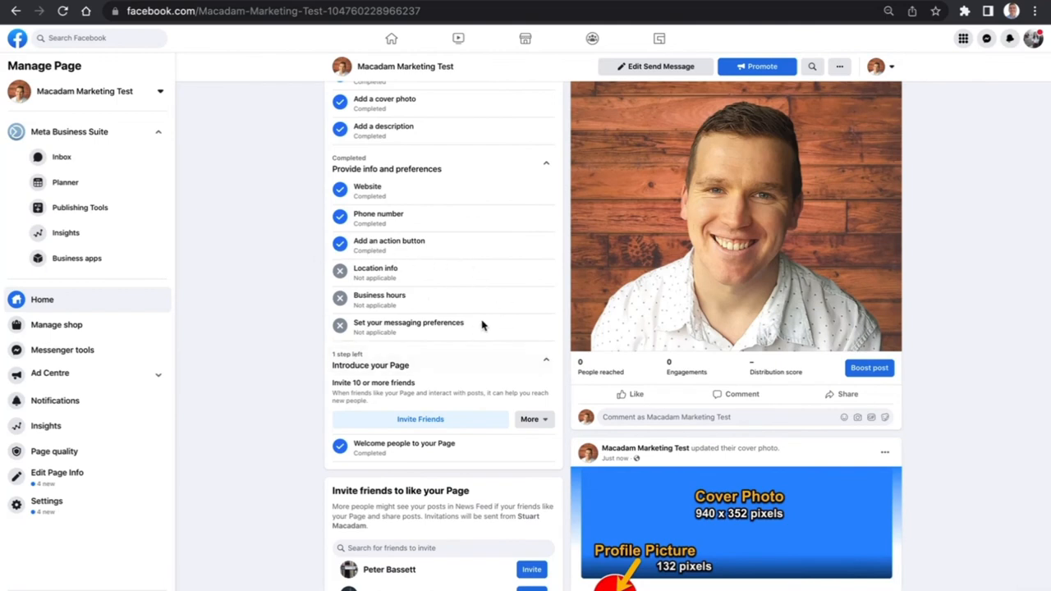
mouse_move(433, 255)
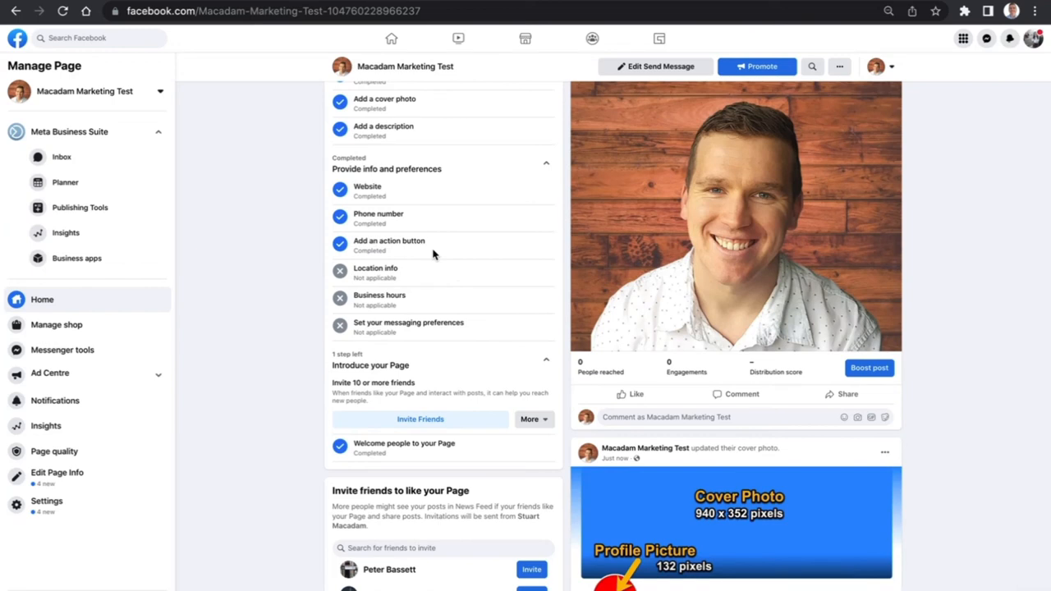
mouse_move(413, 276)
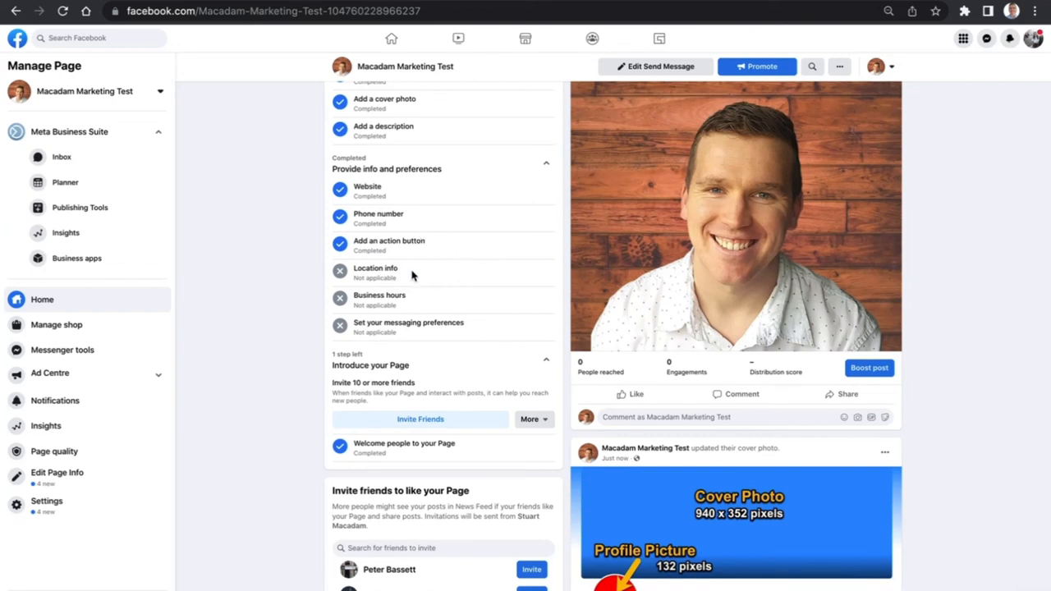
mouse_move(434, 299)
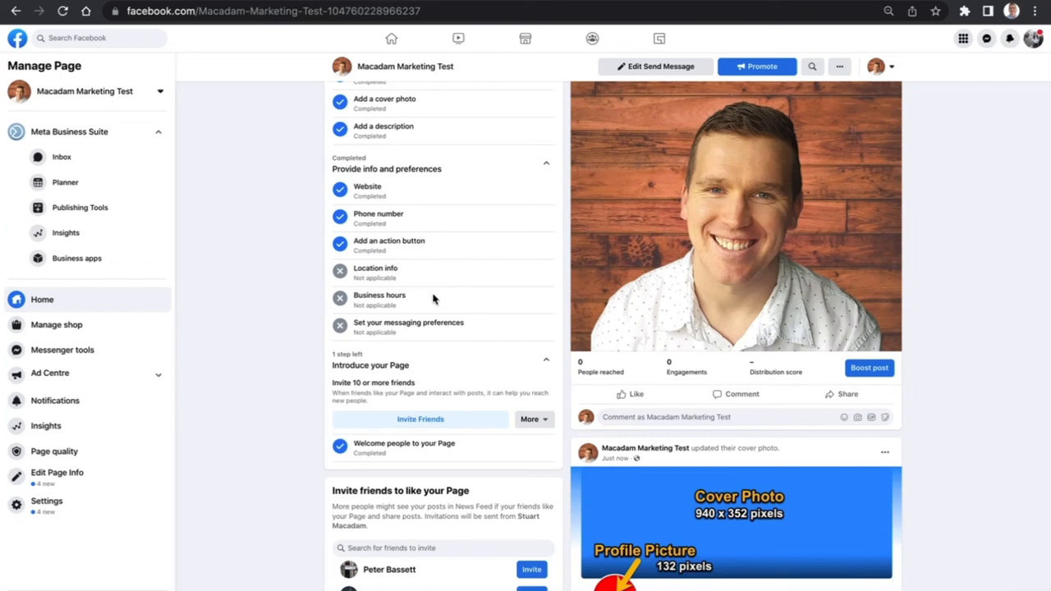
mouse_move(445, 333)
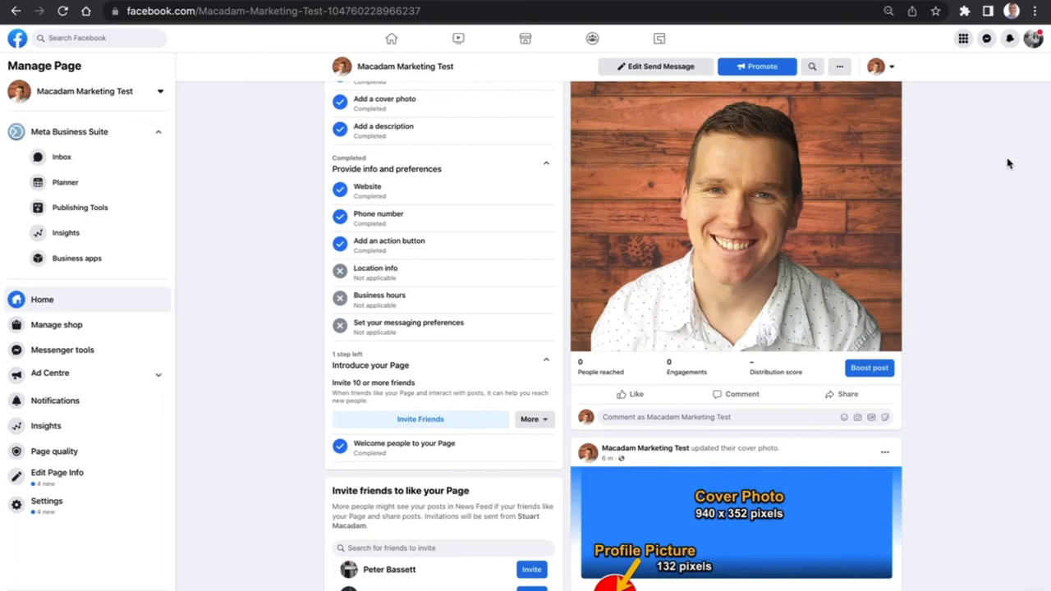
scroll("up", 3)
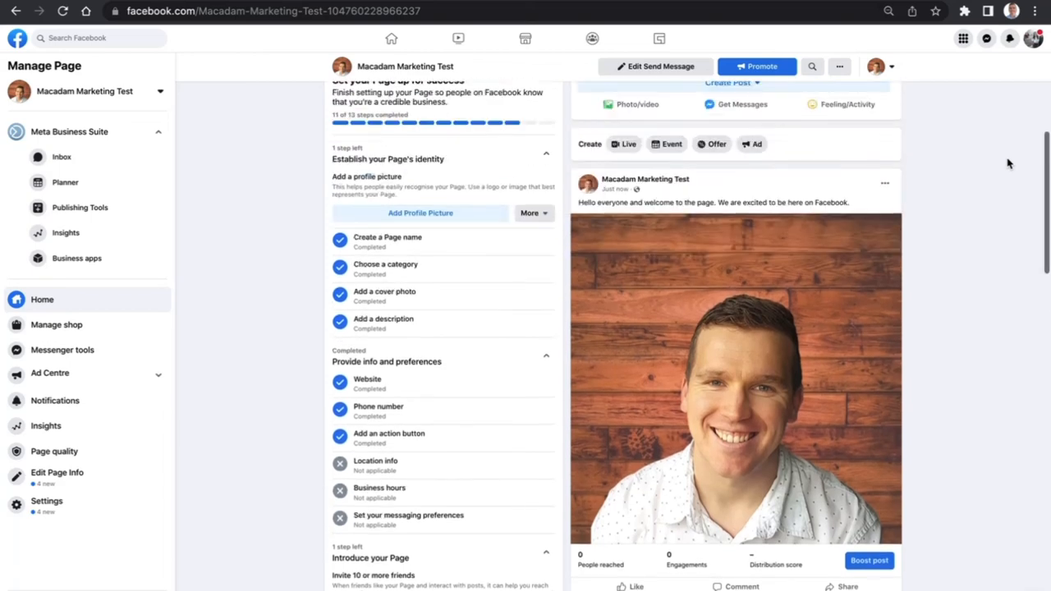
scroll("up", 3)
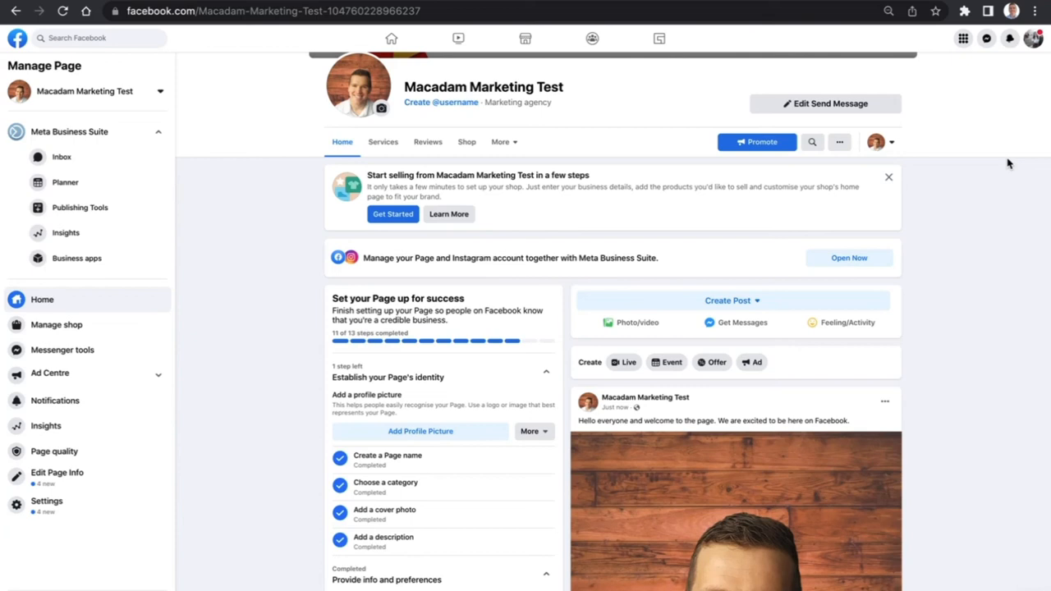
mouse_move(666, 123)
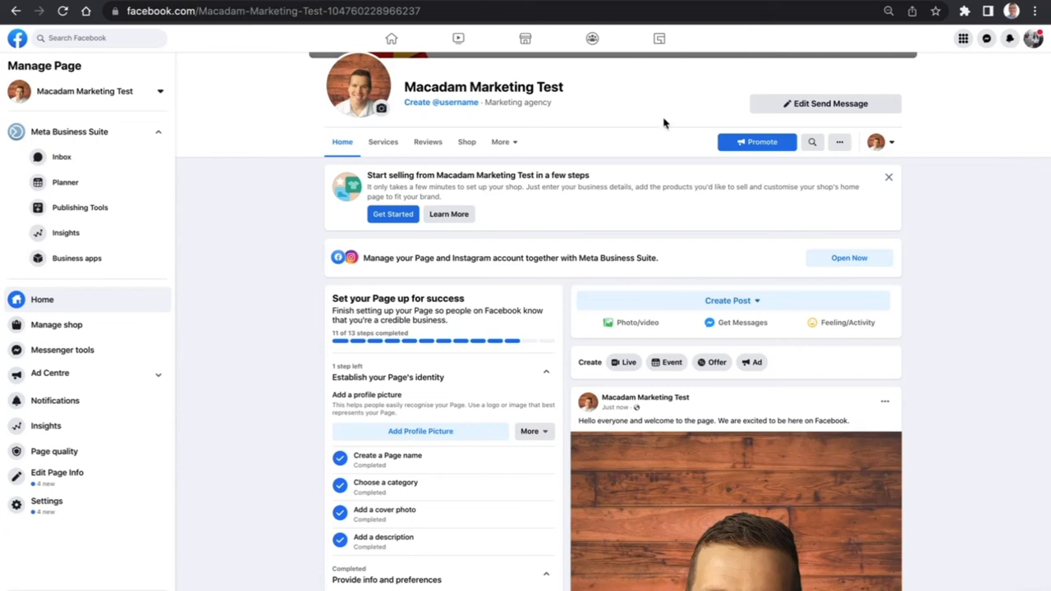